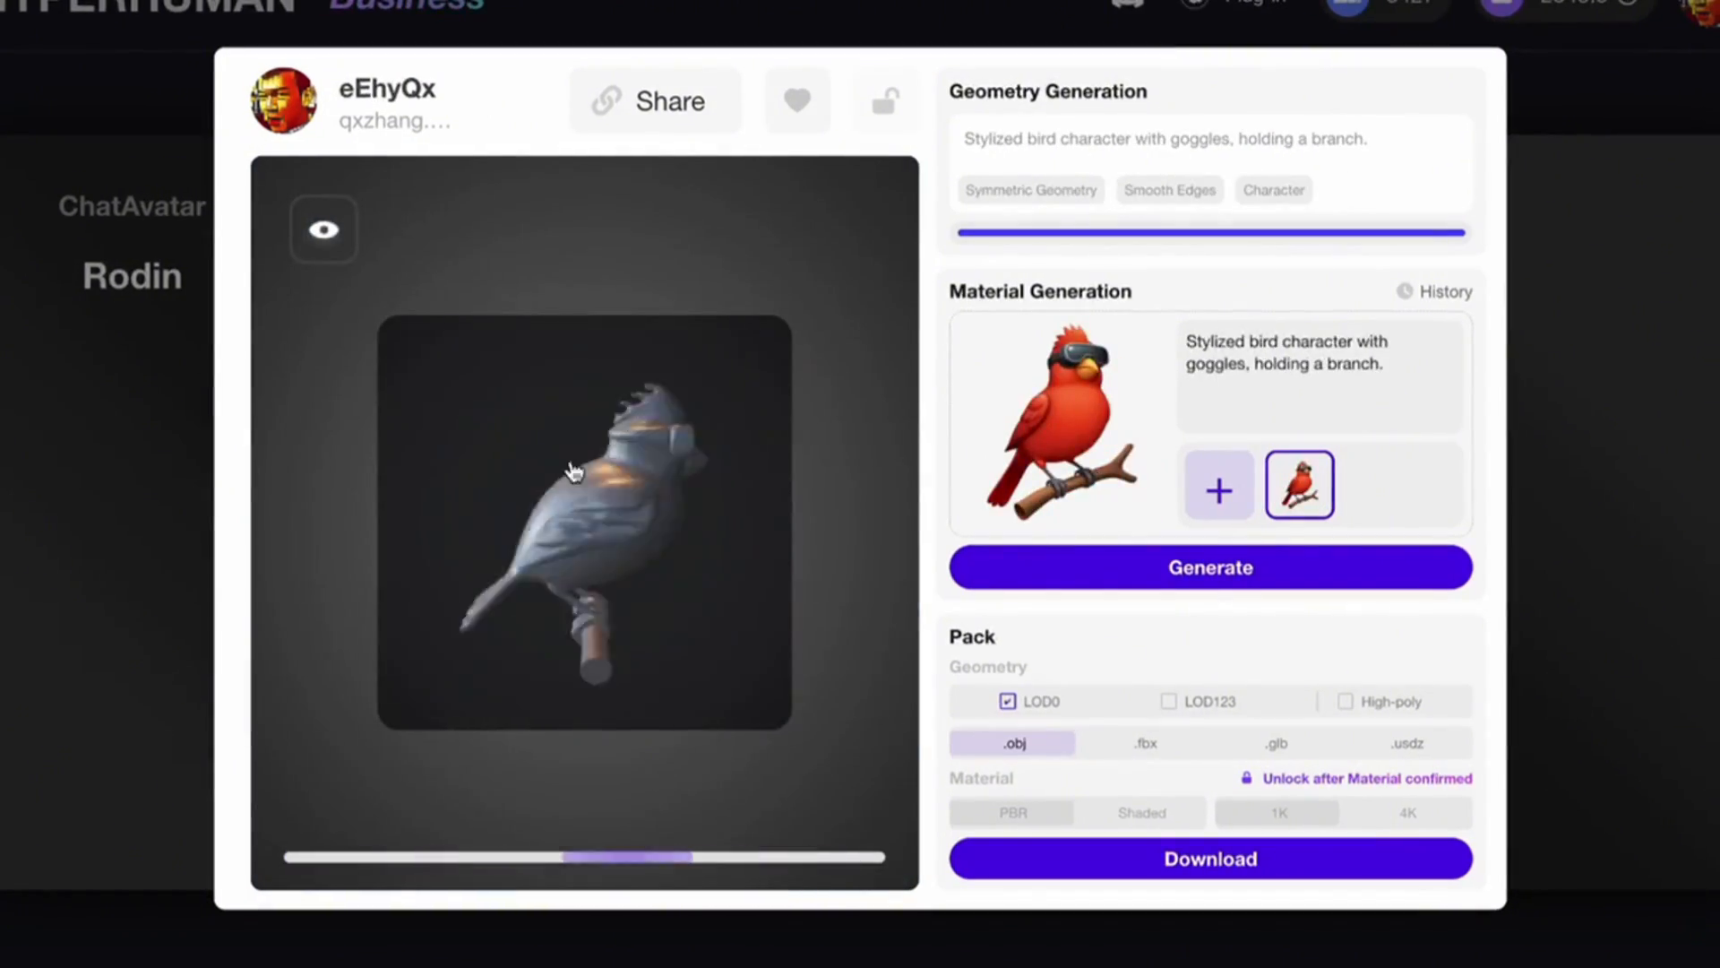
Close the bird model preview and browse down through the Featured asset gallery
{"action": "left_click", "coordinate": [1210, 567]}
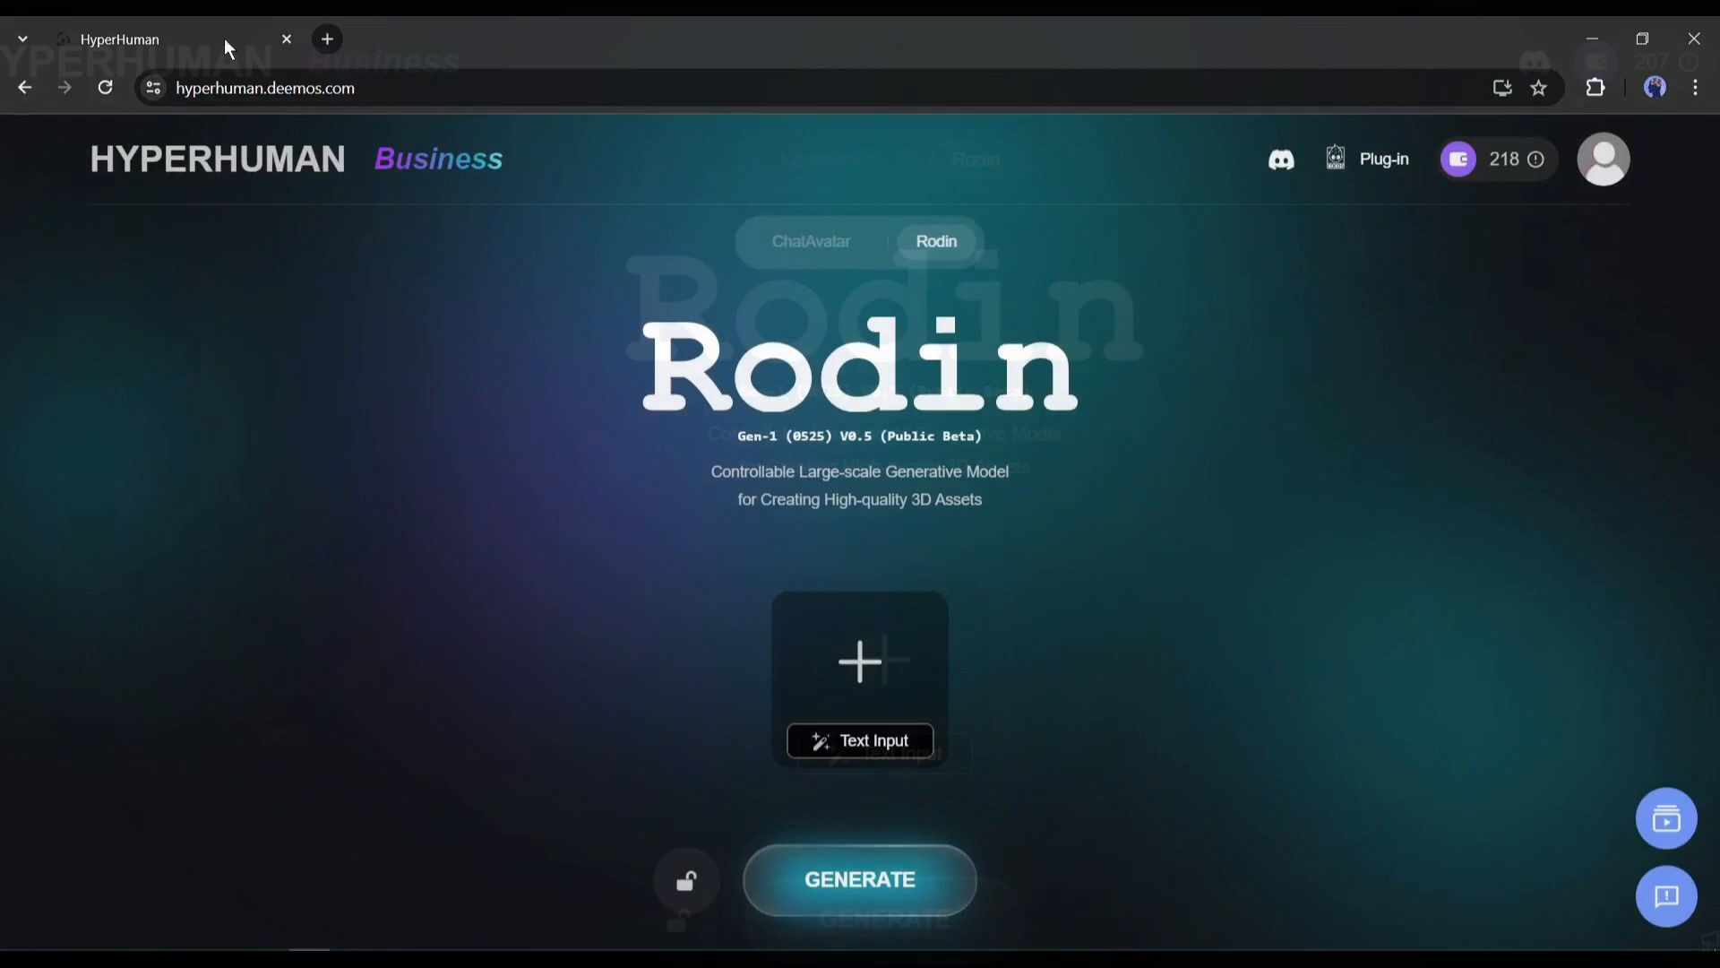
{"action": "scroll", "scroll_direction": "down", "scroll_amount": 3}
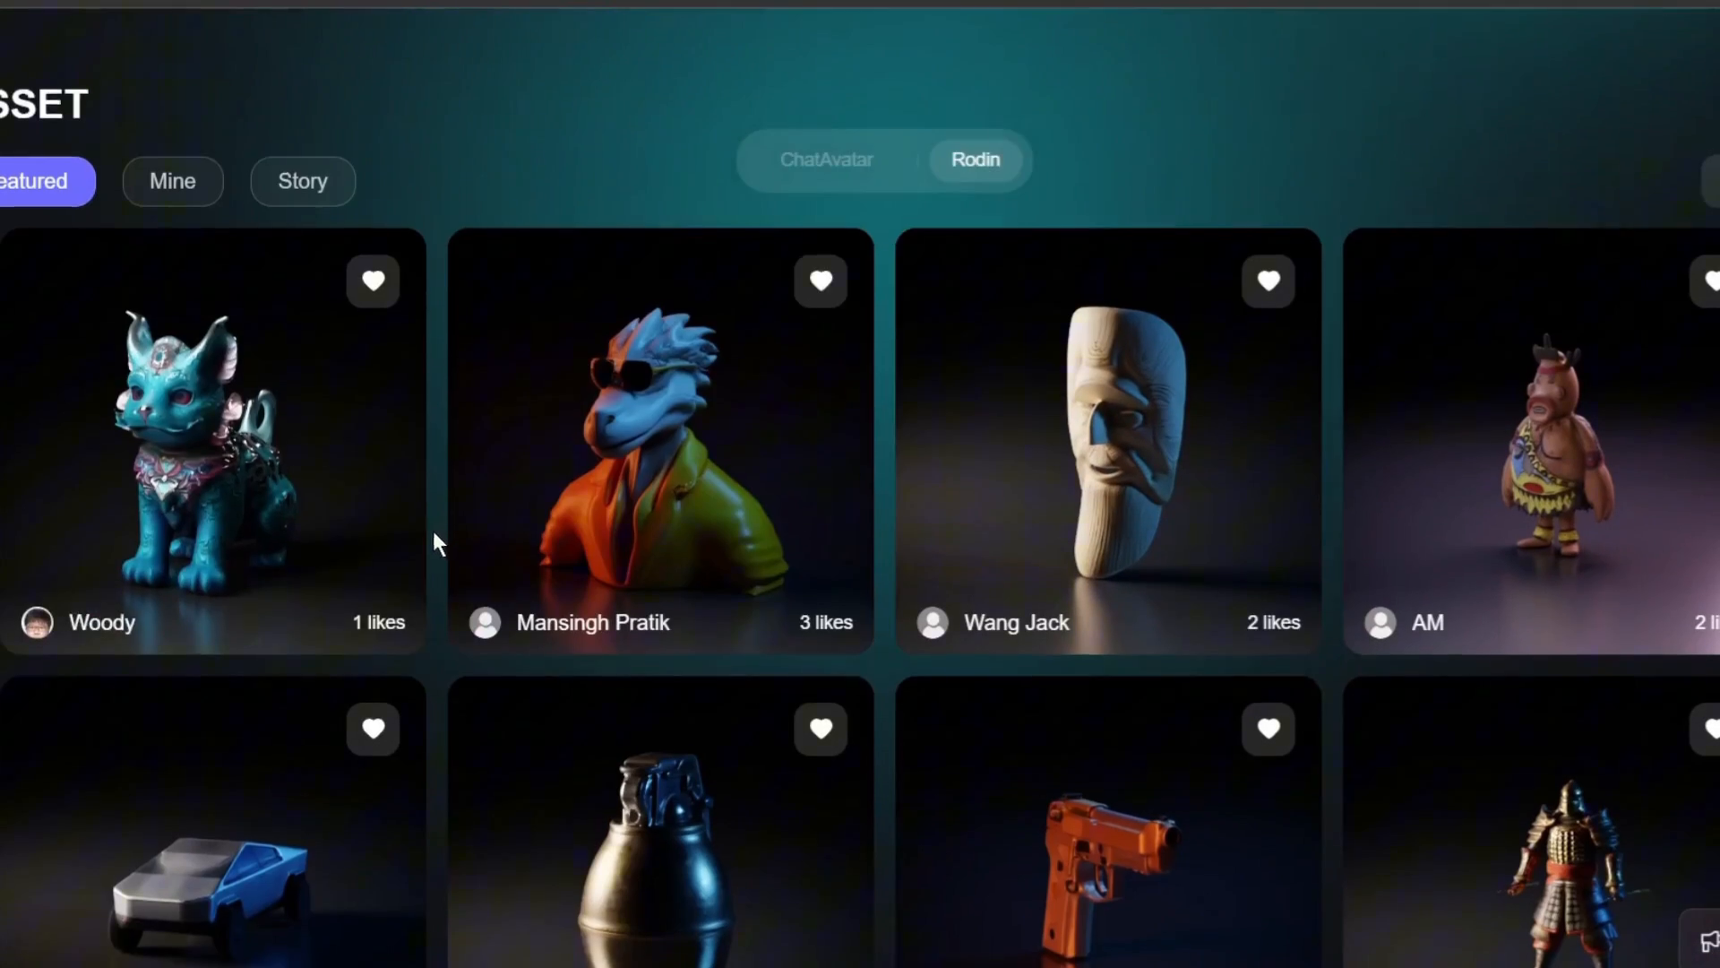
{"action": "scroll", "scroll_direction": "down", "scroll_amount": 3}
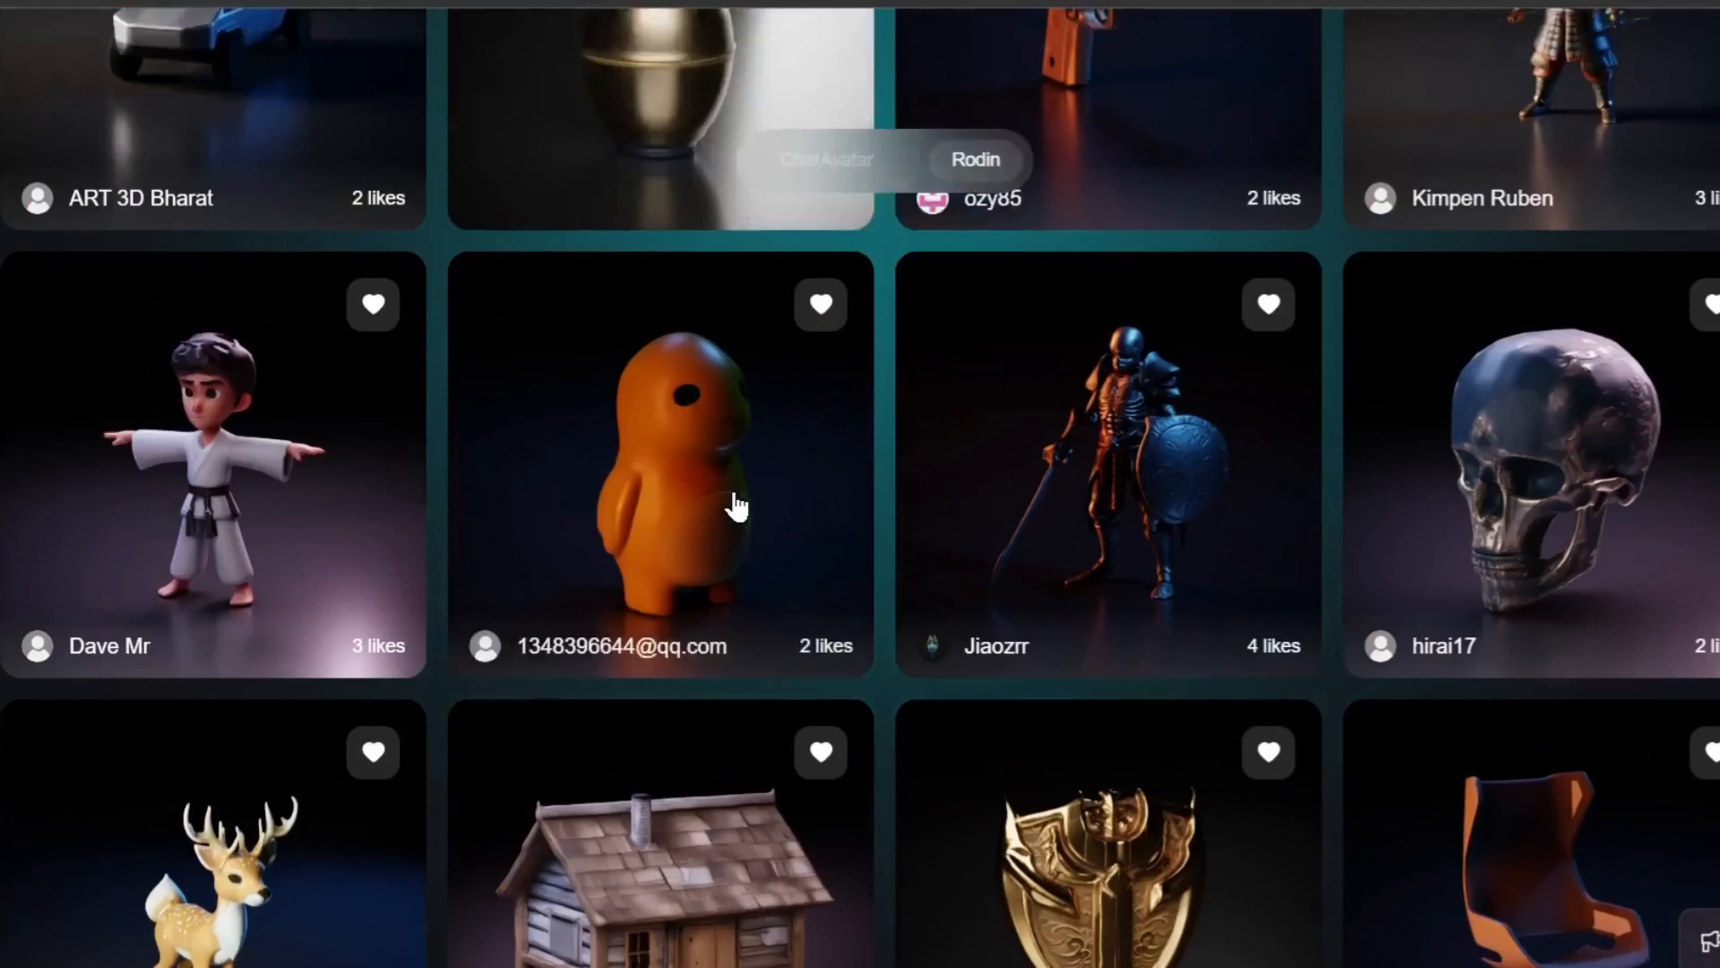
{"action": "scroll", "scroll_direction": "down", "scroll_amount": 3}
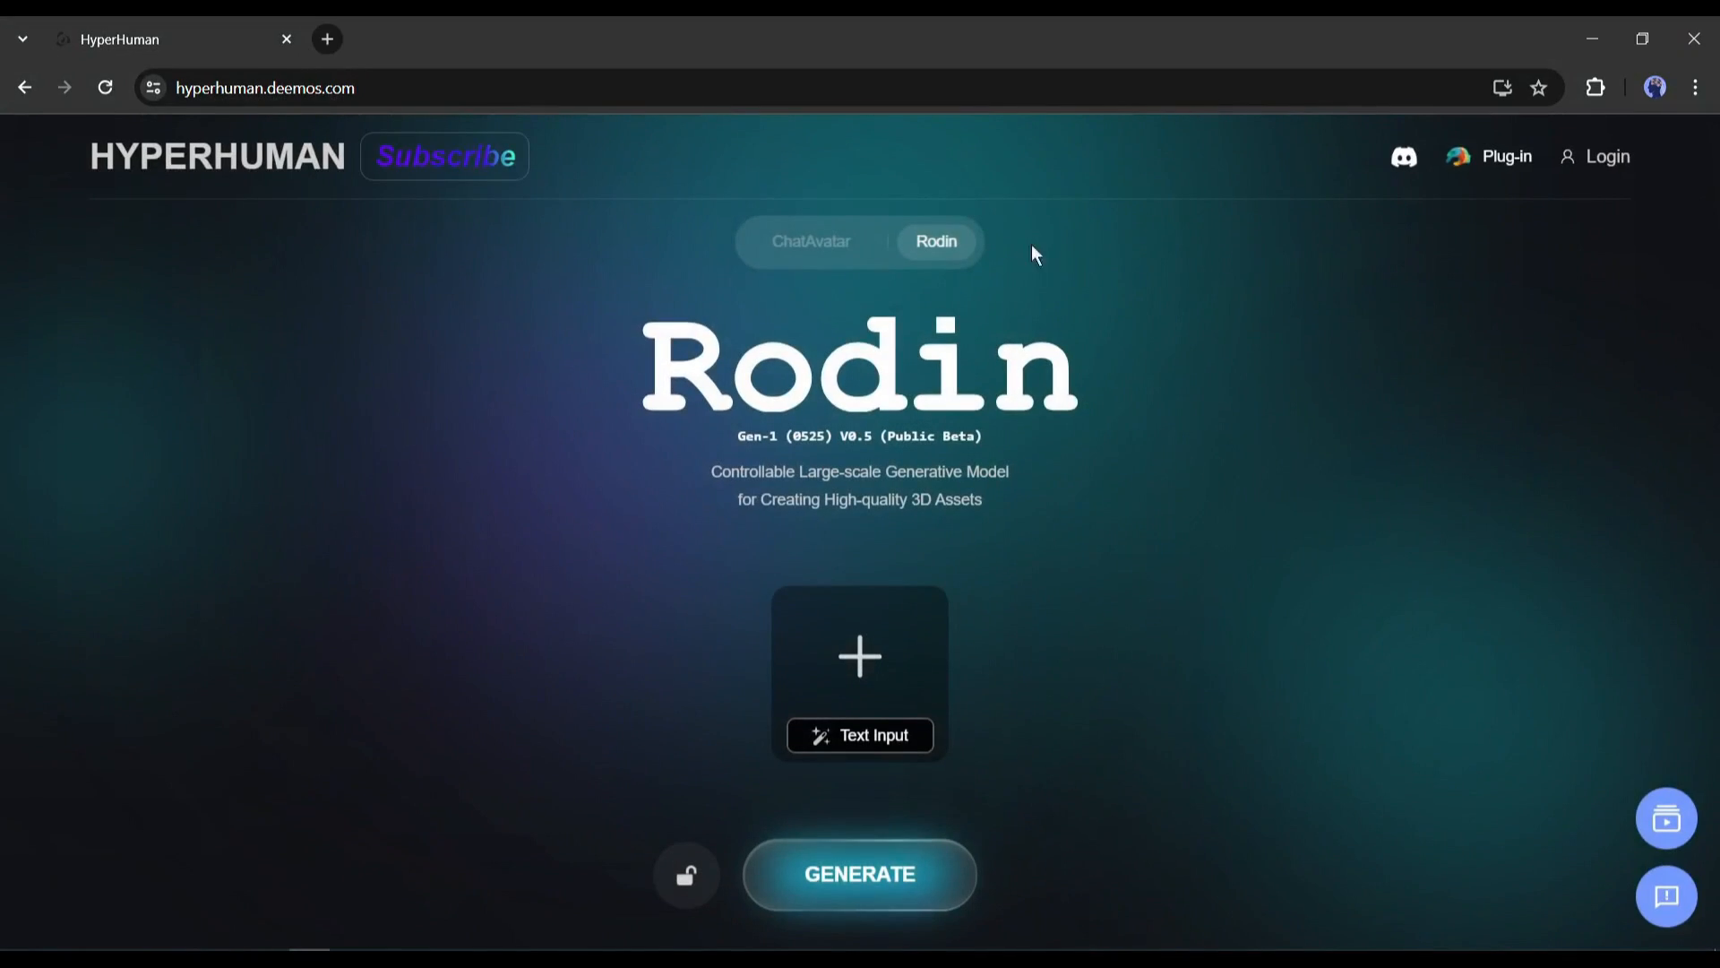
{"action": "left_click", "coordinate": [1606, 156]}
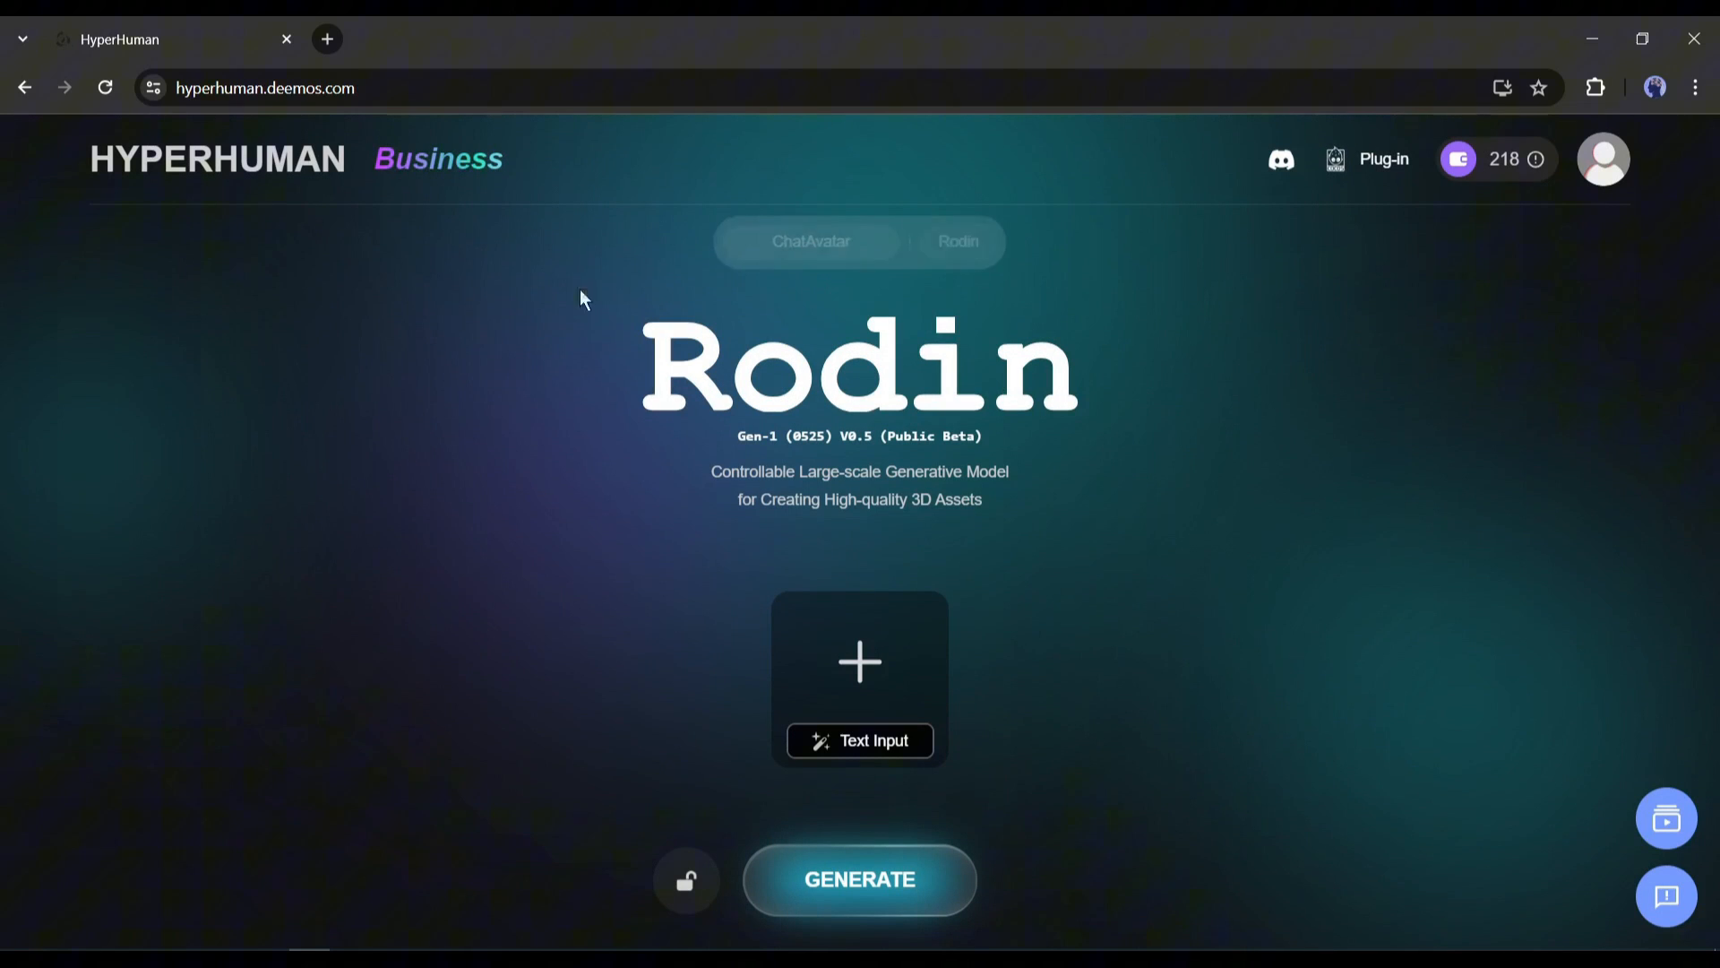
{"action": "left_click", "coordinate": [809, 241]}
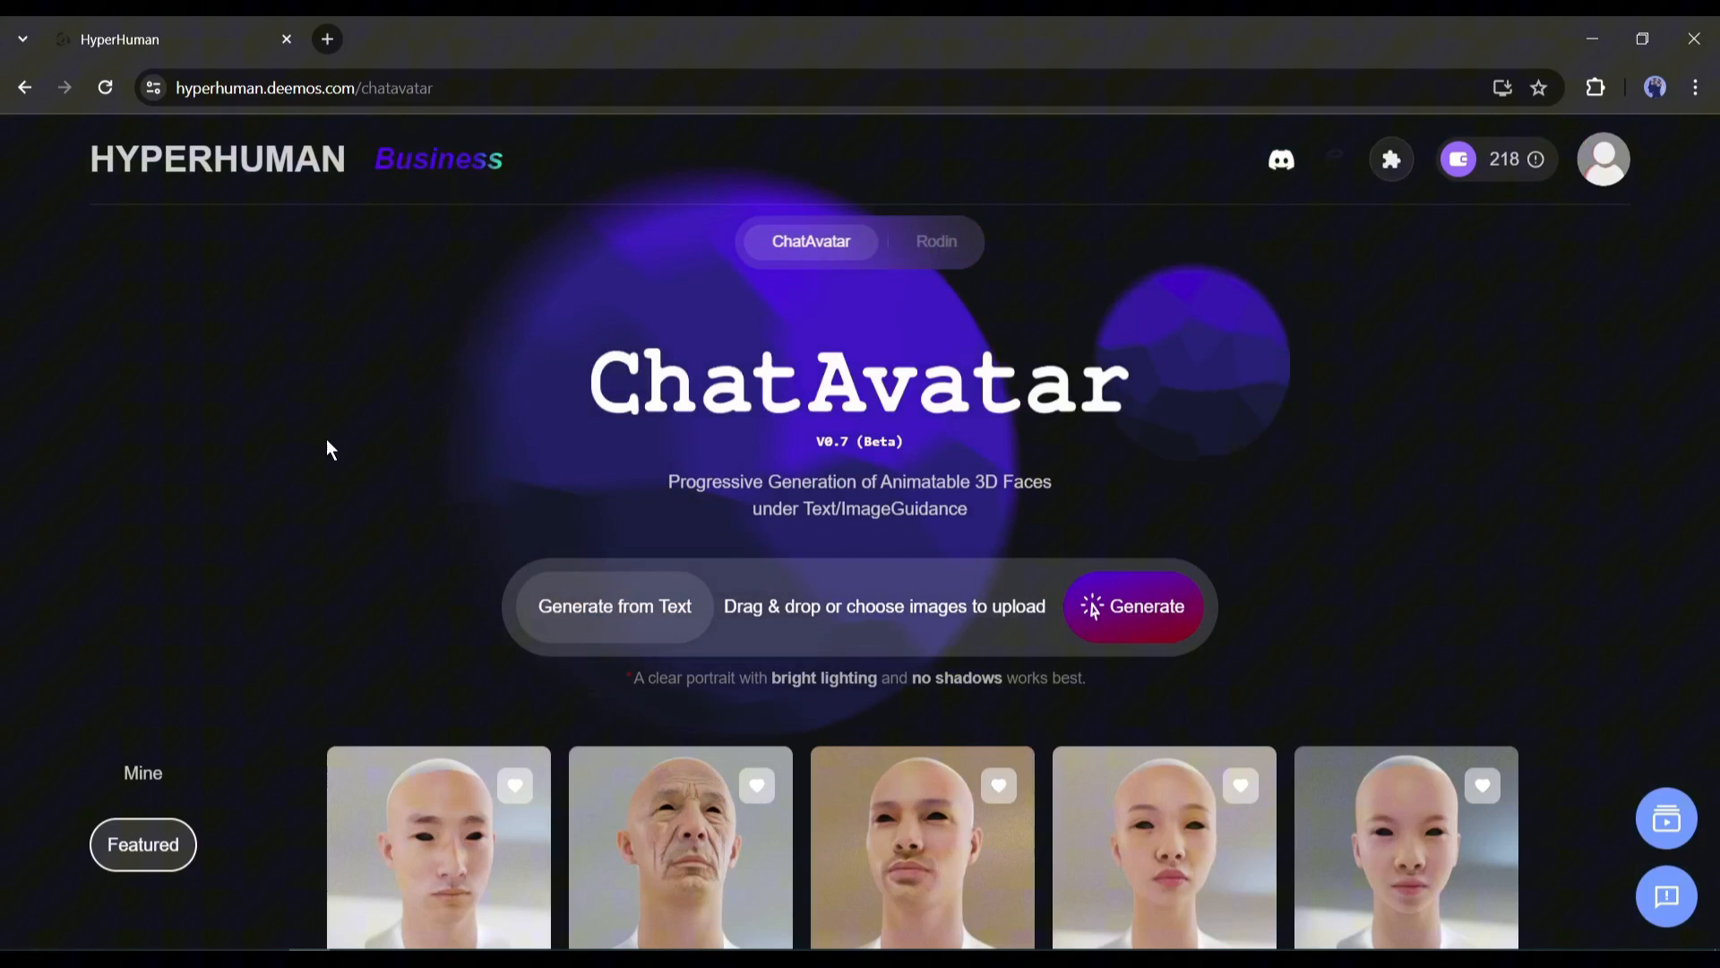
{"action": "scroll", "scroll_direction": "down", "scroll_amount": 3}
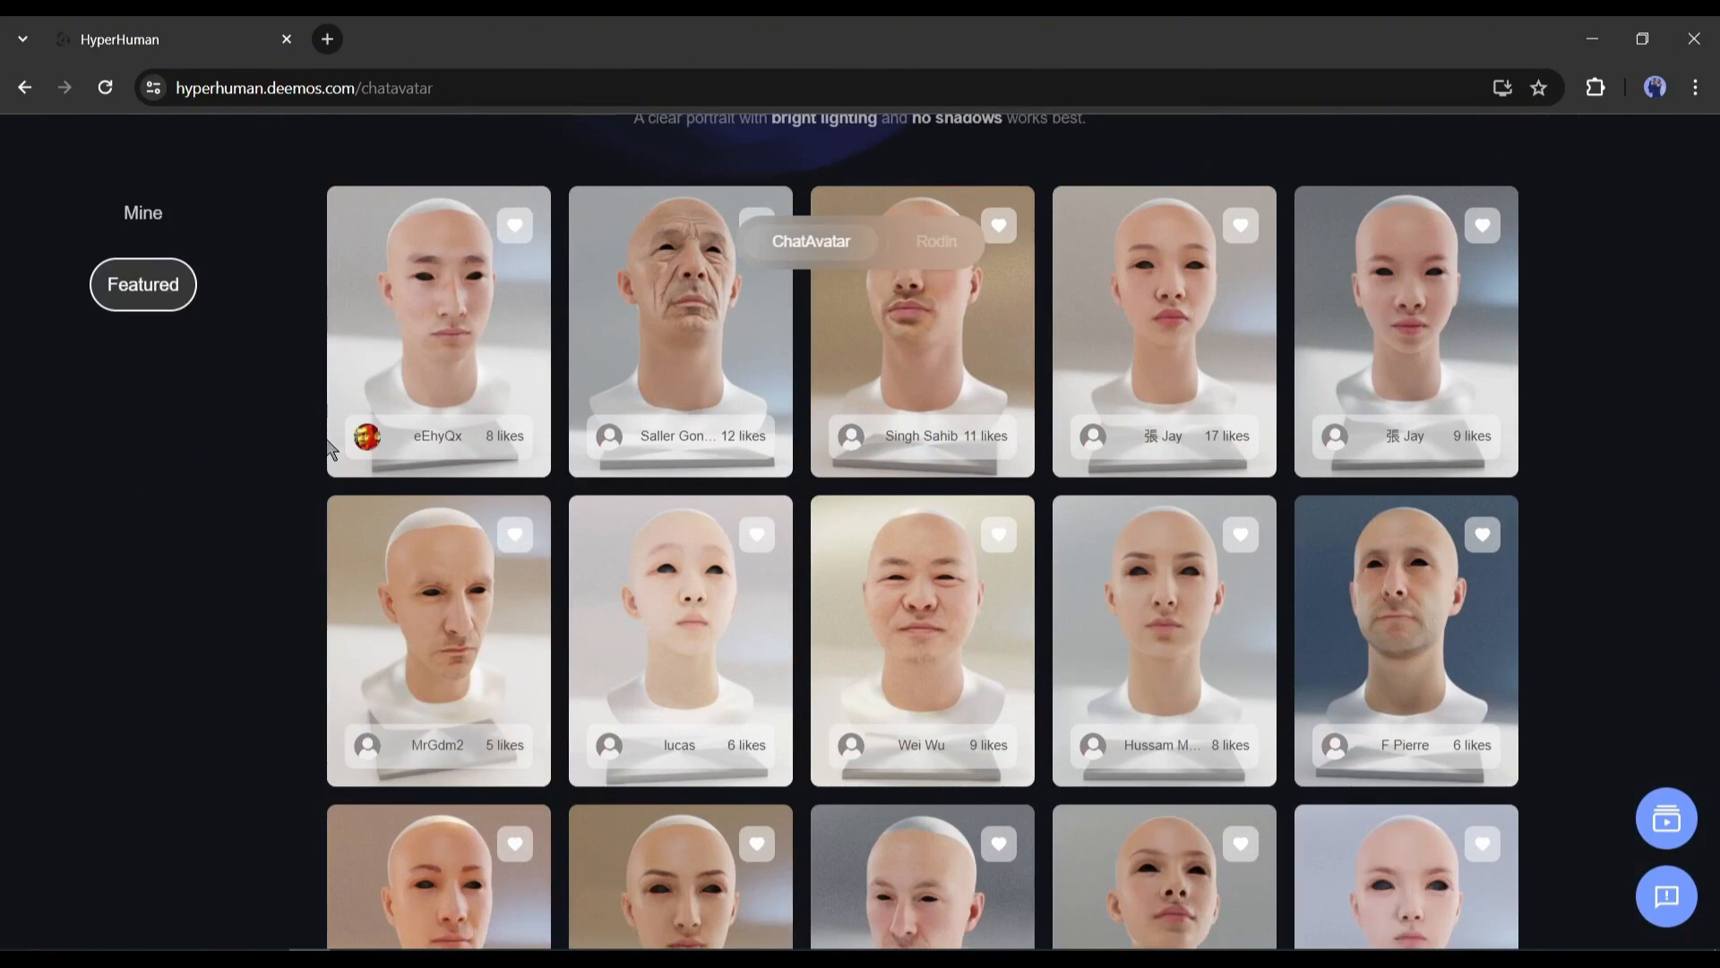
{"action": "scroll", "scroll_direction": "down", "scroll_amount": 3}
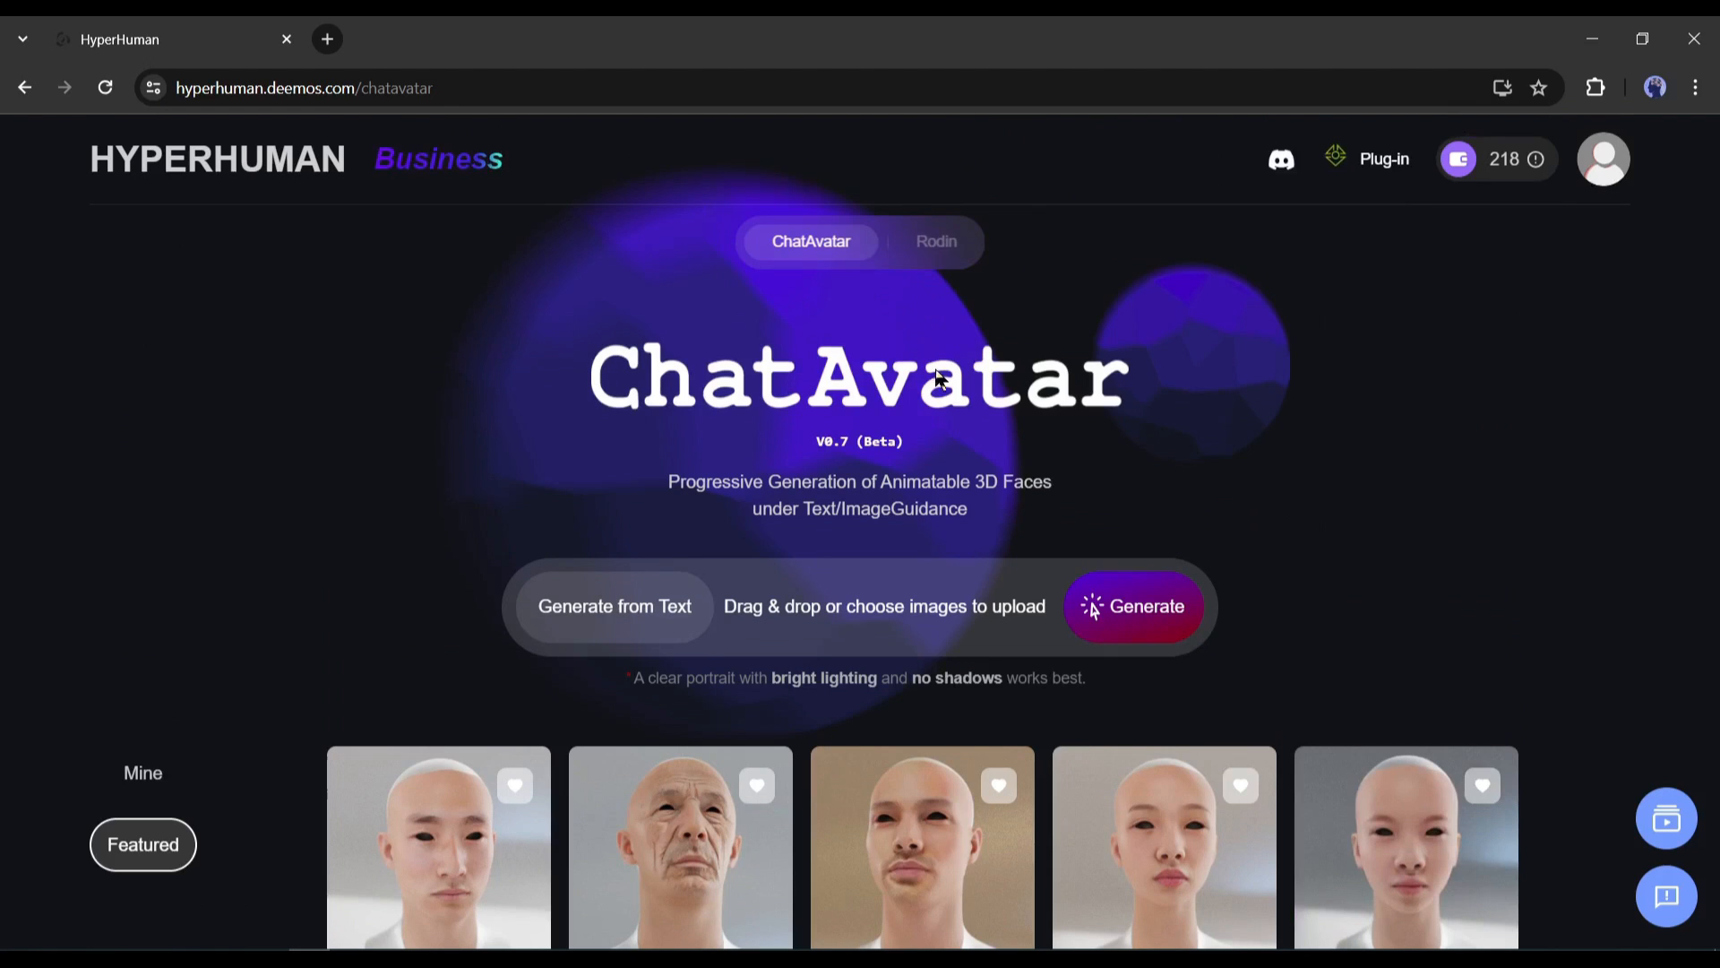
{"action": "left_click", "coordinate": [934, 240]}
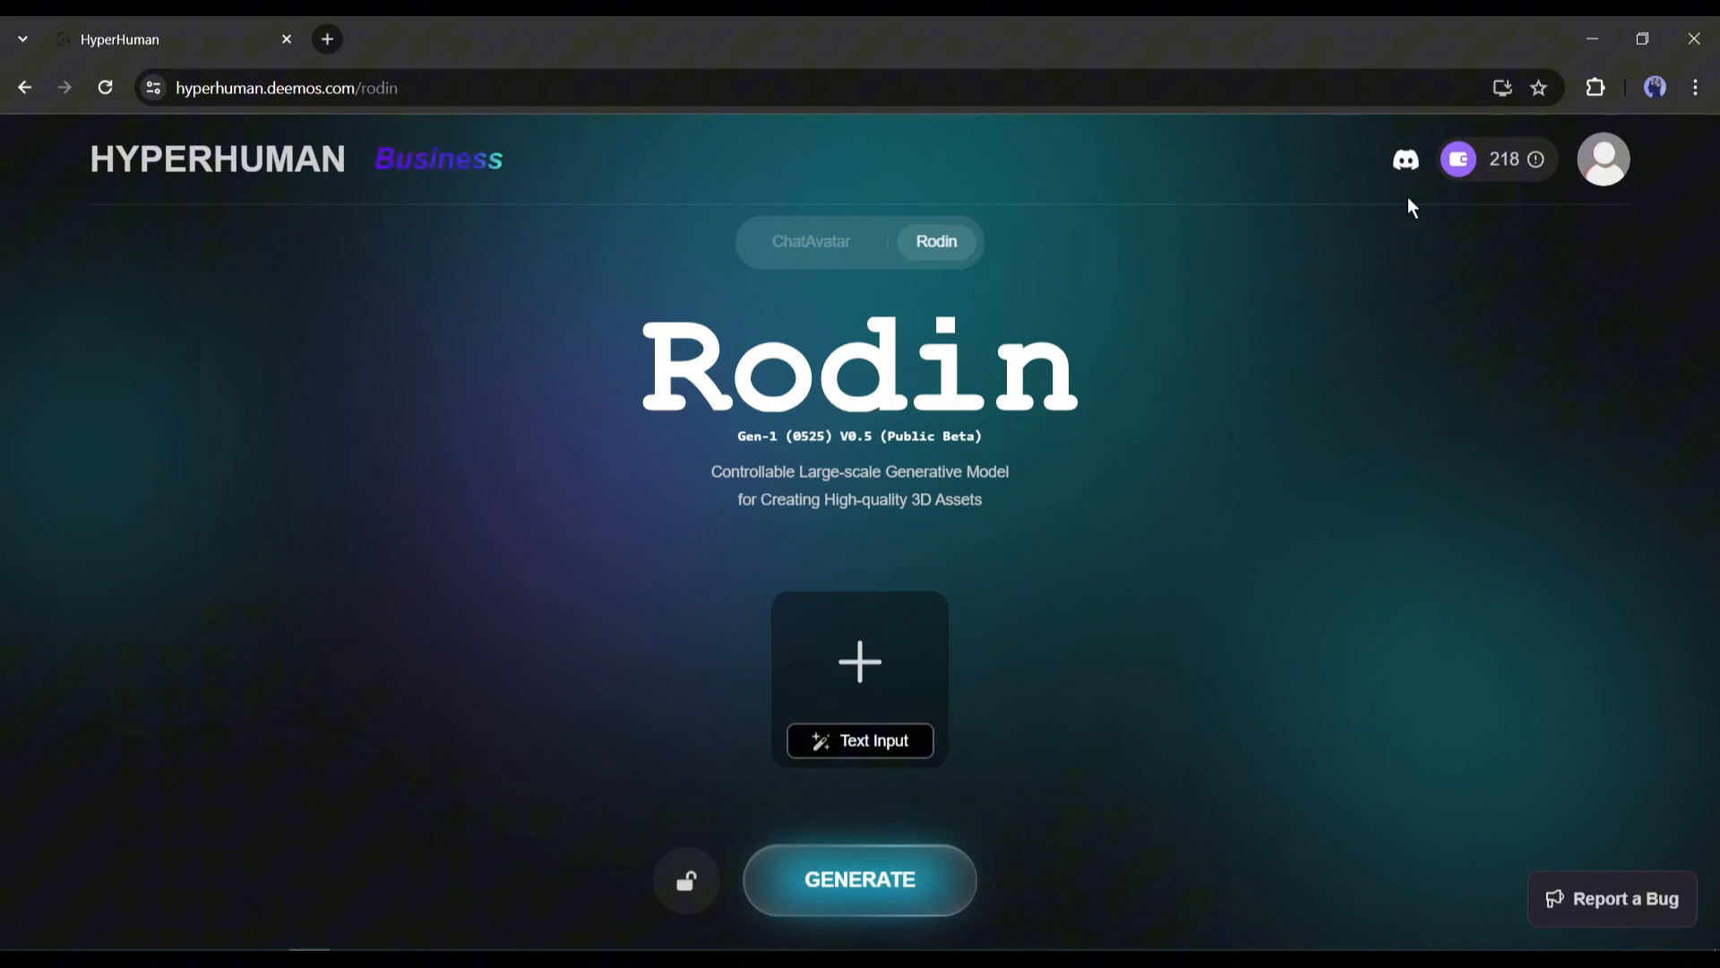
{"action": "mouse_move", "coordinate": [1121, 573]}
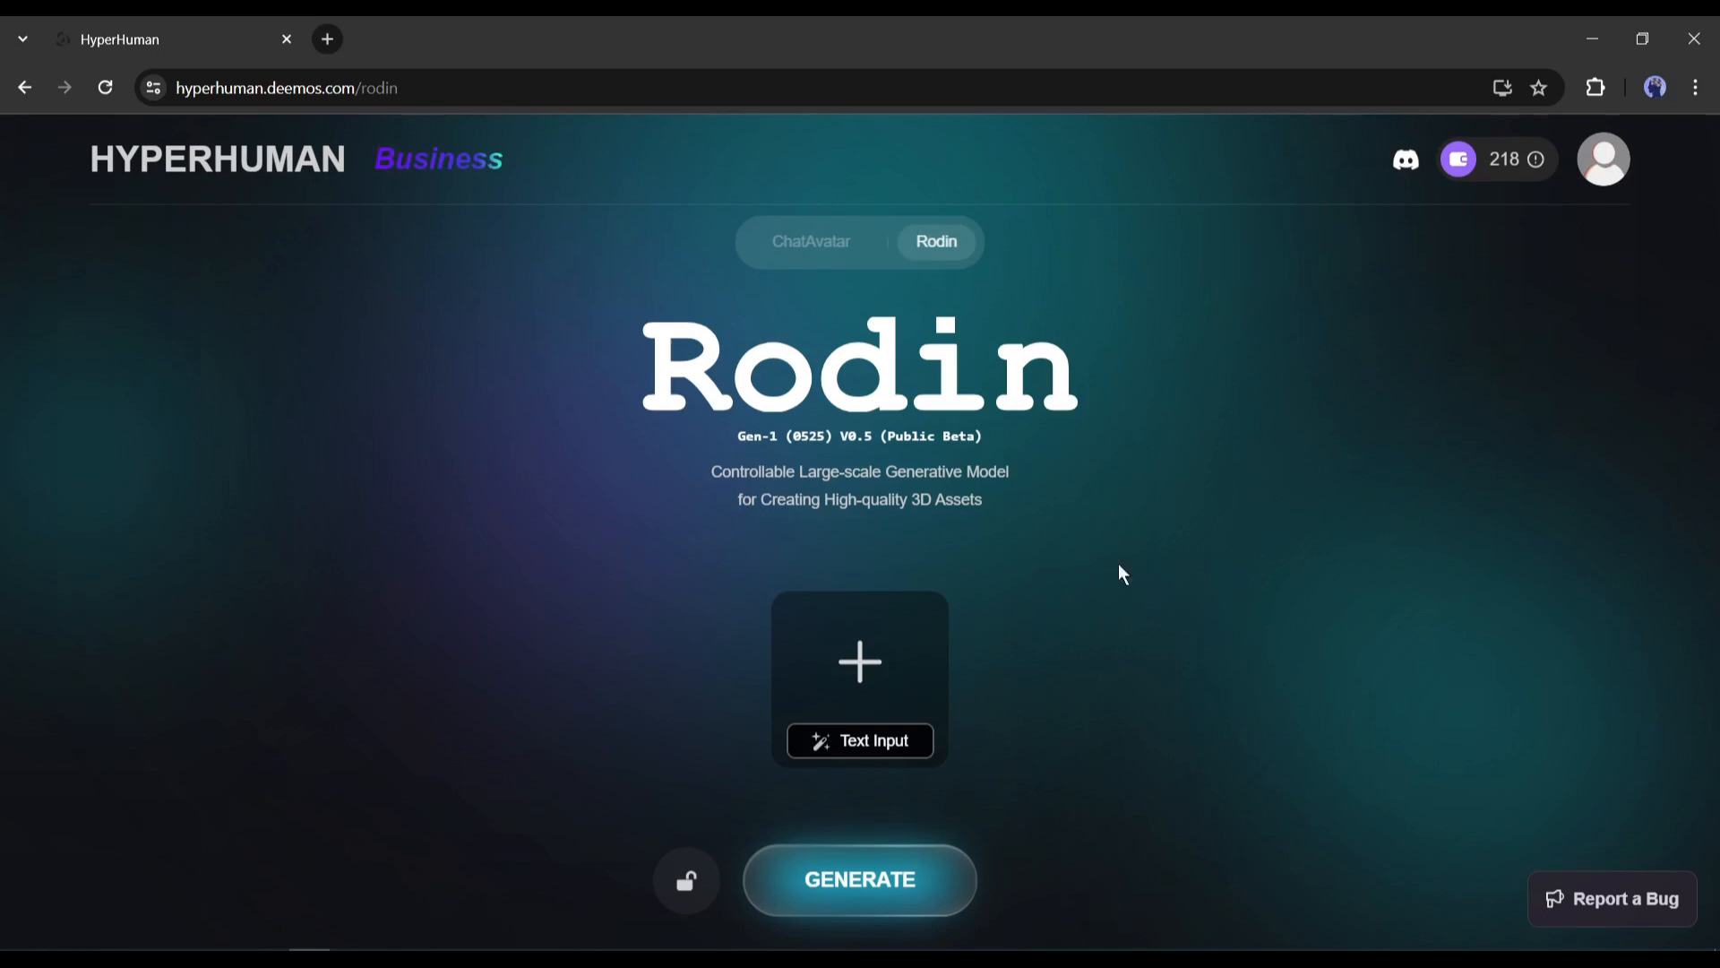
{"action": "mouse_move", "coordinate": [858, 670]}
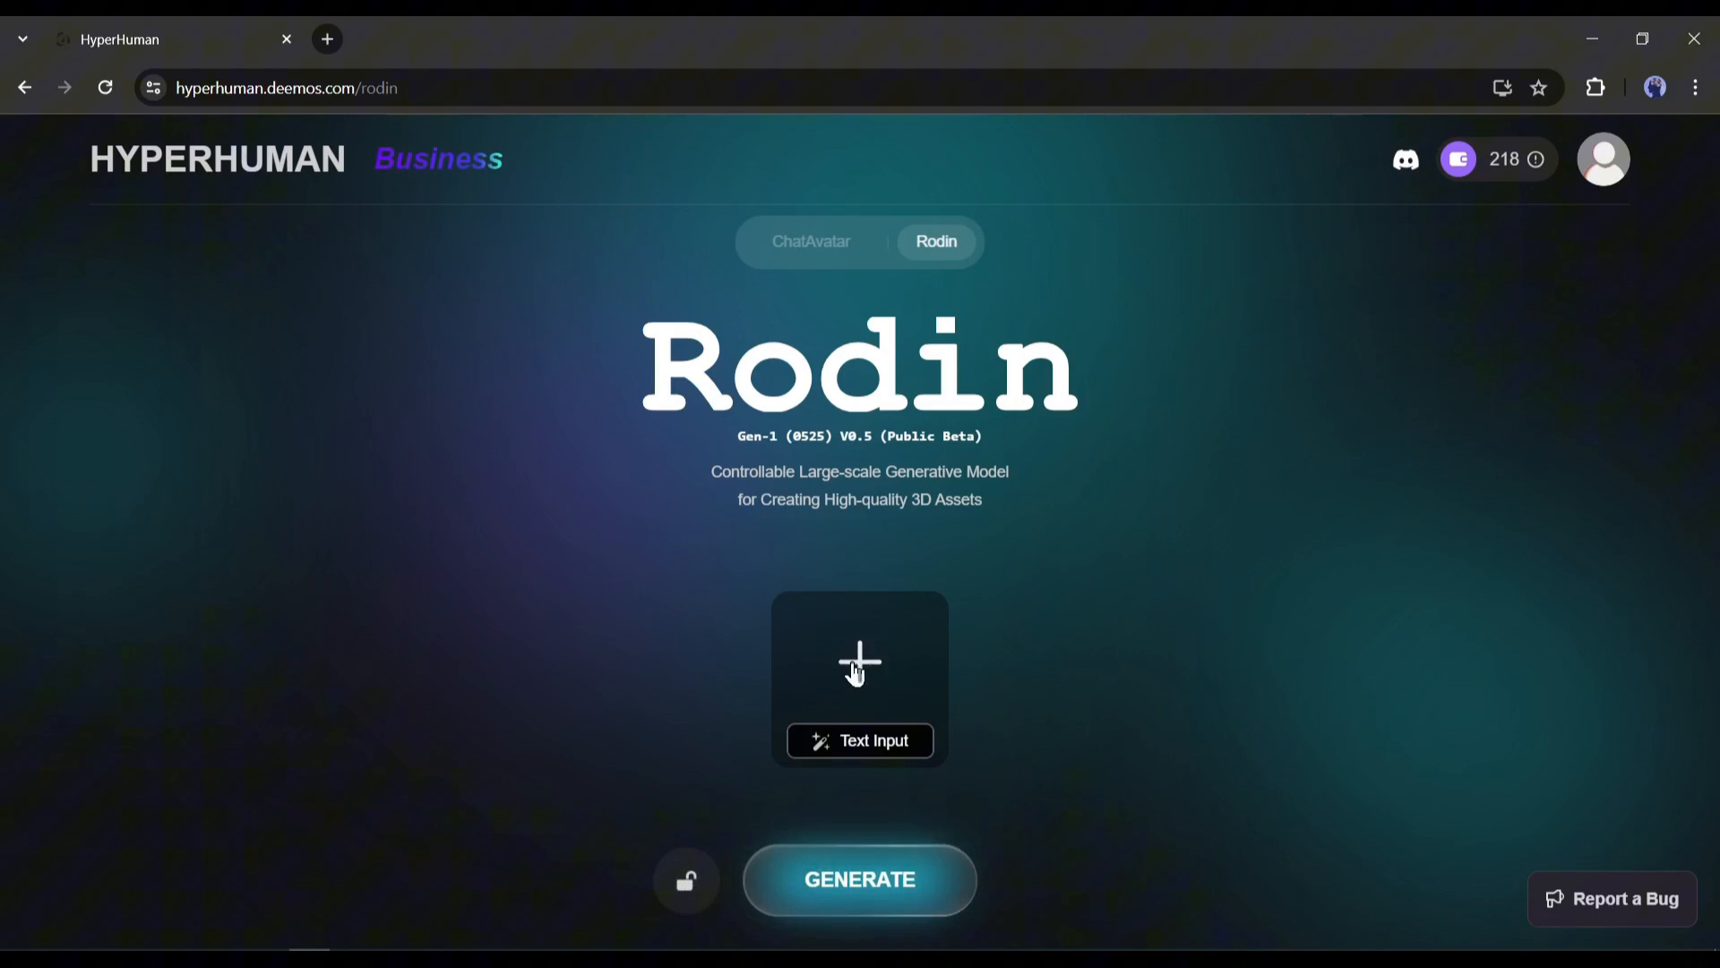
Enter the text prompt 'a hyper detailed Jackson Chameleon, full body, flat background'
{"action": "left_click", "coordinate": [859, 661]}
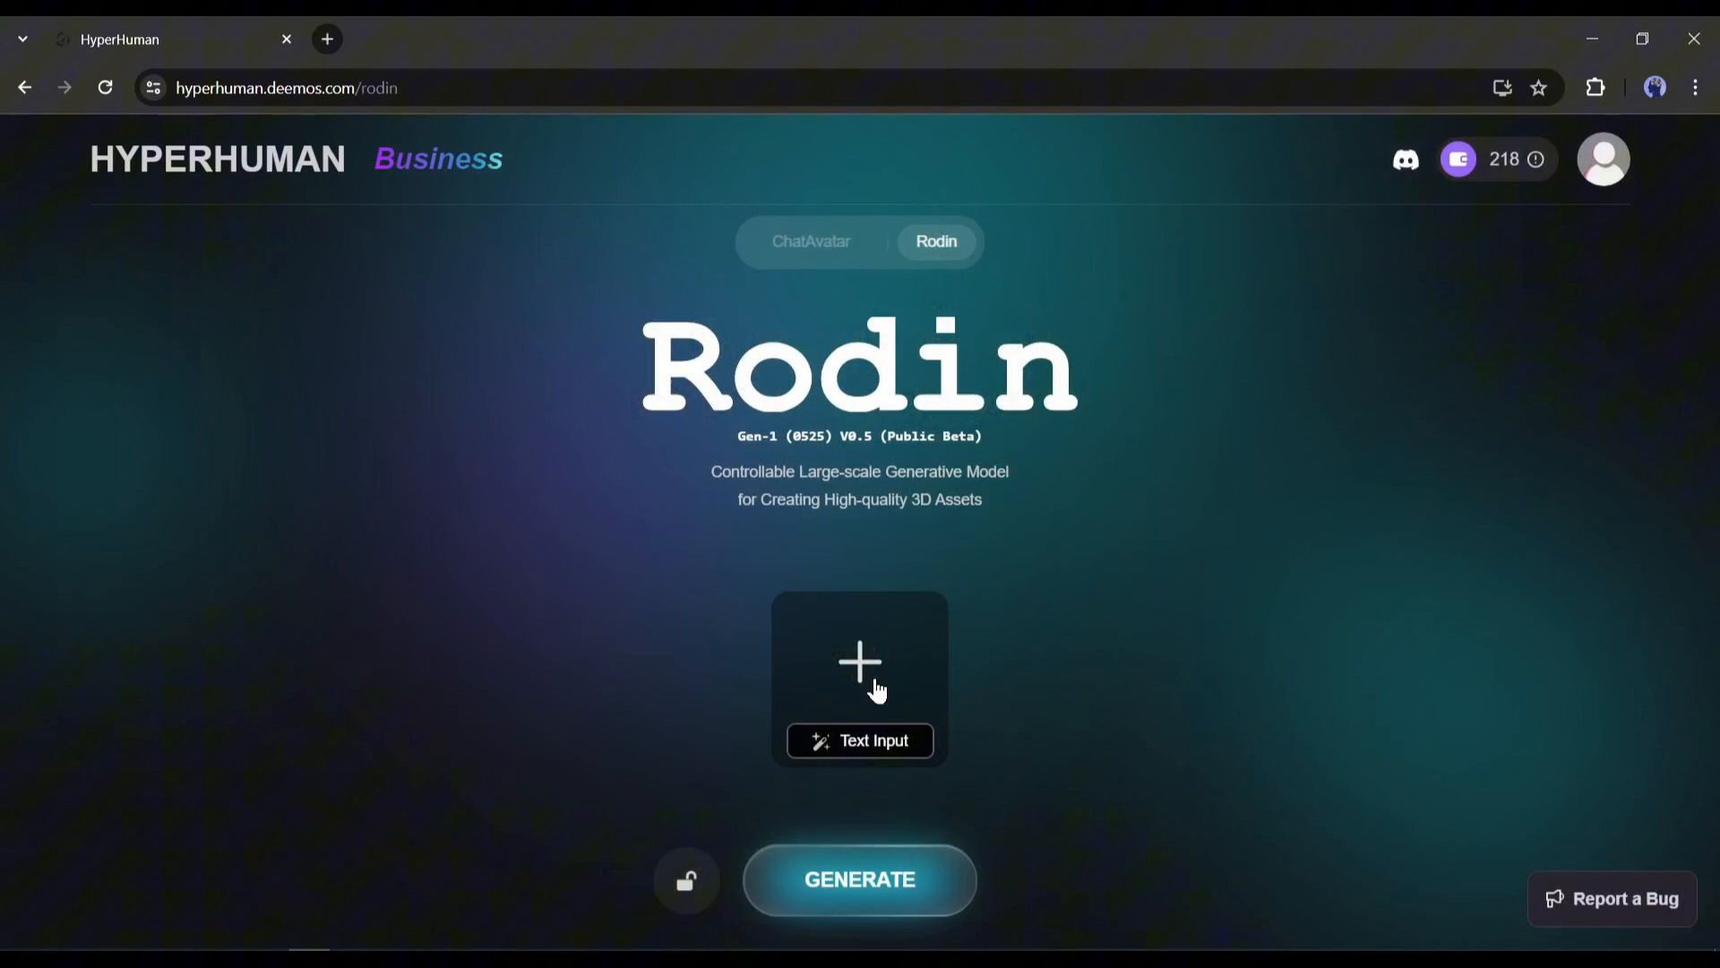
{"action": "left_click", "coordinate": [860, 741]}
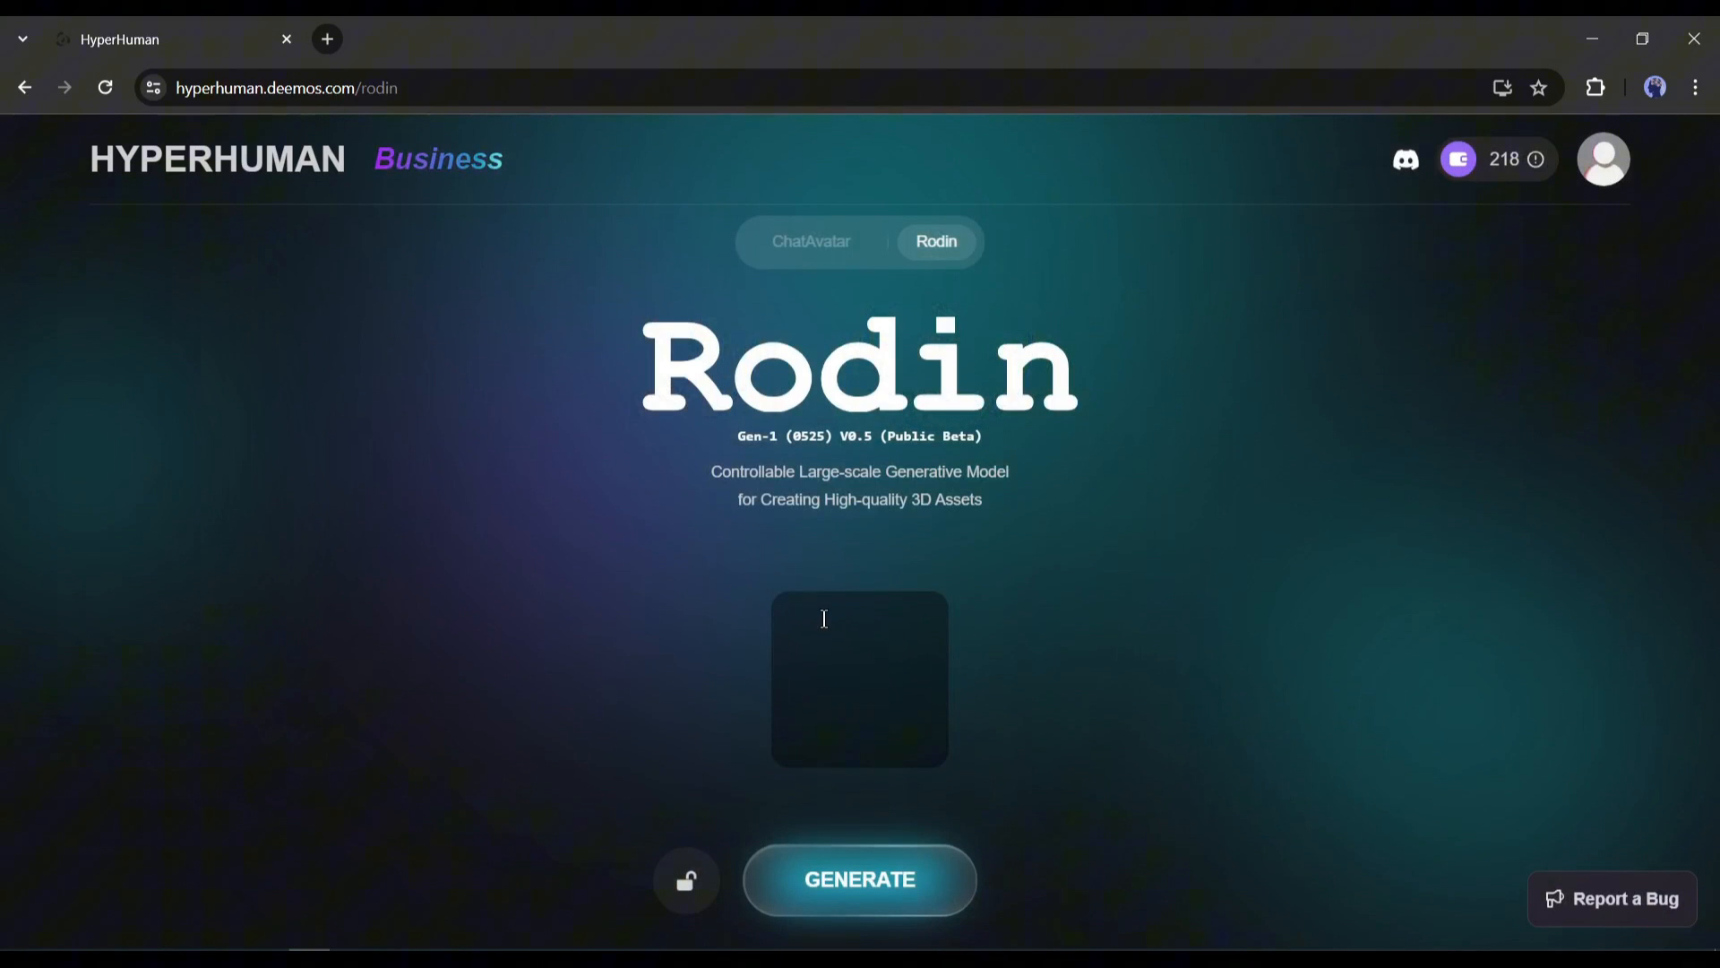
{"action": "mouse_move", "coordinate": [876, 649]}
{"action": "type", "text": "a hyper detailed Jackson Ch"}
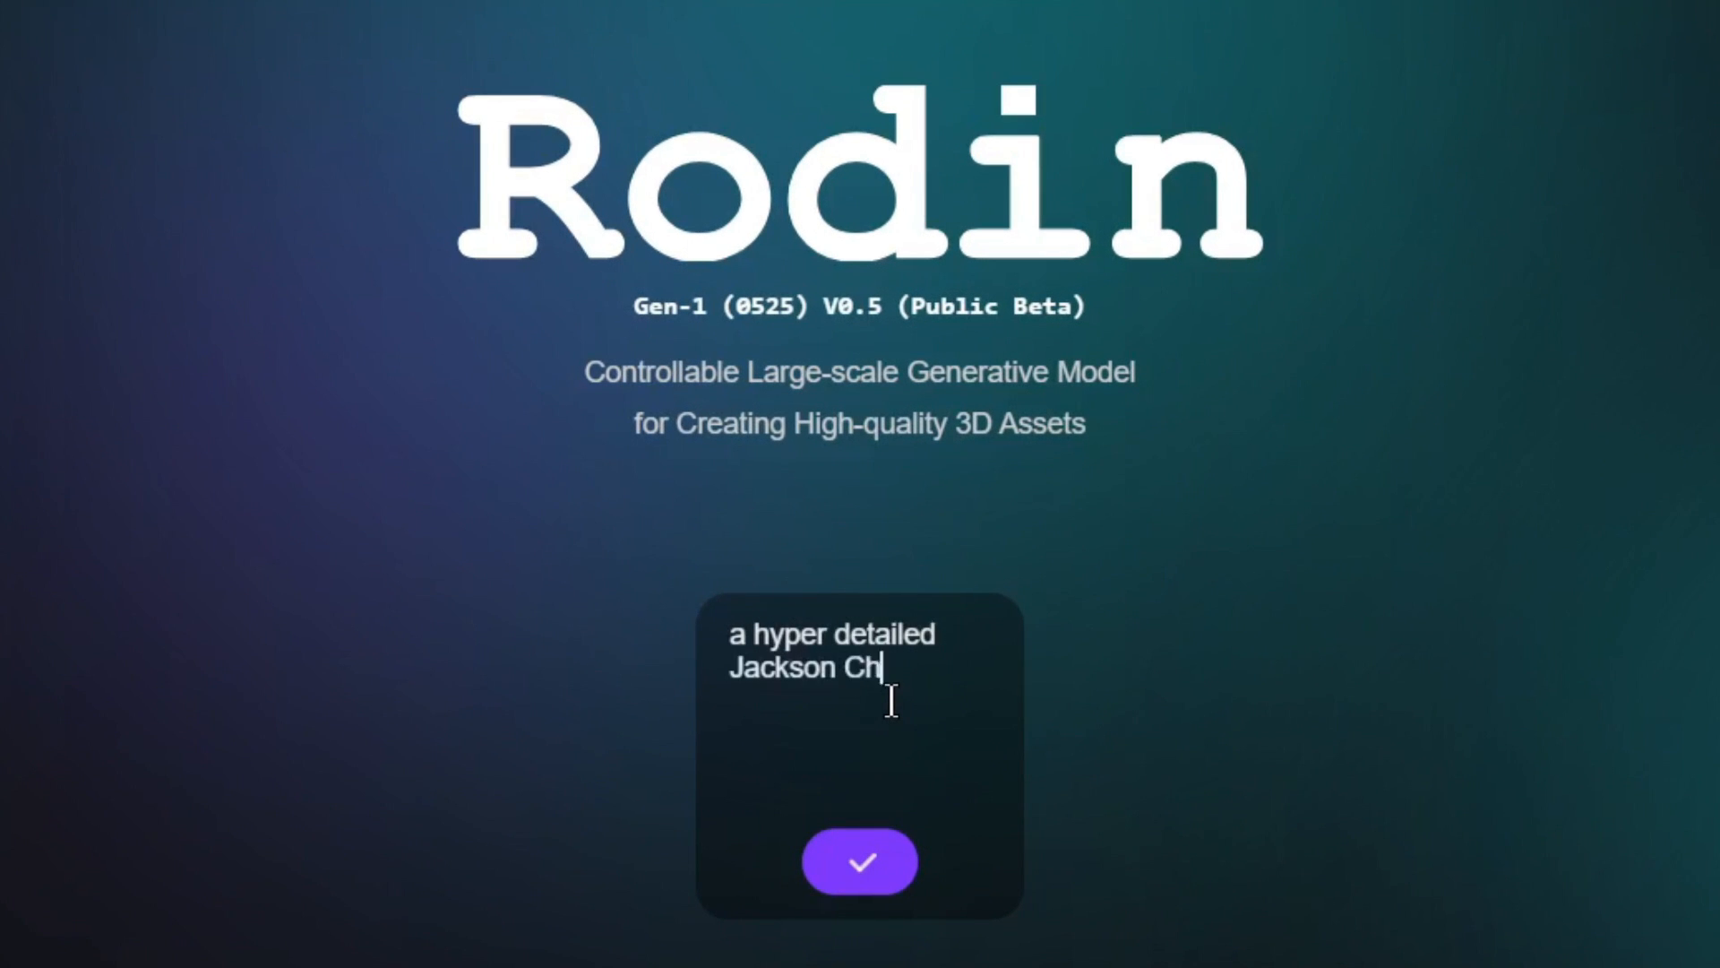
{"action": "type", "text": "ameleon, full body"}
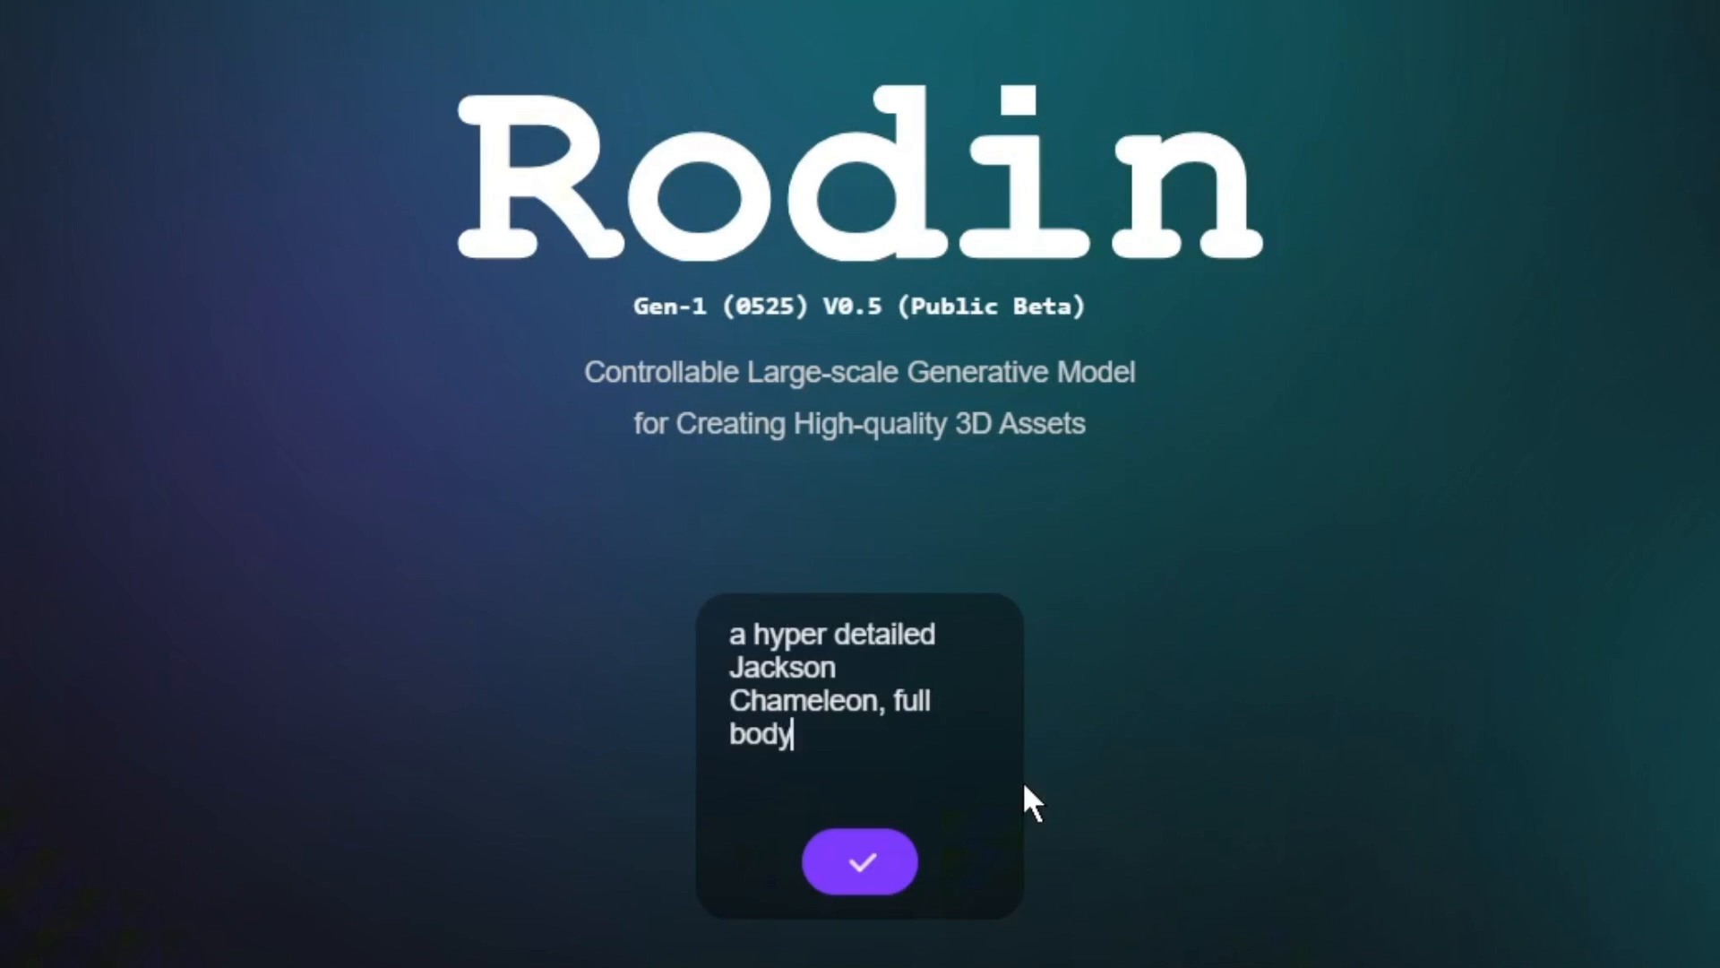
{"action": "type", "text": ", flat background"}
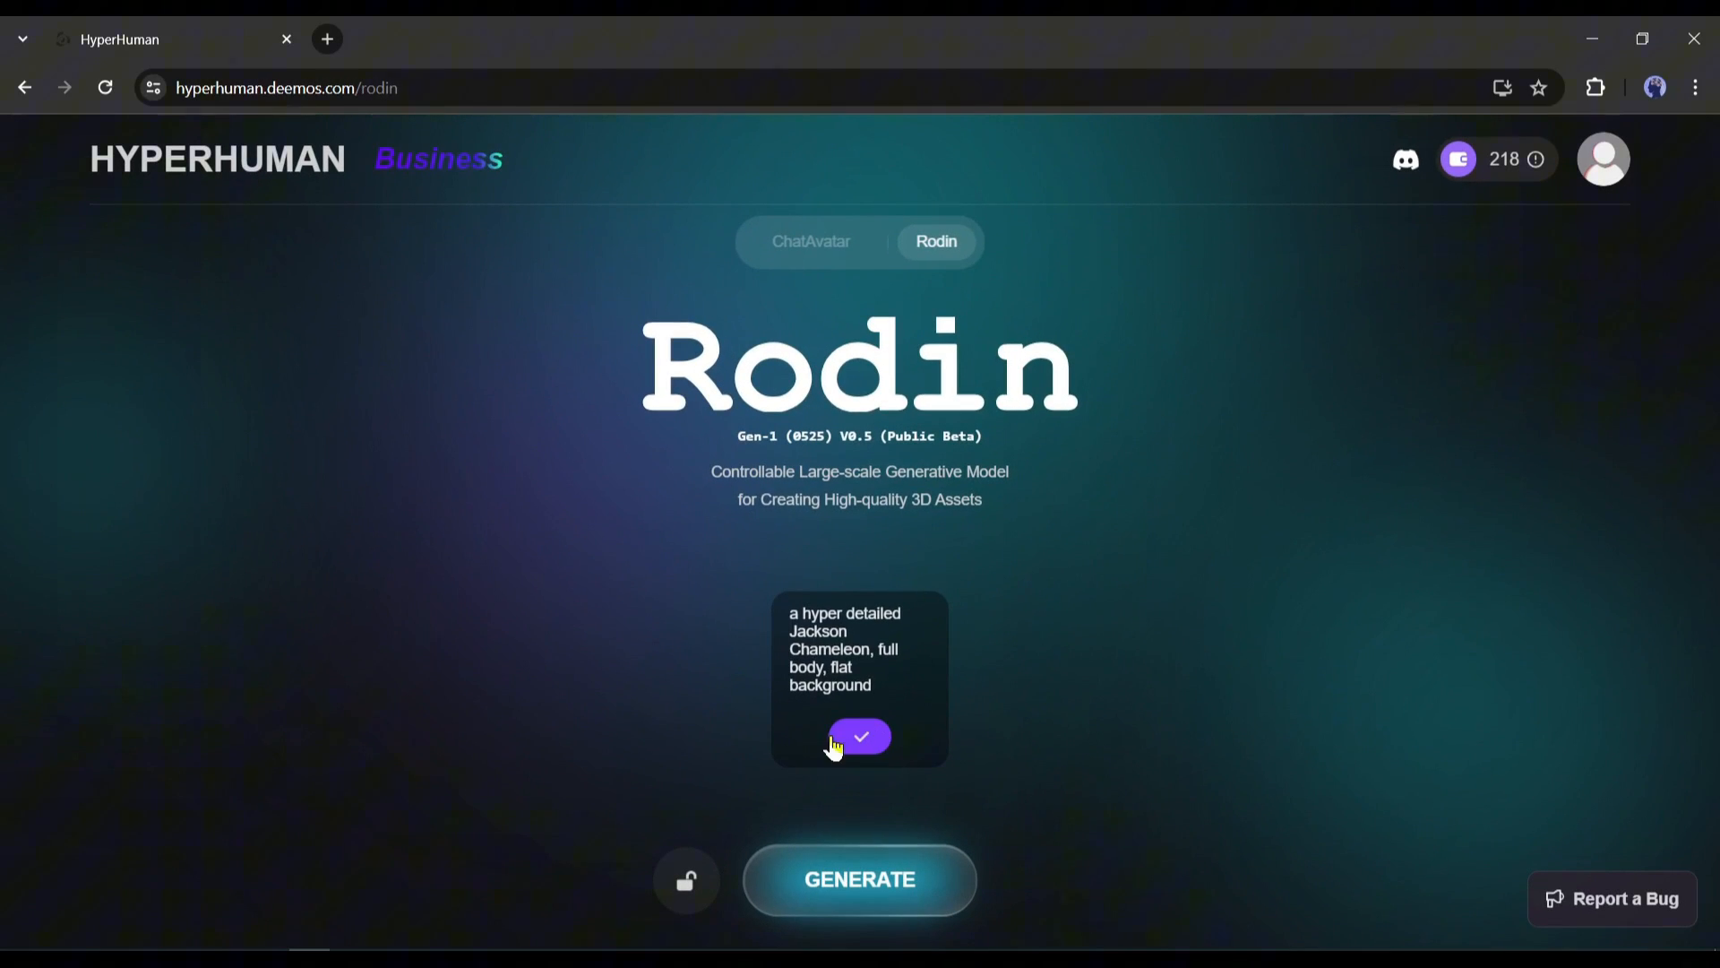
Generate a reference image, add 'green and' to the prompt, regenerate, and accept the image
{"action": "left_click", "coordinate": [859, 737]}
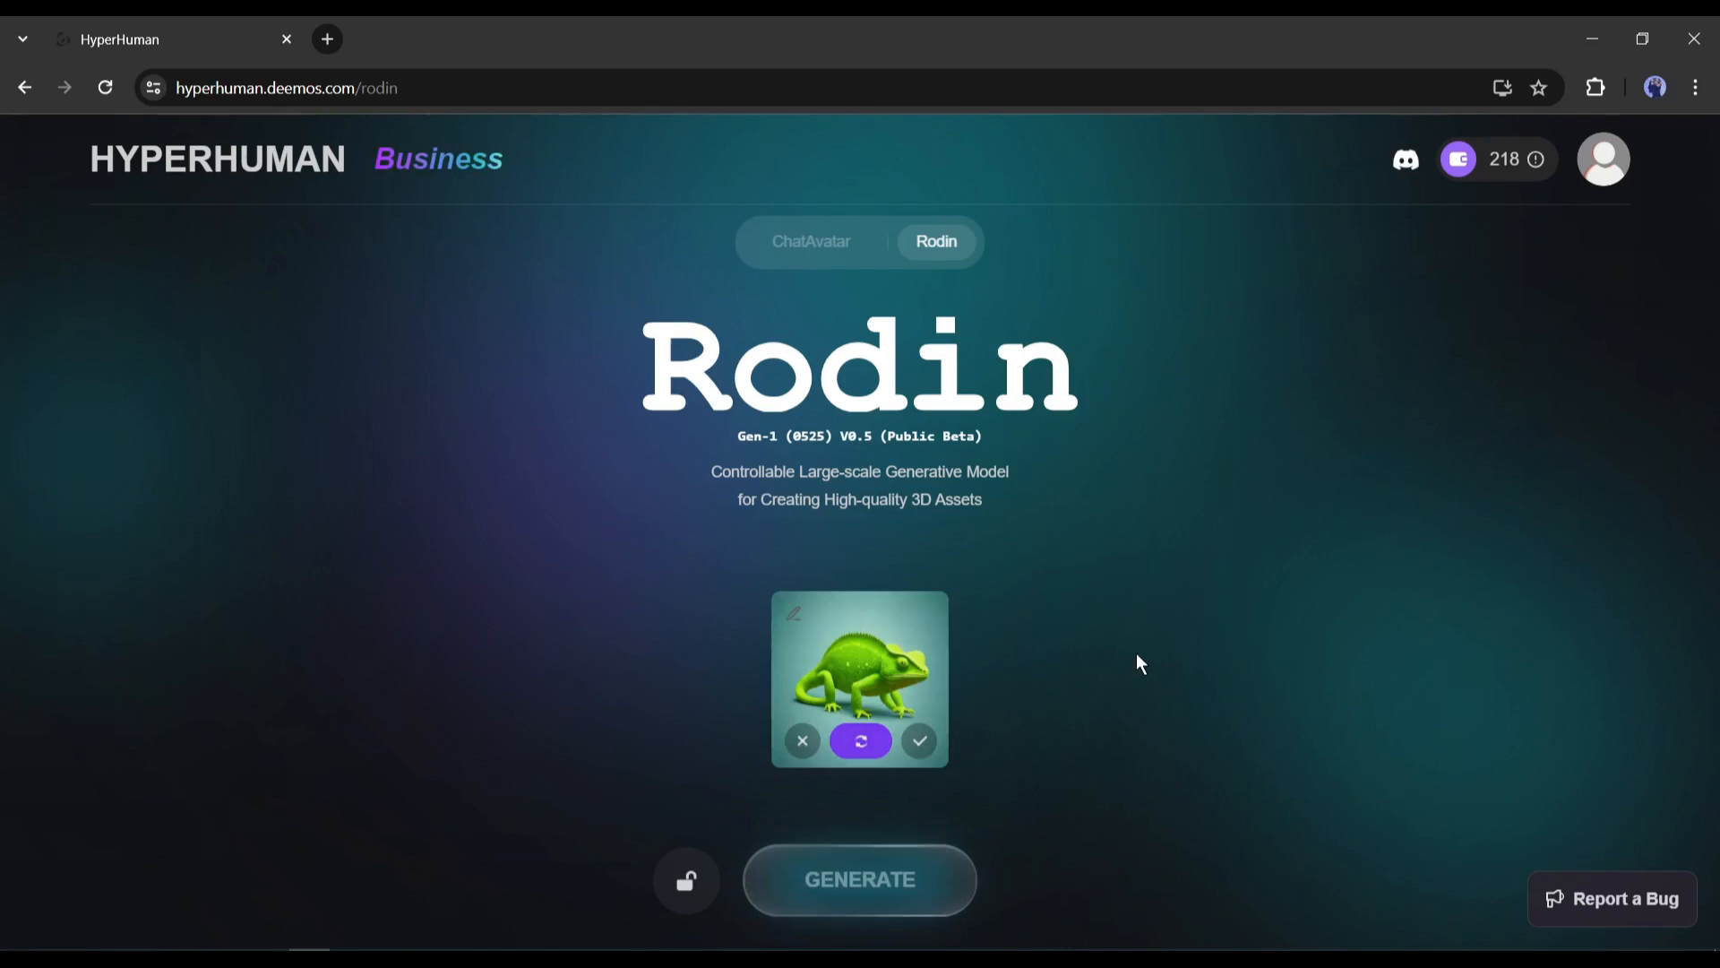
{"action": "mouse_move", "coordinate": [922, 658]}
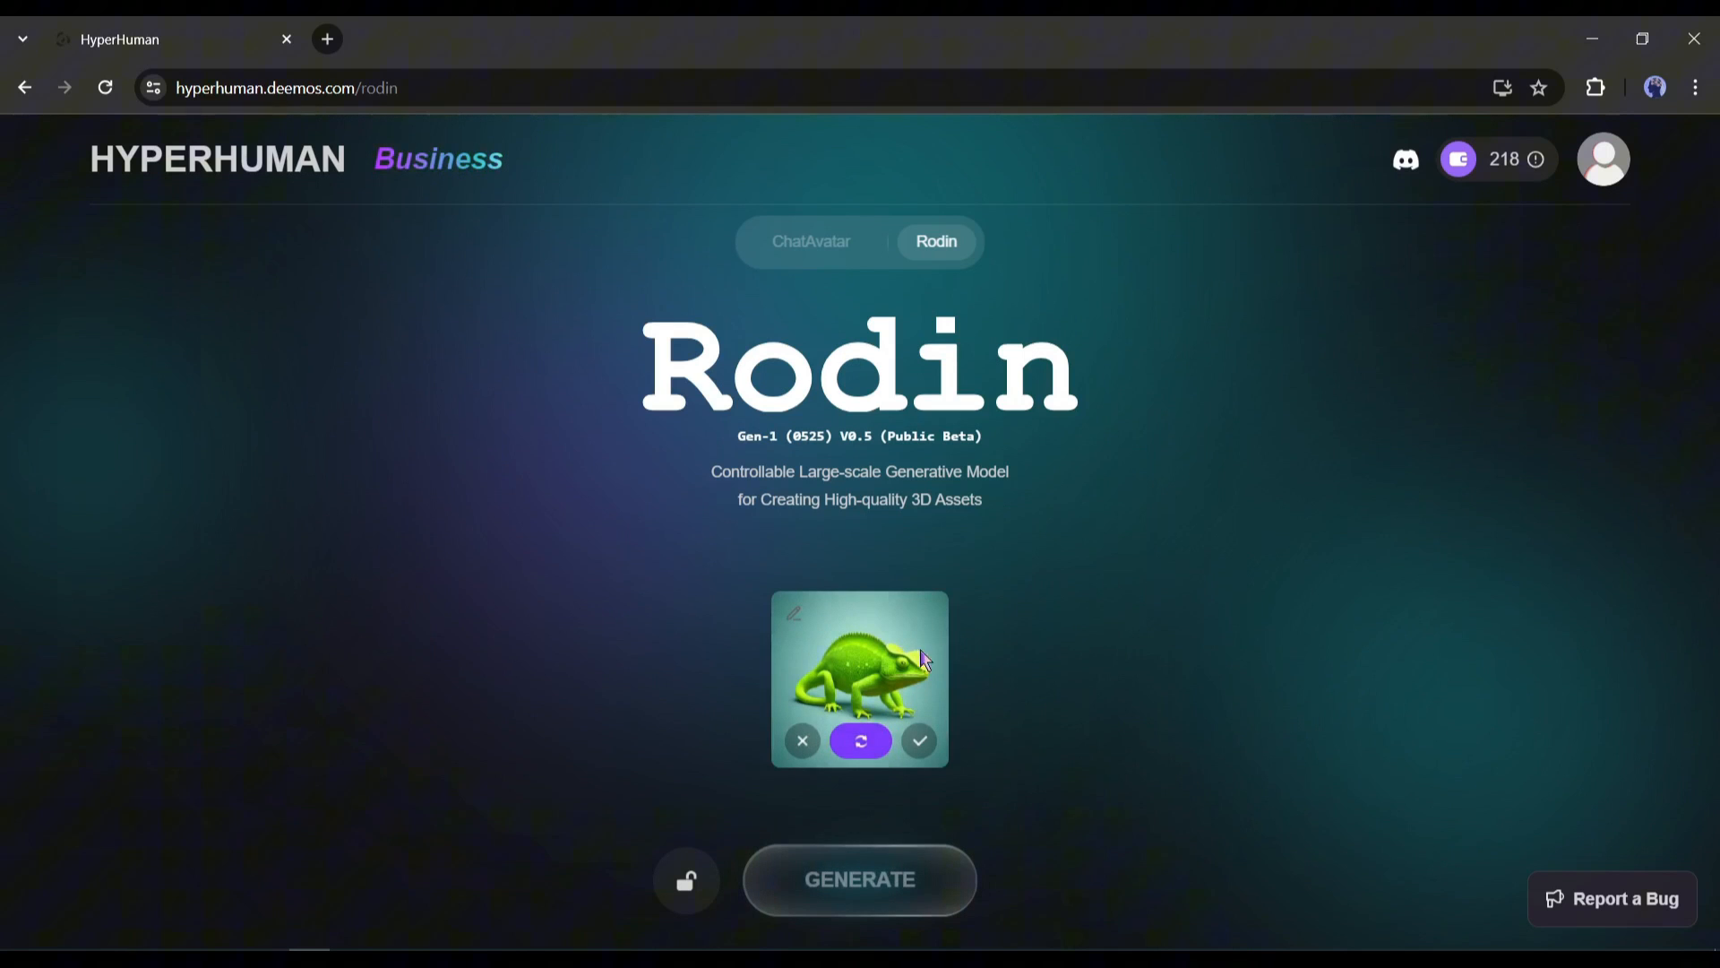
{"action": "mouse_move", "coordinate": [832, 707]}
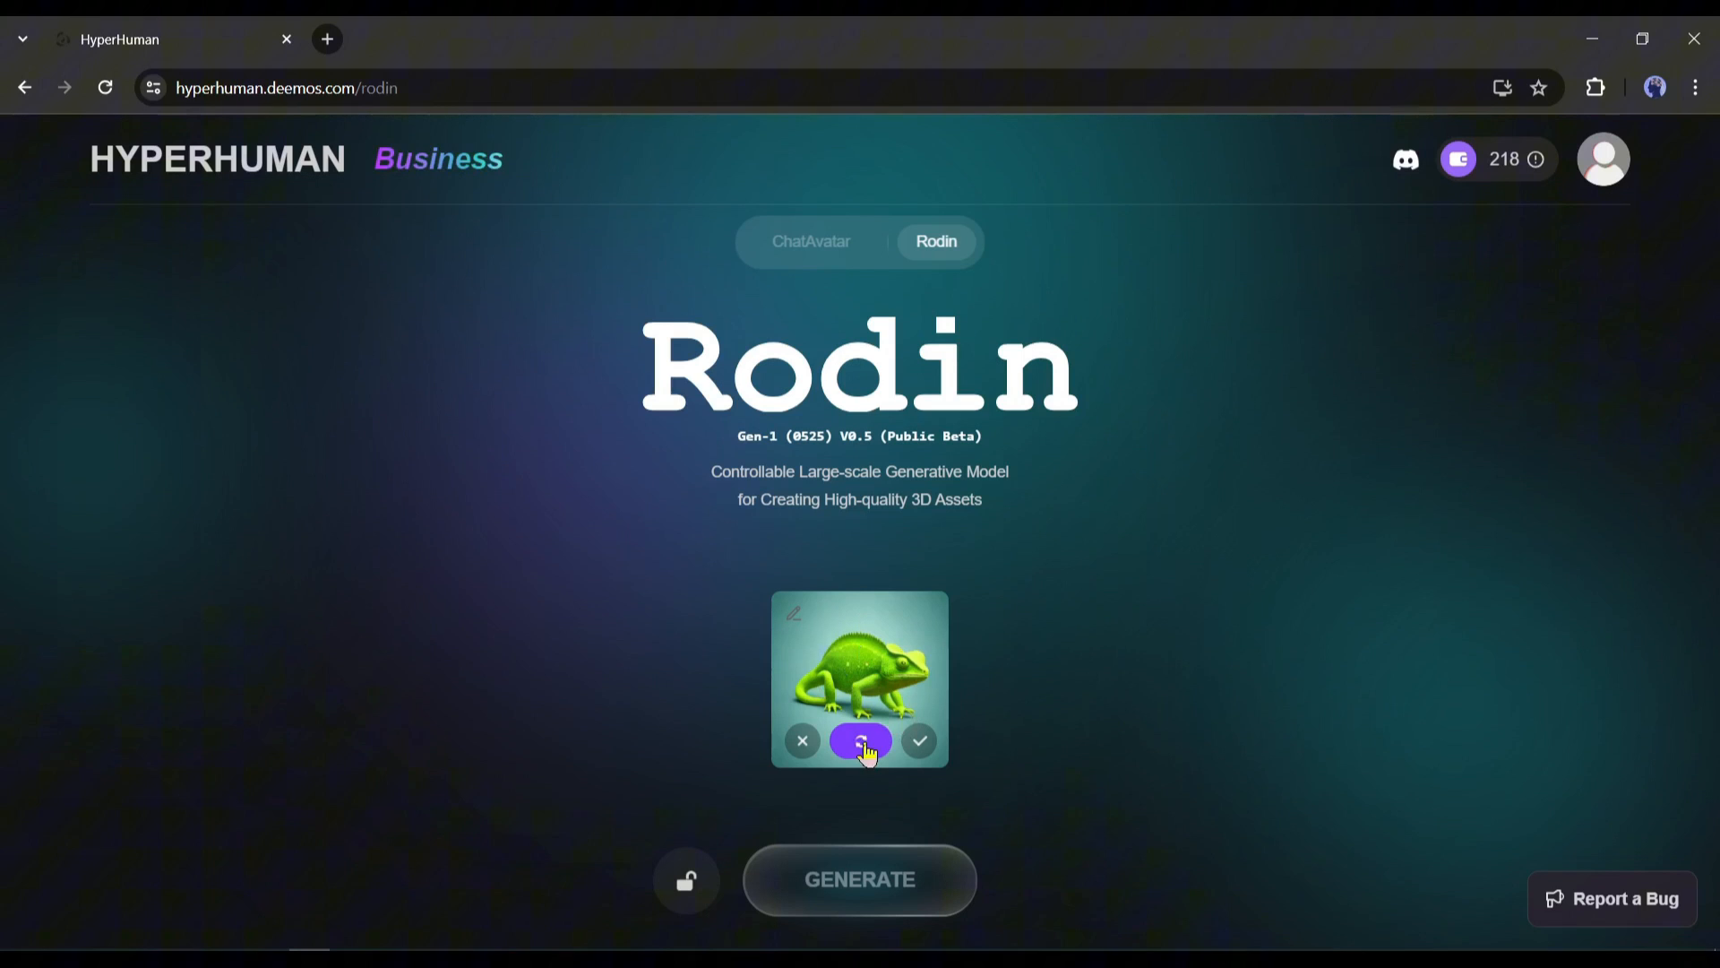
{"action": "left_click", "coordinate": [860, 741]}
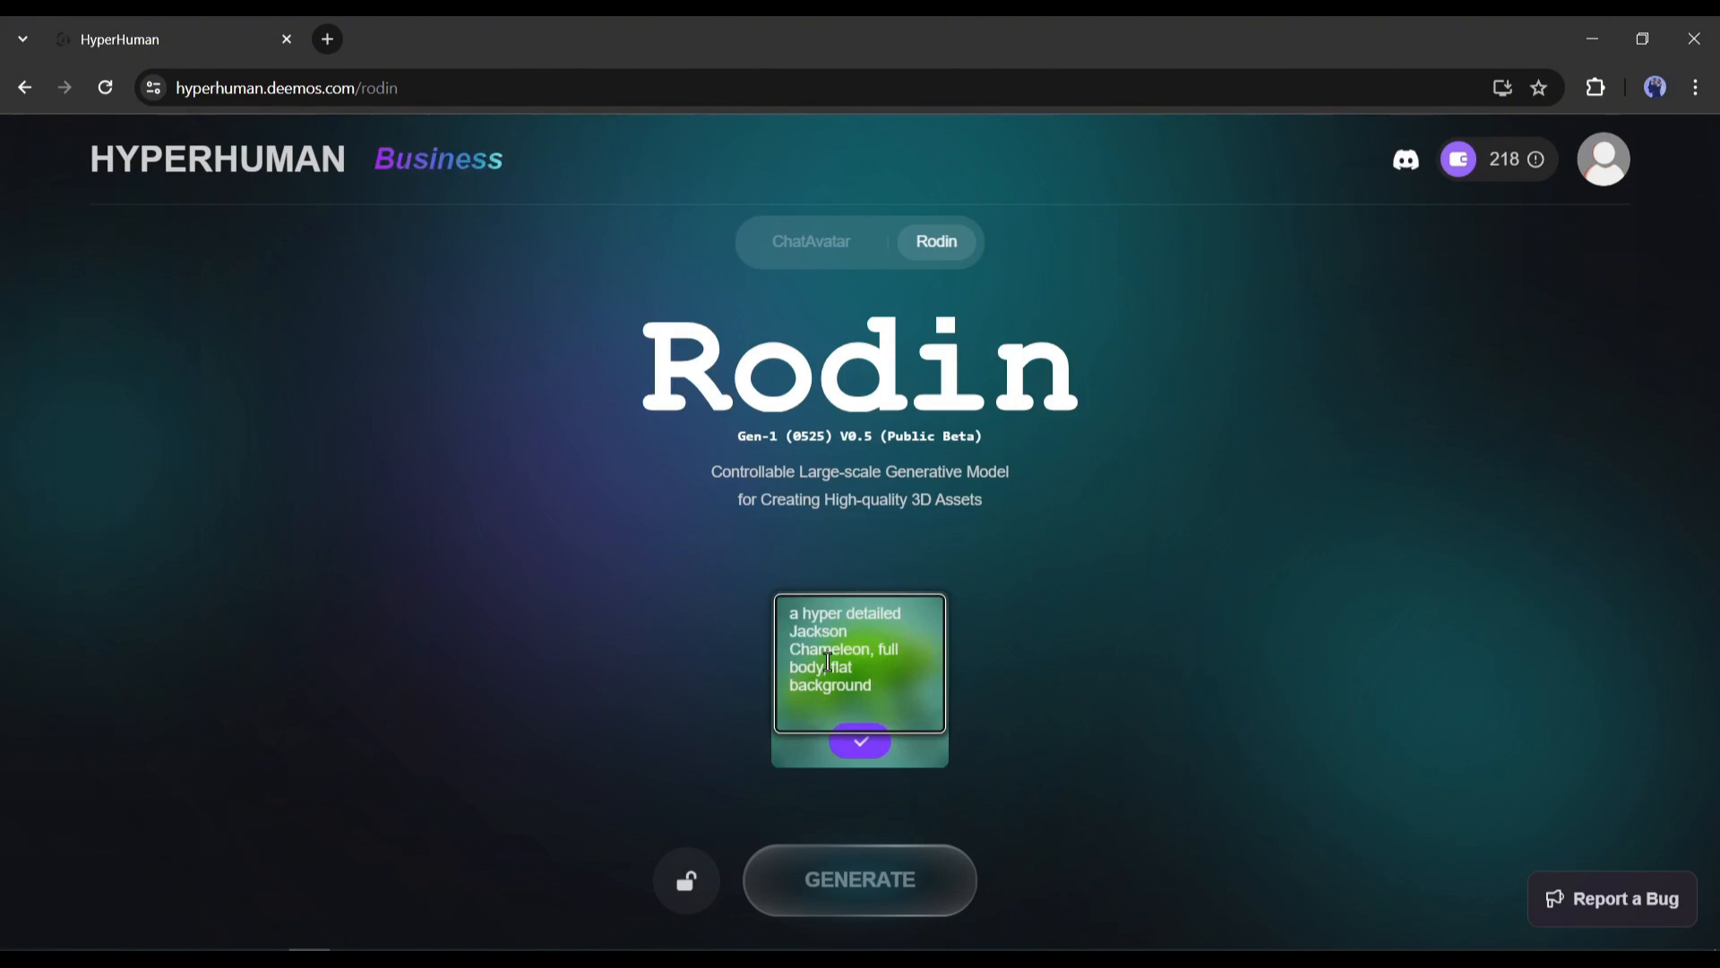
{"action": "type", "text": "green and"}
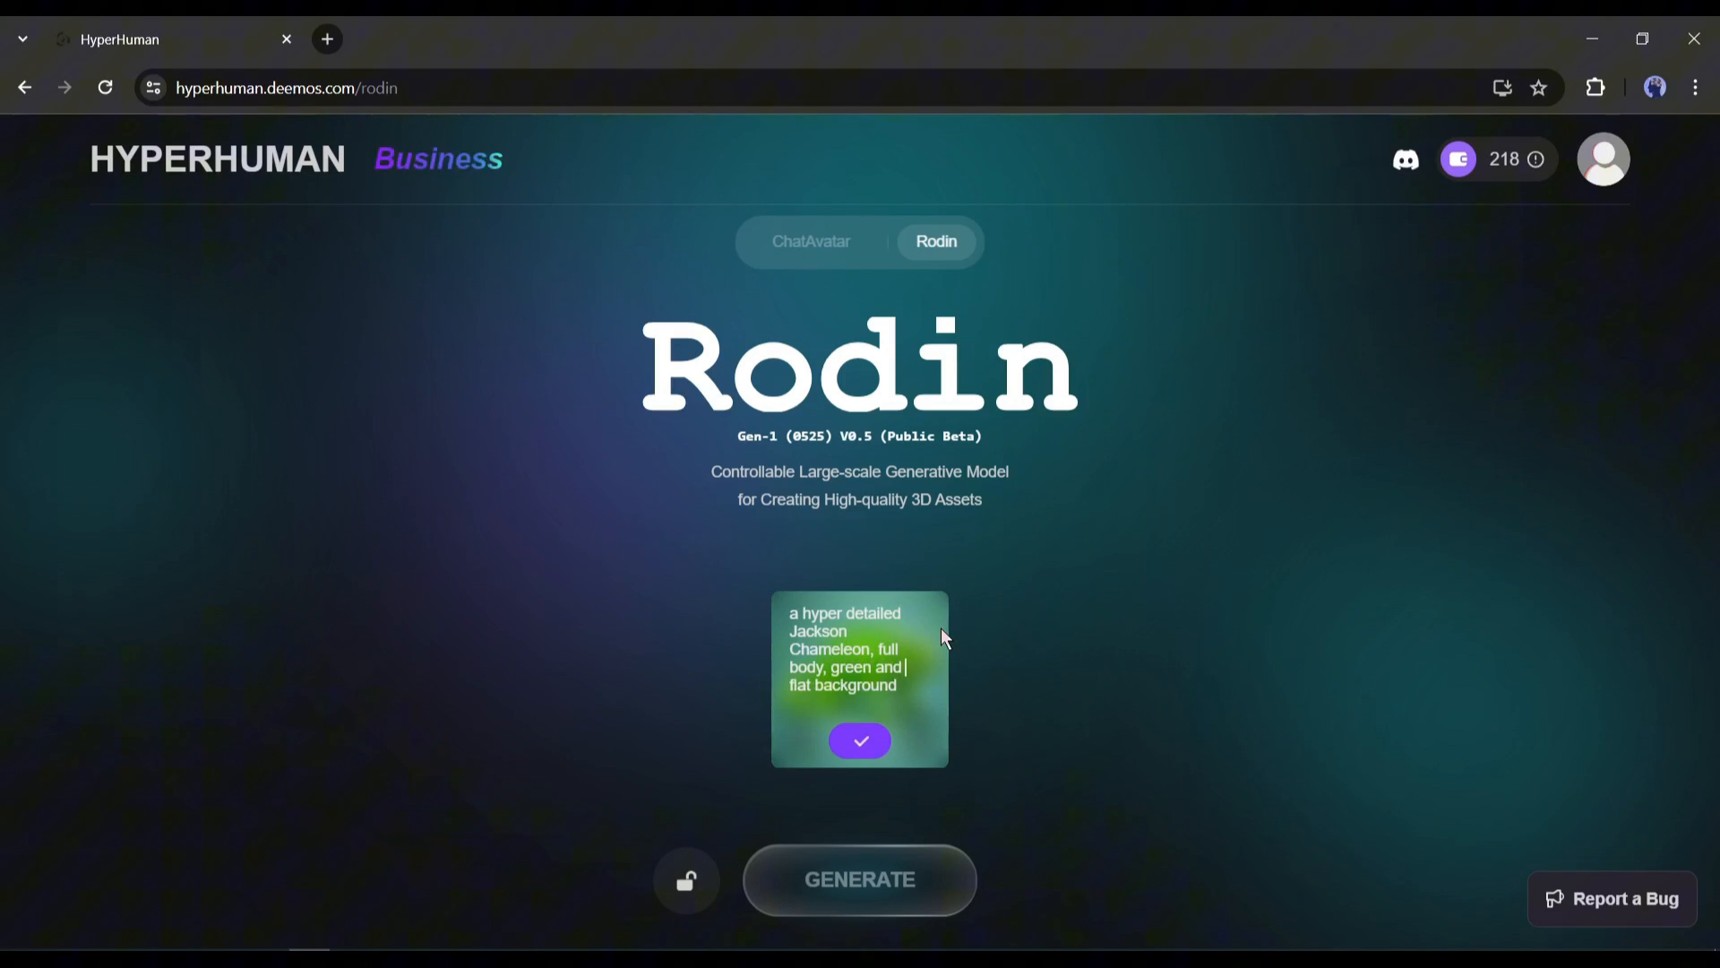
{"action": "left_click", "coordinate": [859, 741]}
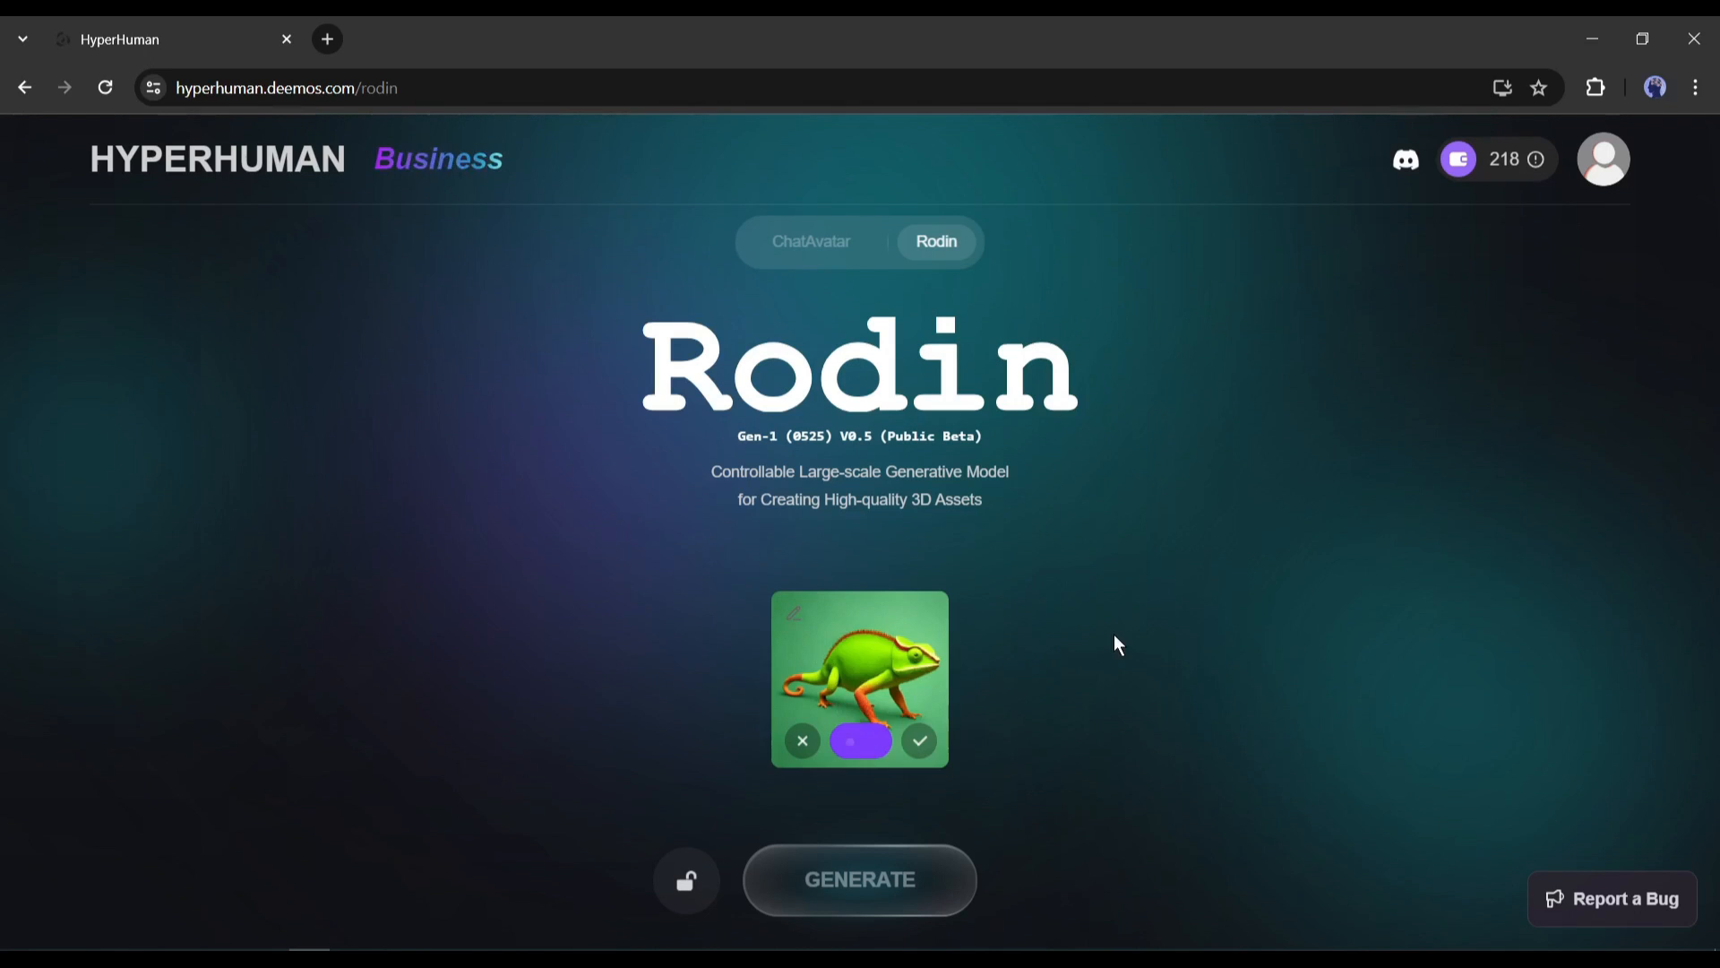
{"action": "left_click", "coordinate": [859, 741]}
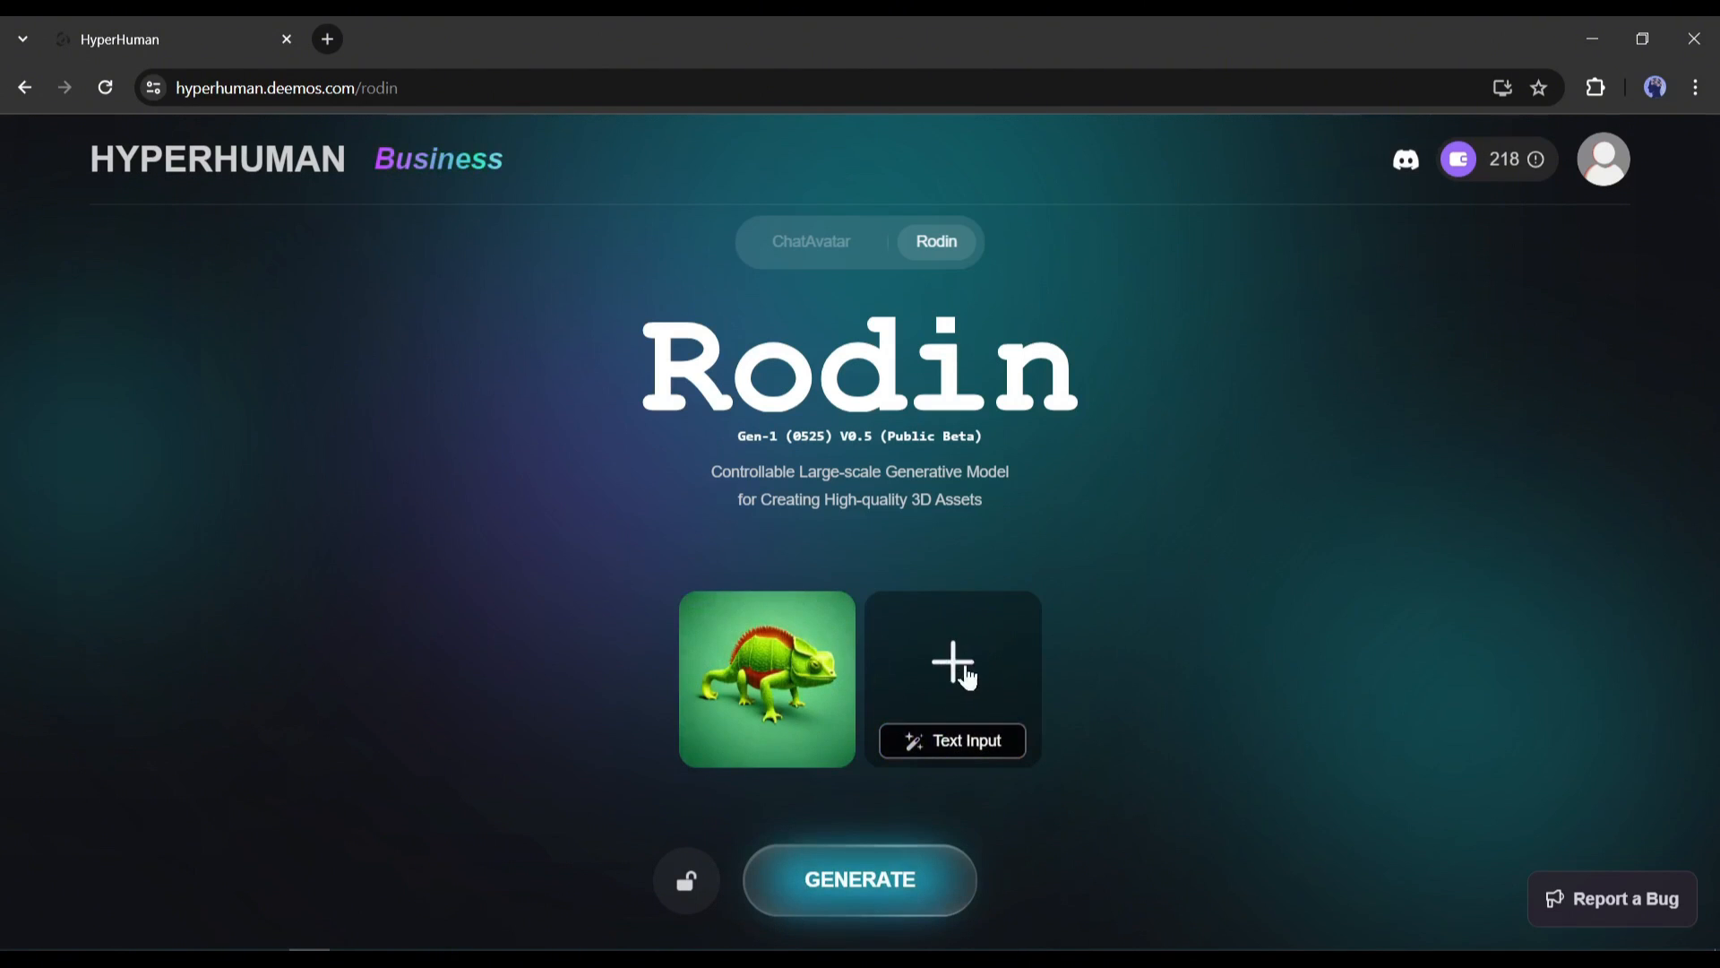
{"action": "mouse_move", "coordinate": [952, 663]}
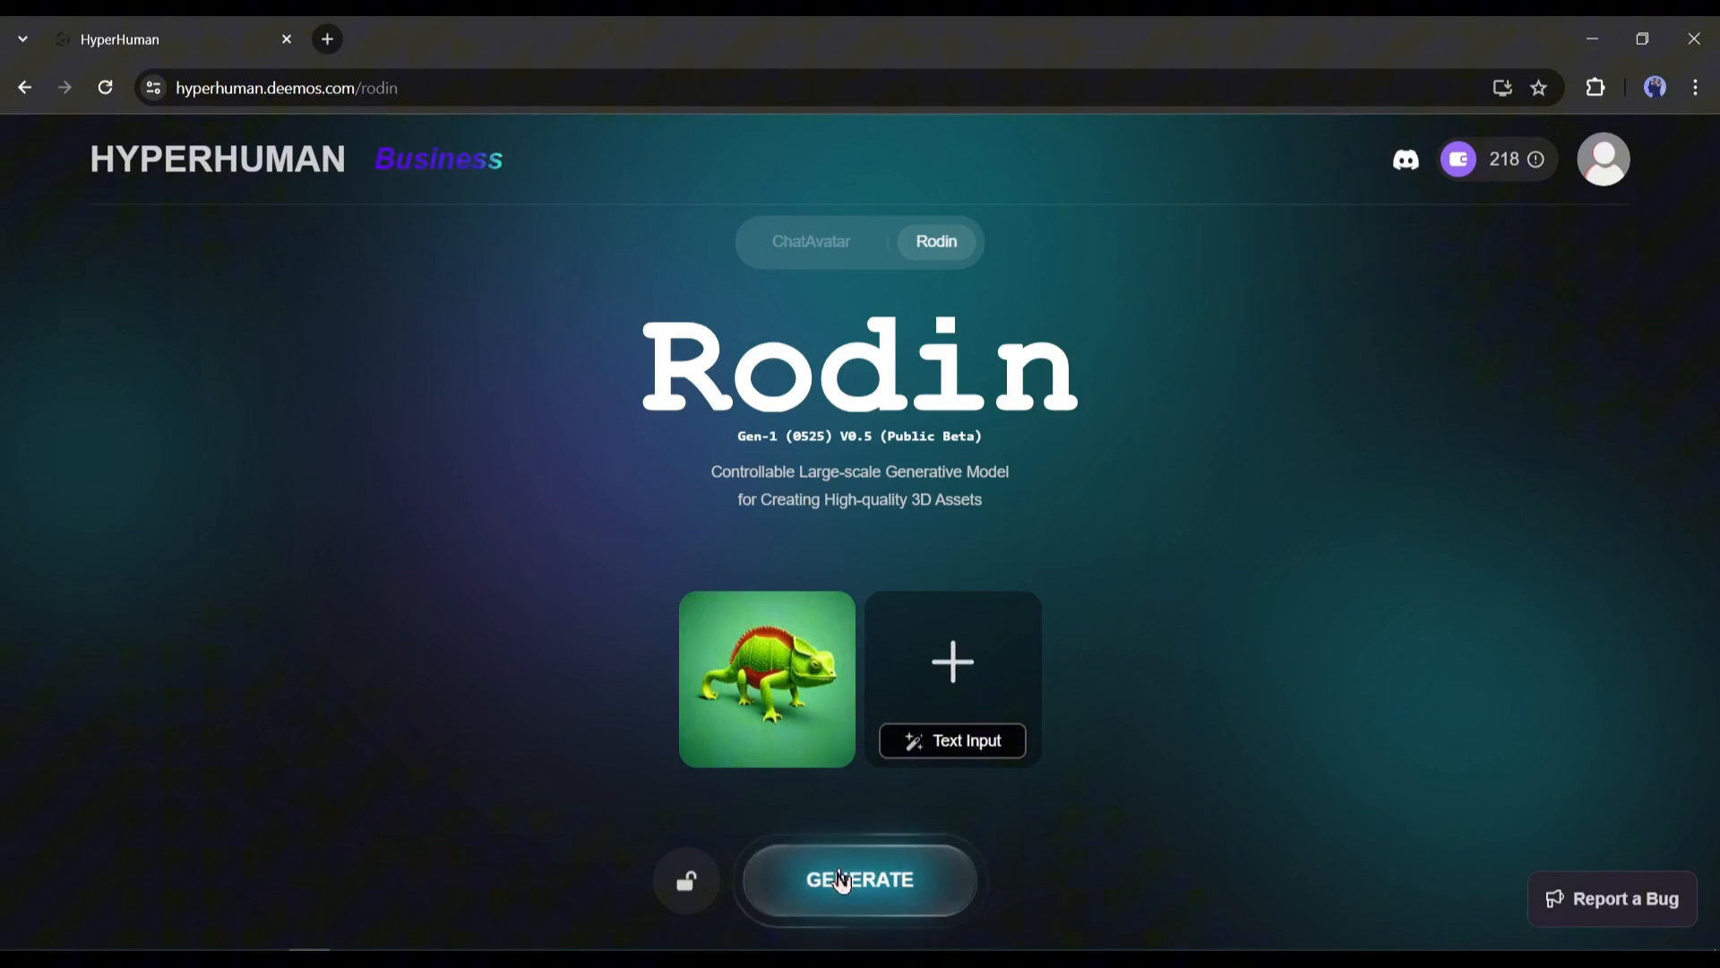
Generate the chameleon geometry, change 'creature' to 'Jackson Chameleon, realistic texture', and redo
{"action": "left_click", "coordinate": [860, 879]}
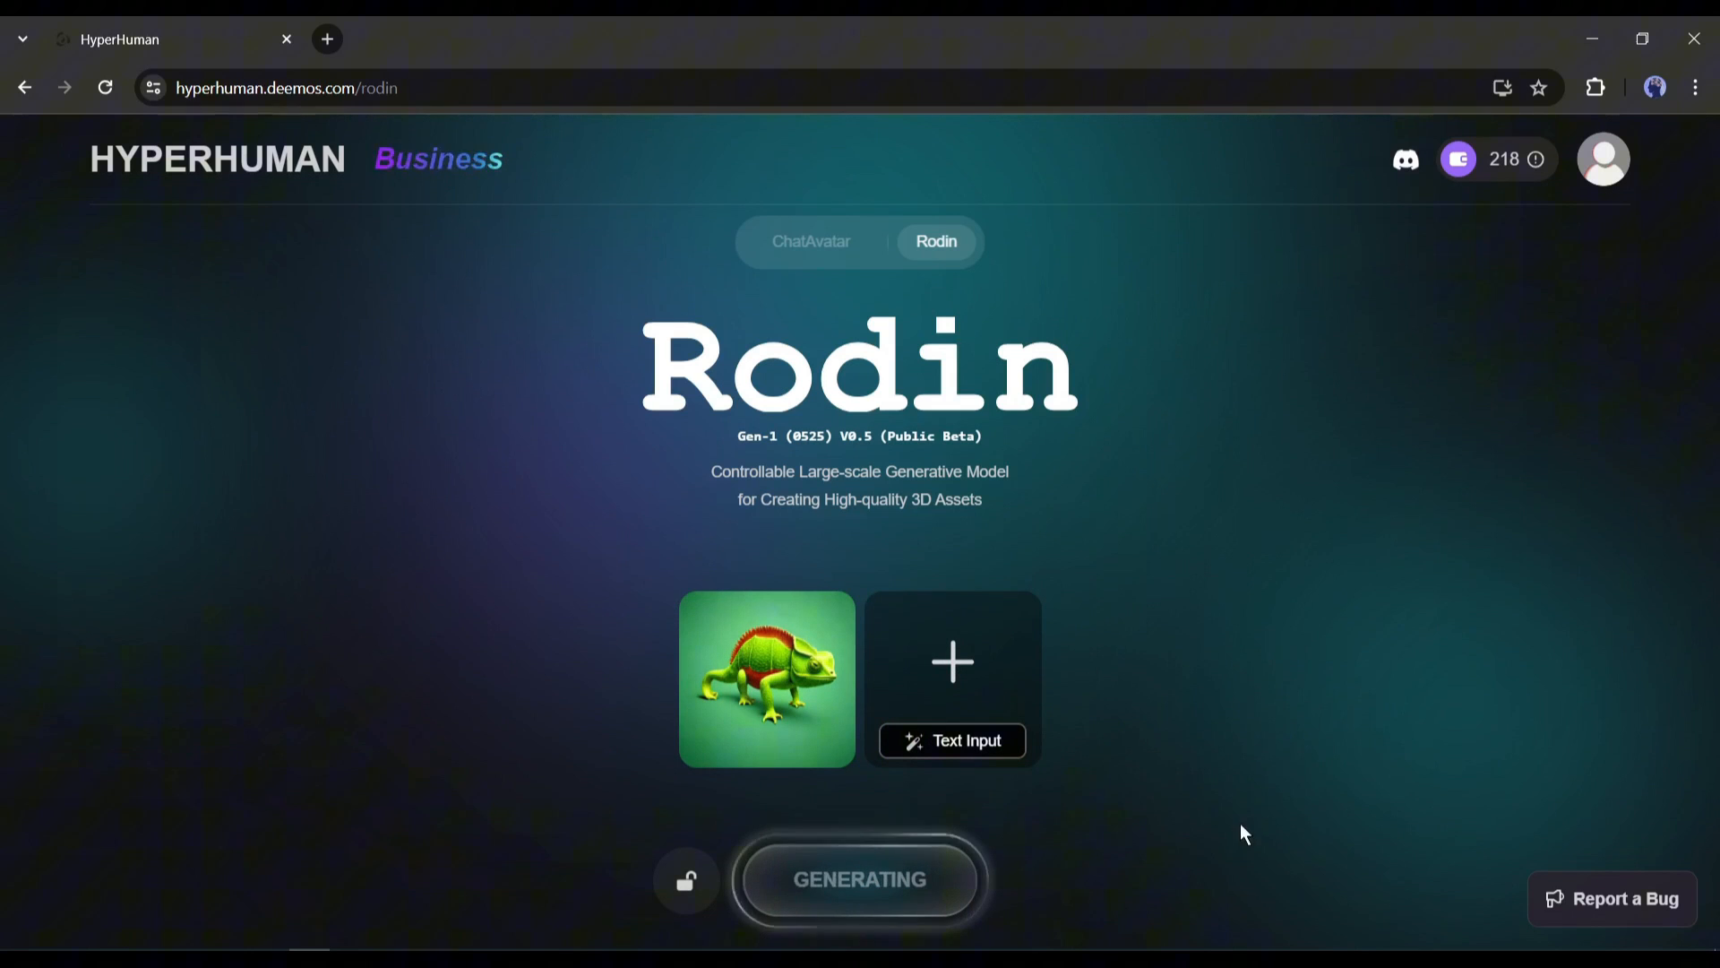
{"action": "left_click", "coordinate": [766, 679]}
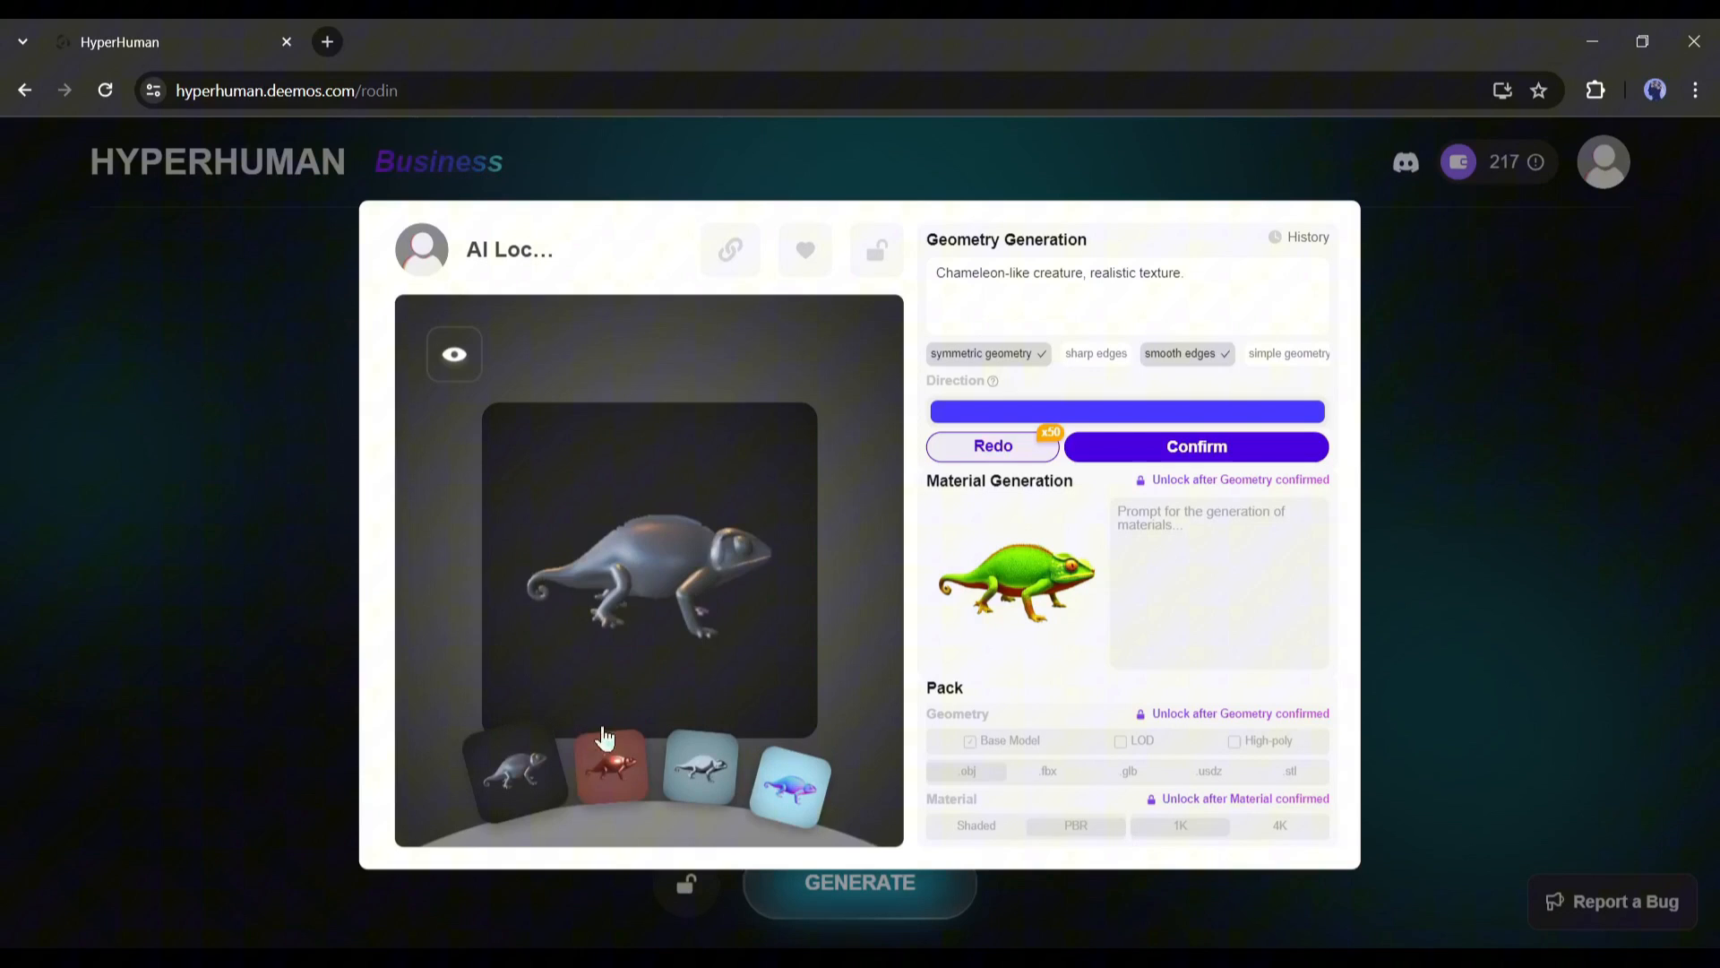
{"action": "mouse_move", "coordinate": [1013, 402]}
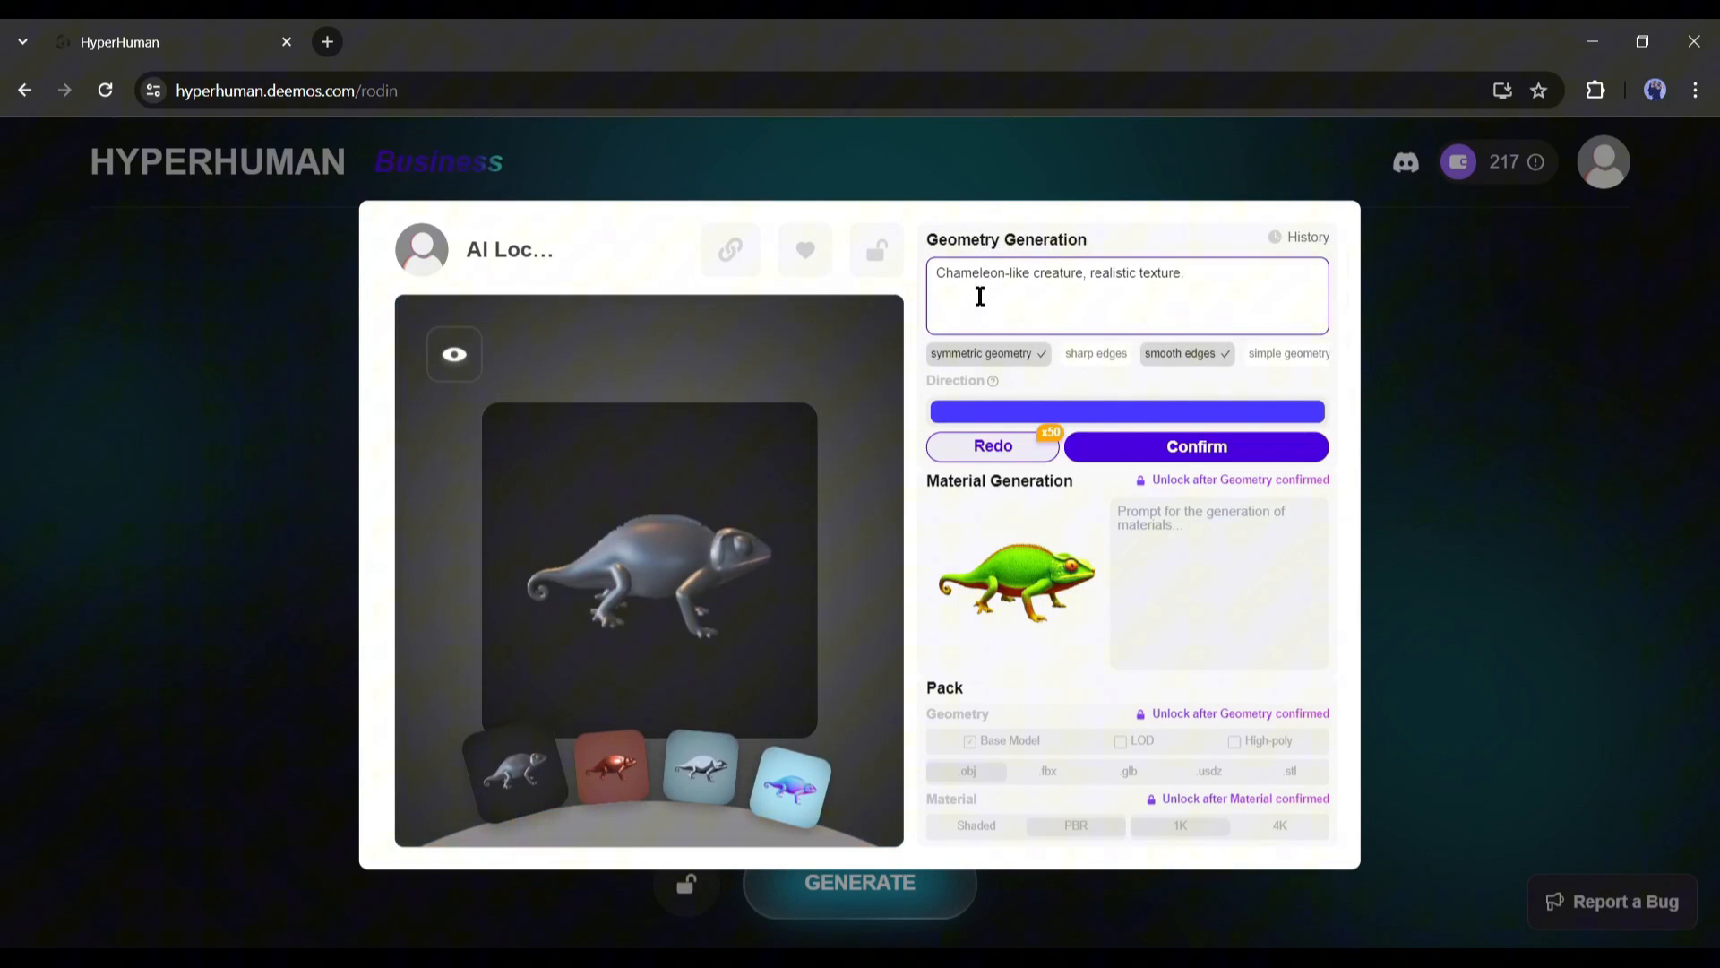
{"action": "left_click", "coordinate": [991, 445]}
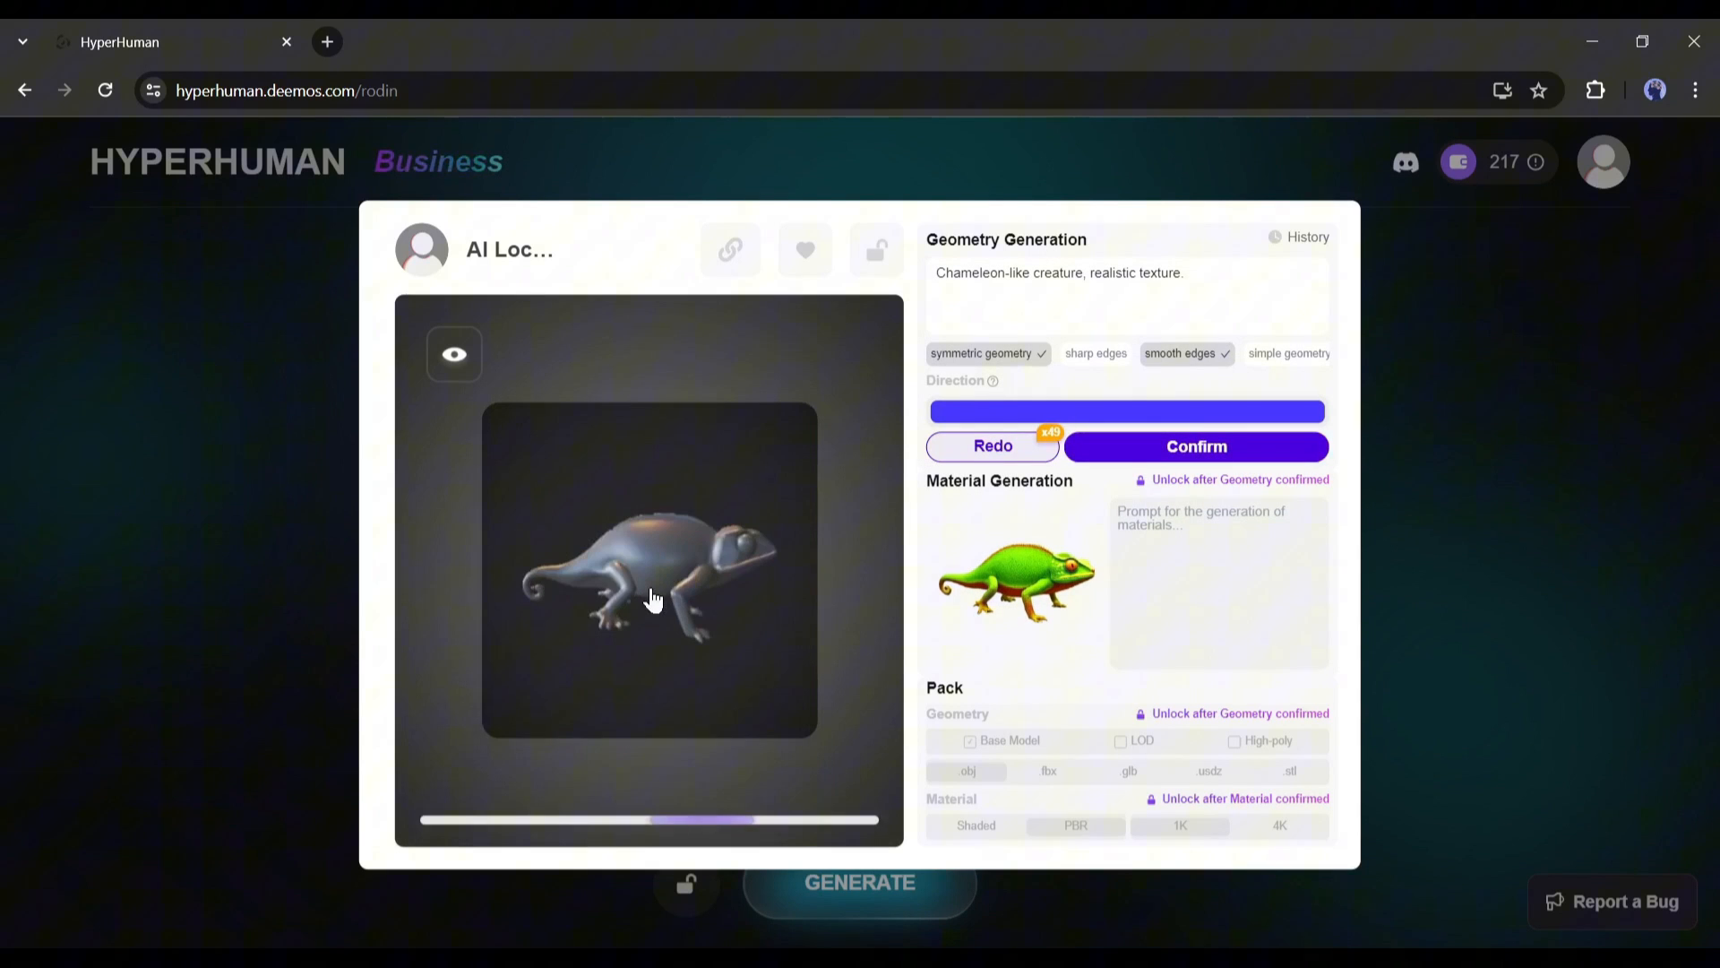
{"action": "double_click", "coordinate": [1059, 273]}
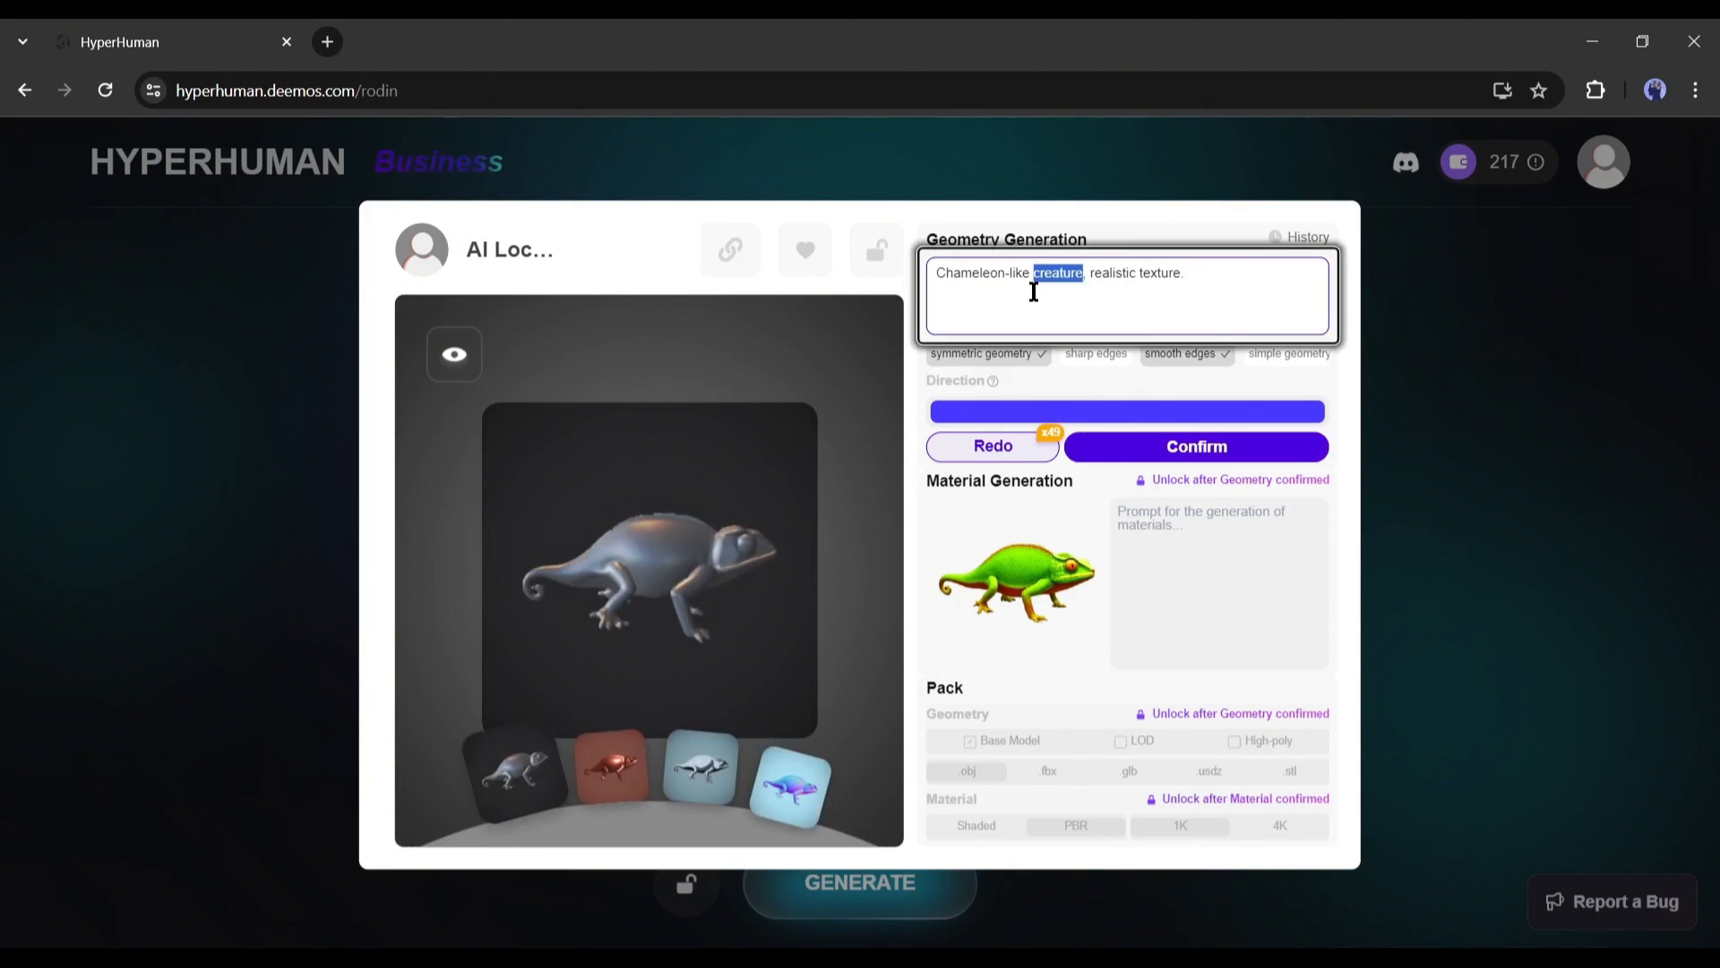
{"action": "type", "text": "Jacksho"}
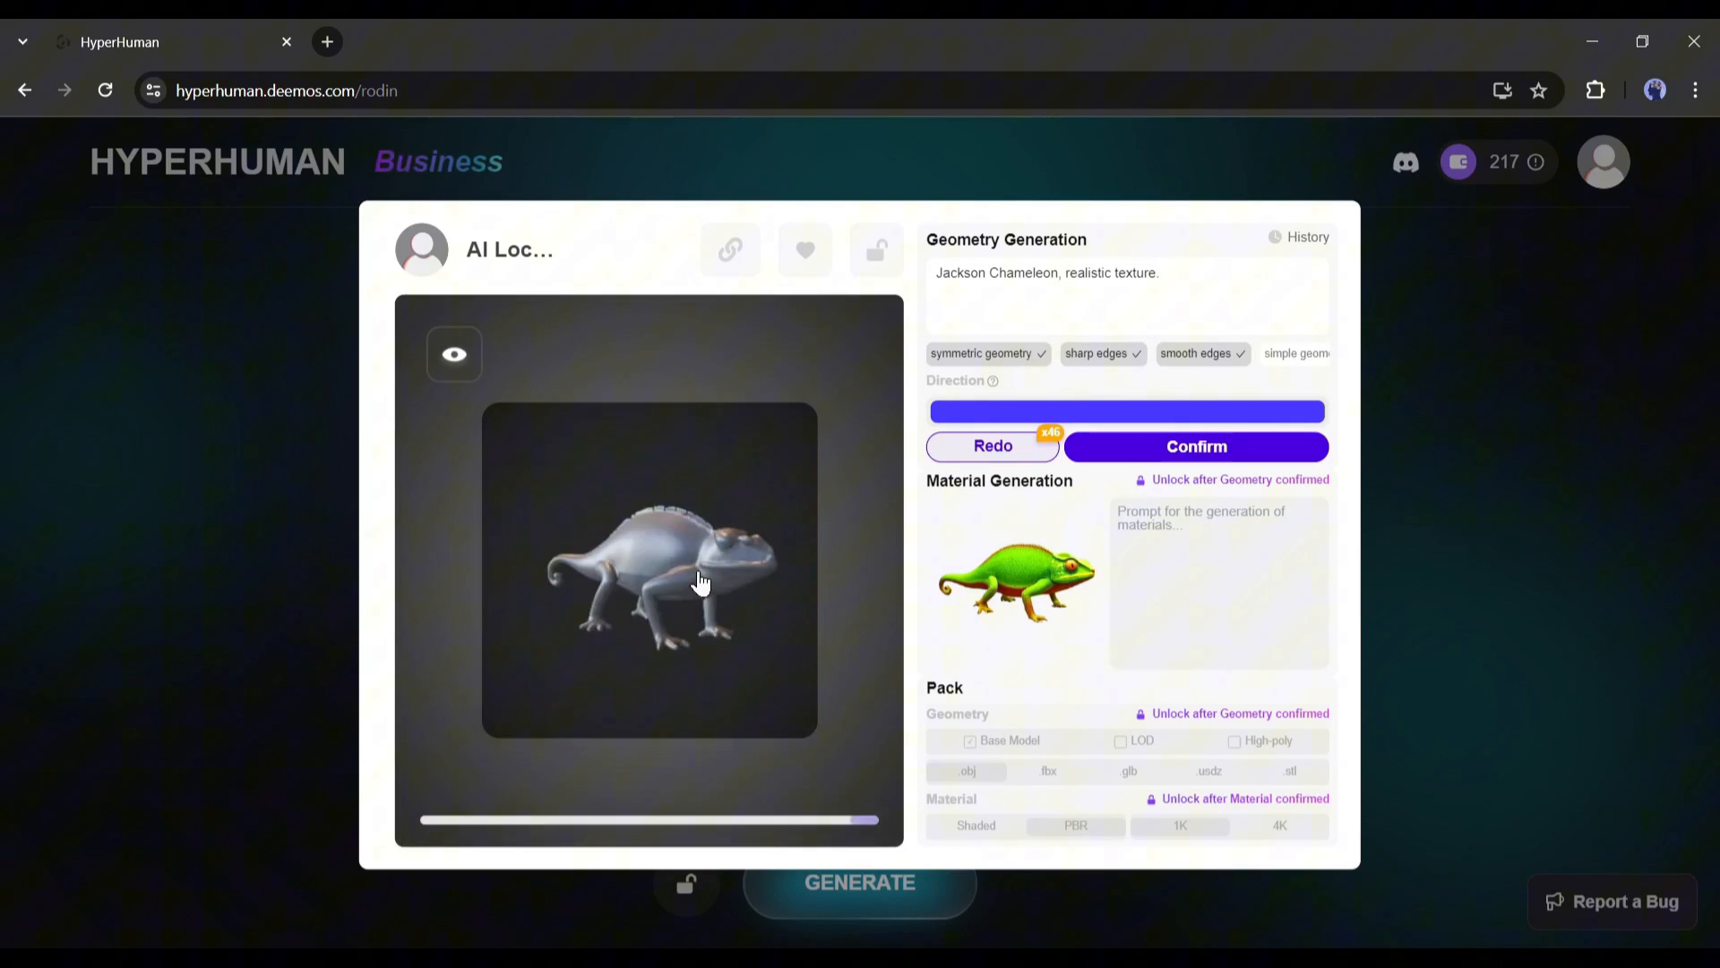
{"action": "left_click", "coordinate": [992, 446]}
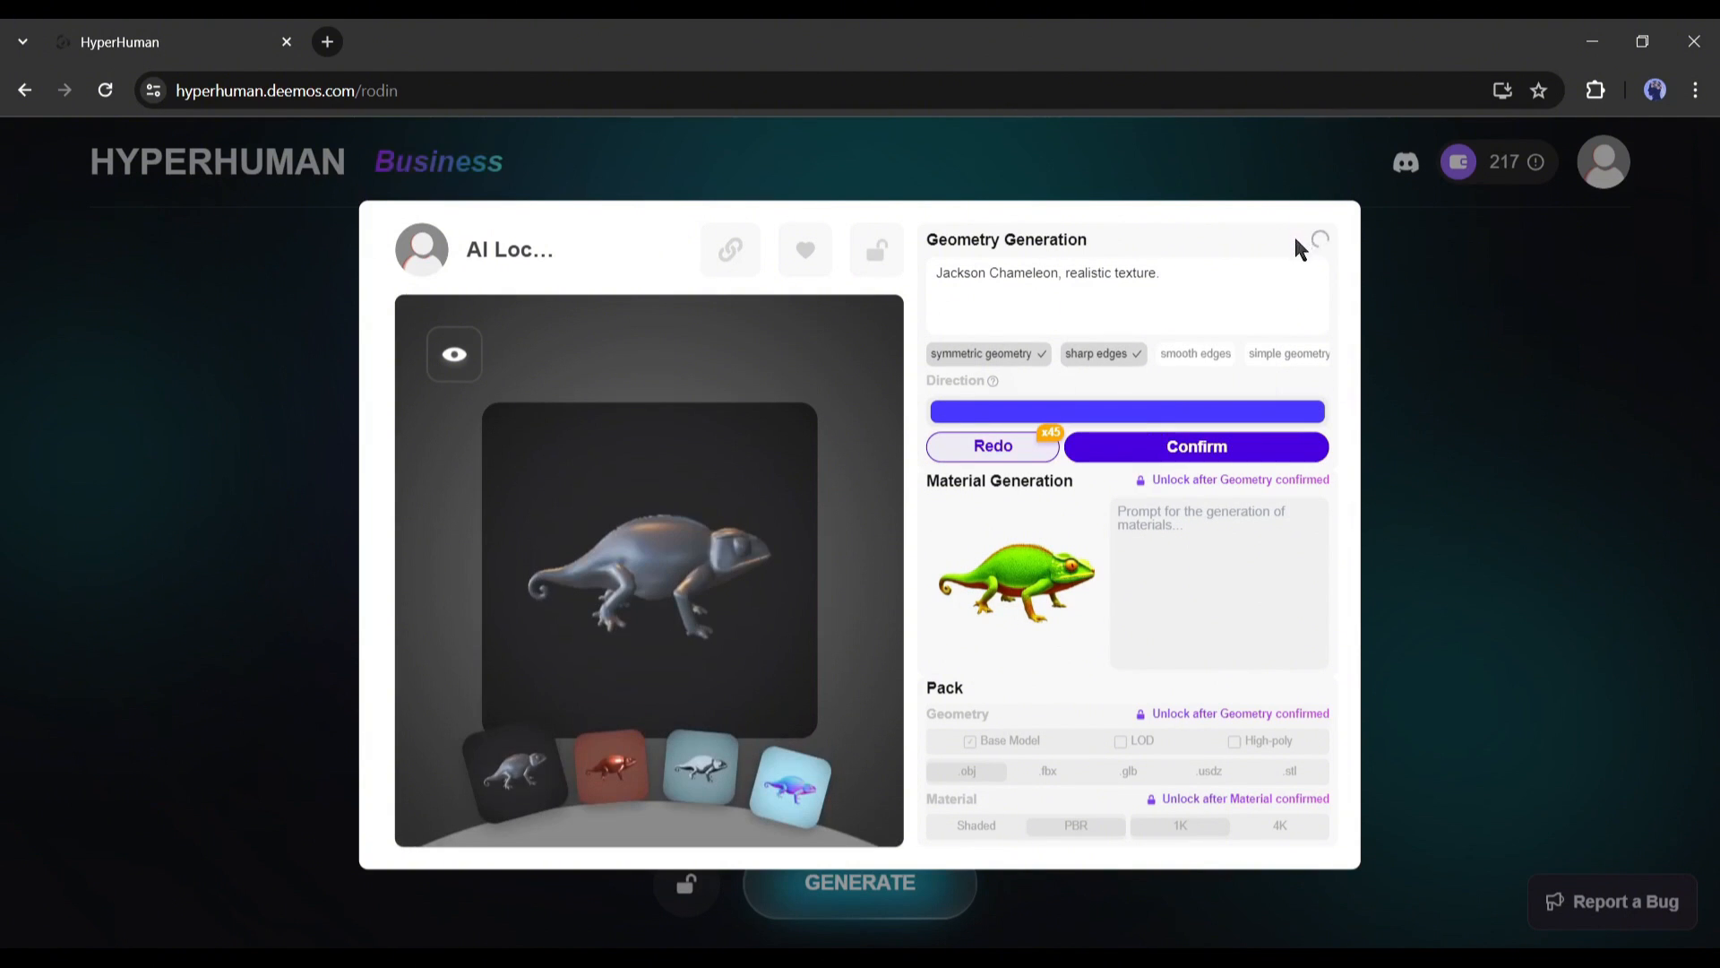
Set the chameleon geometry to 30000 polygons with Hyper detail enabled
{"action": "left_click", "coordinate": [1304, 238]}
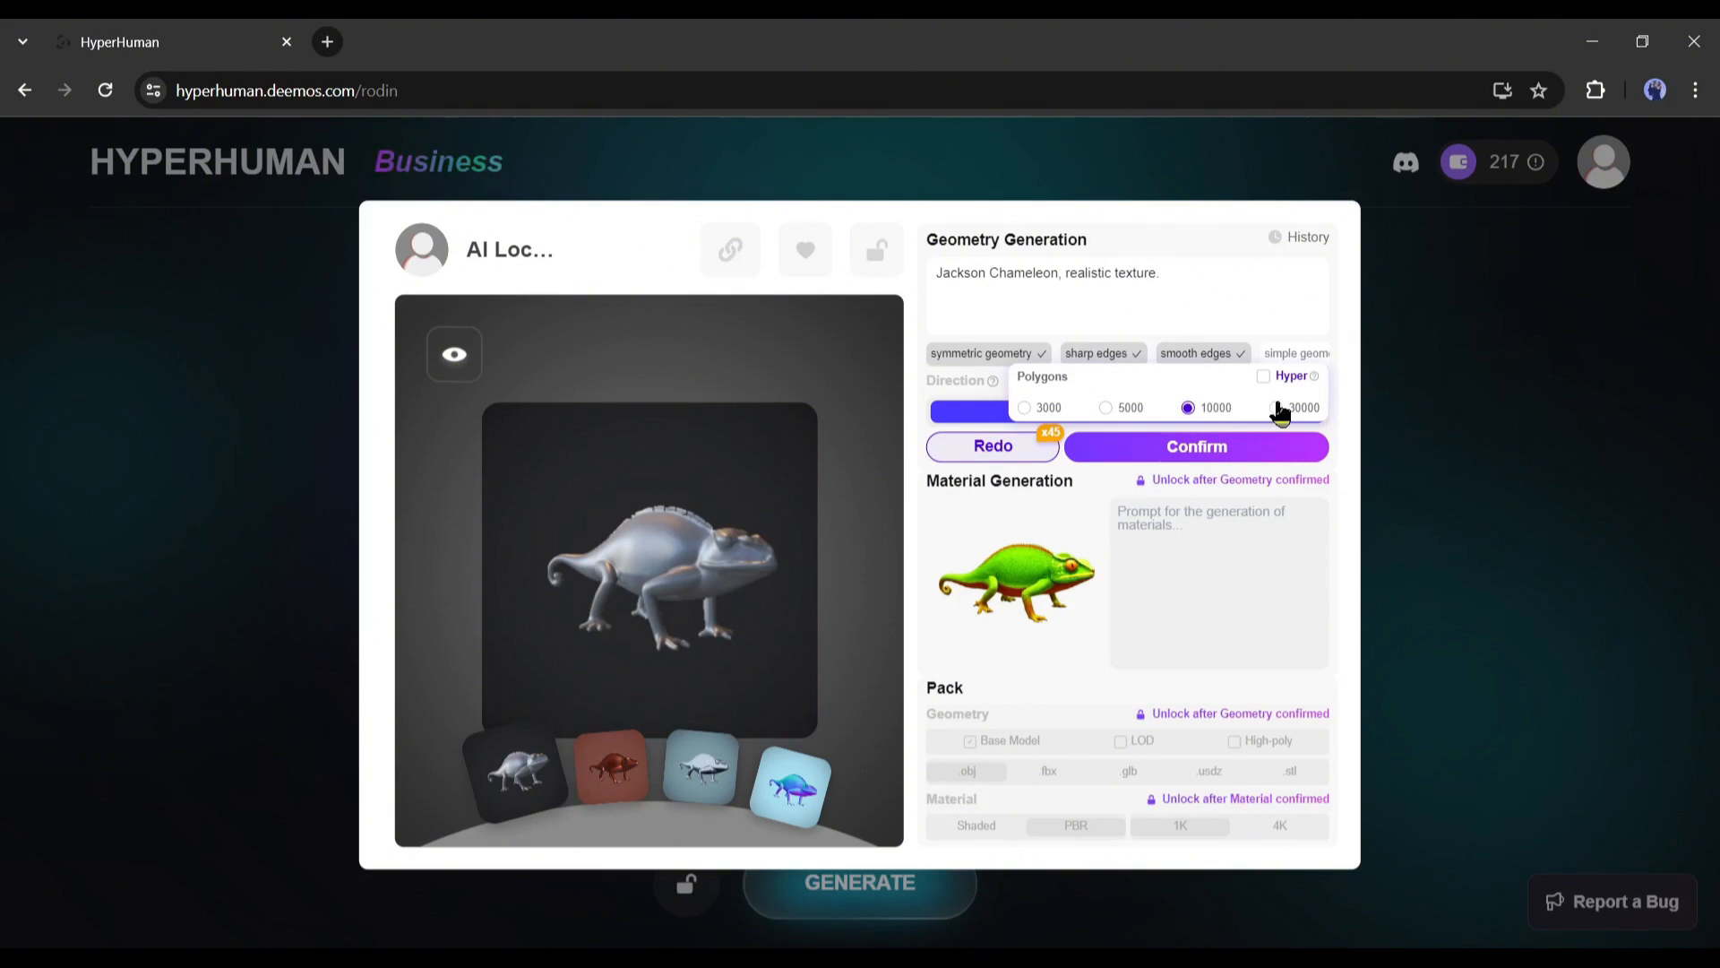
{"action": "left_click", "coordinate": [1276, 407]}
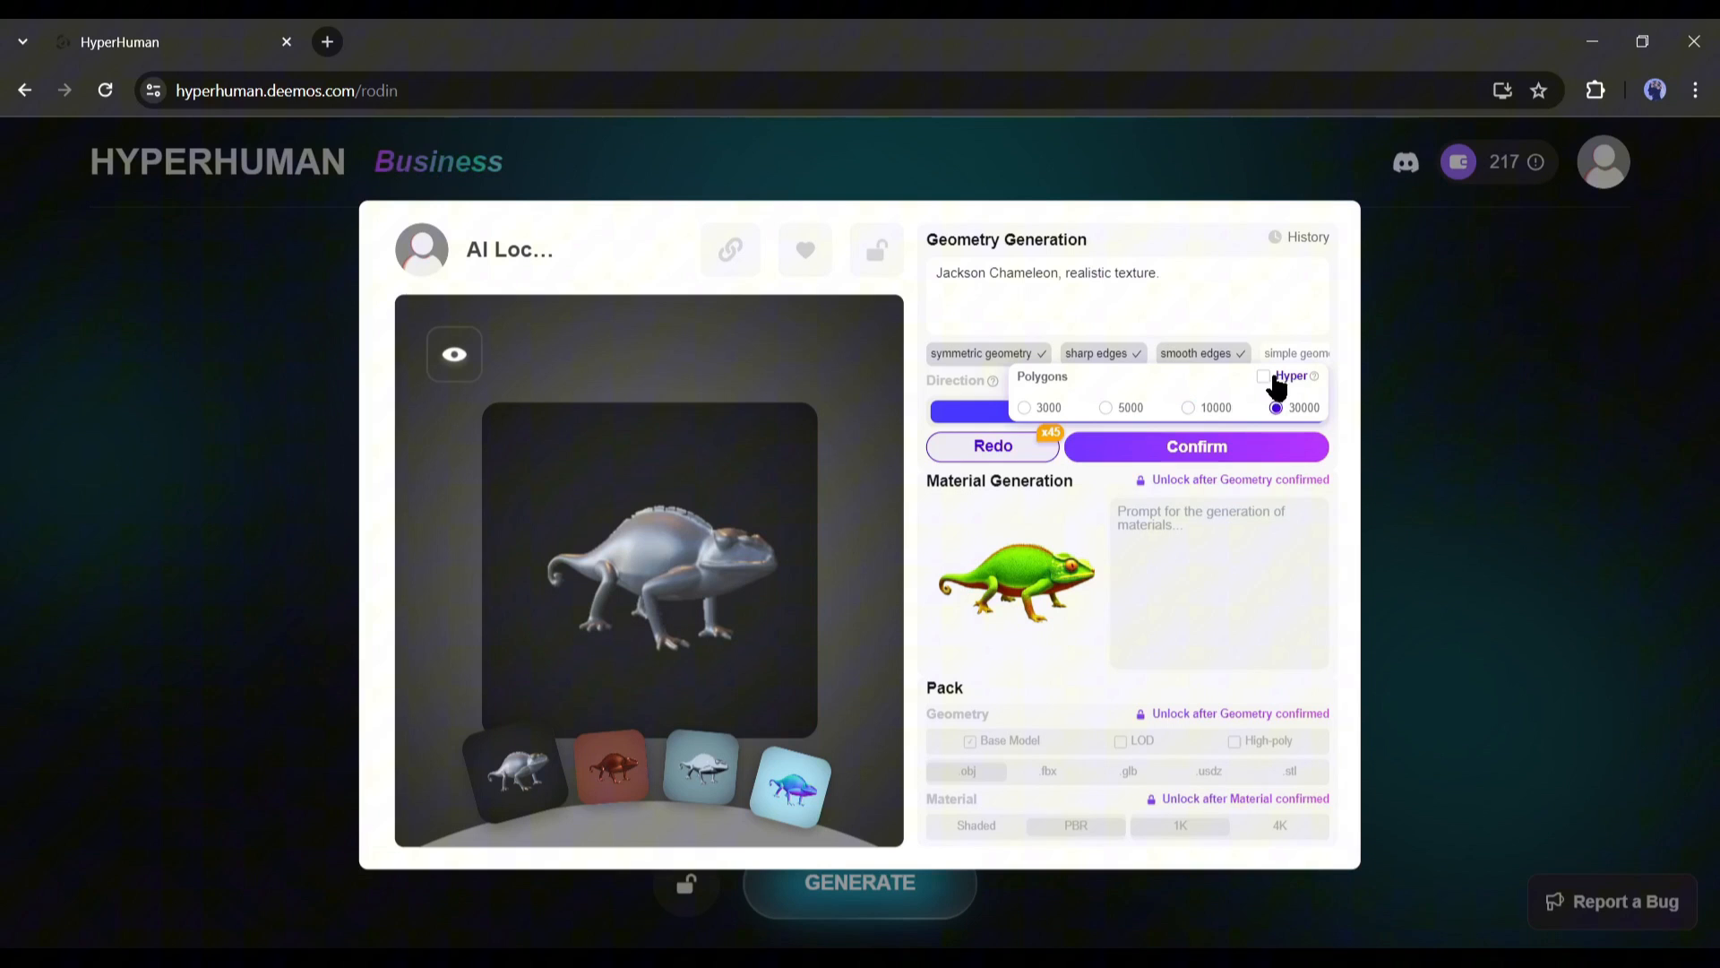
{"action": "left_click", "coordinate": [1262, 376]}
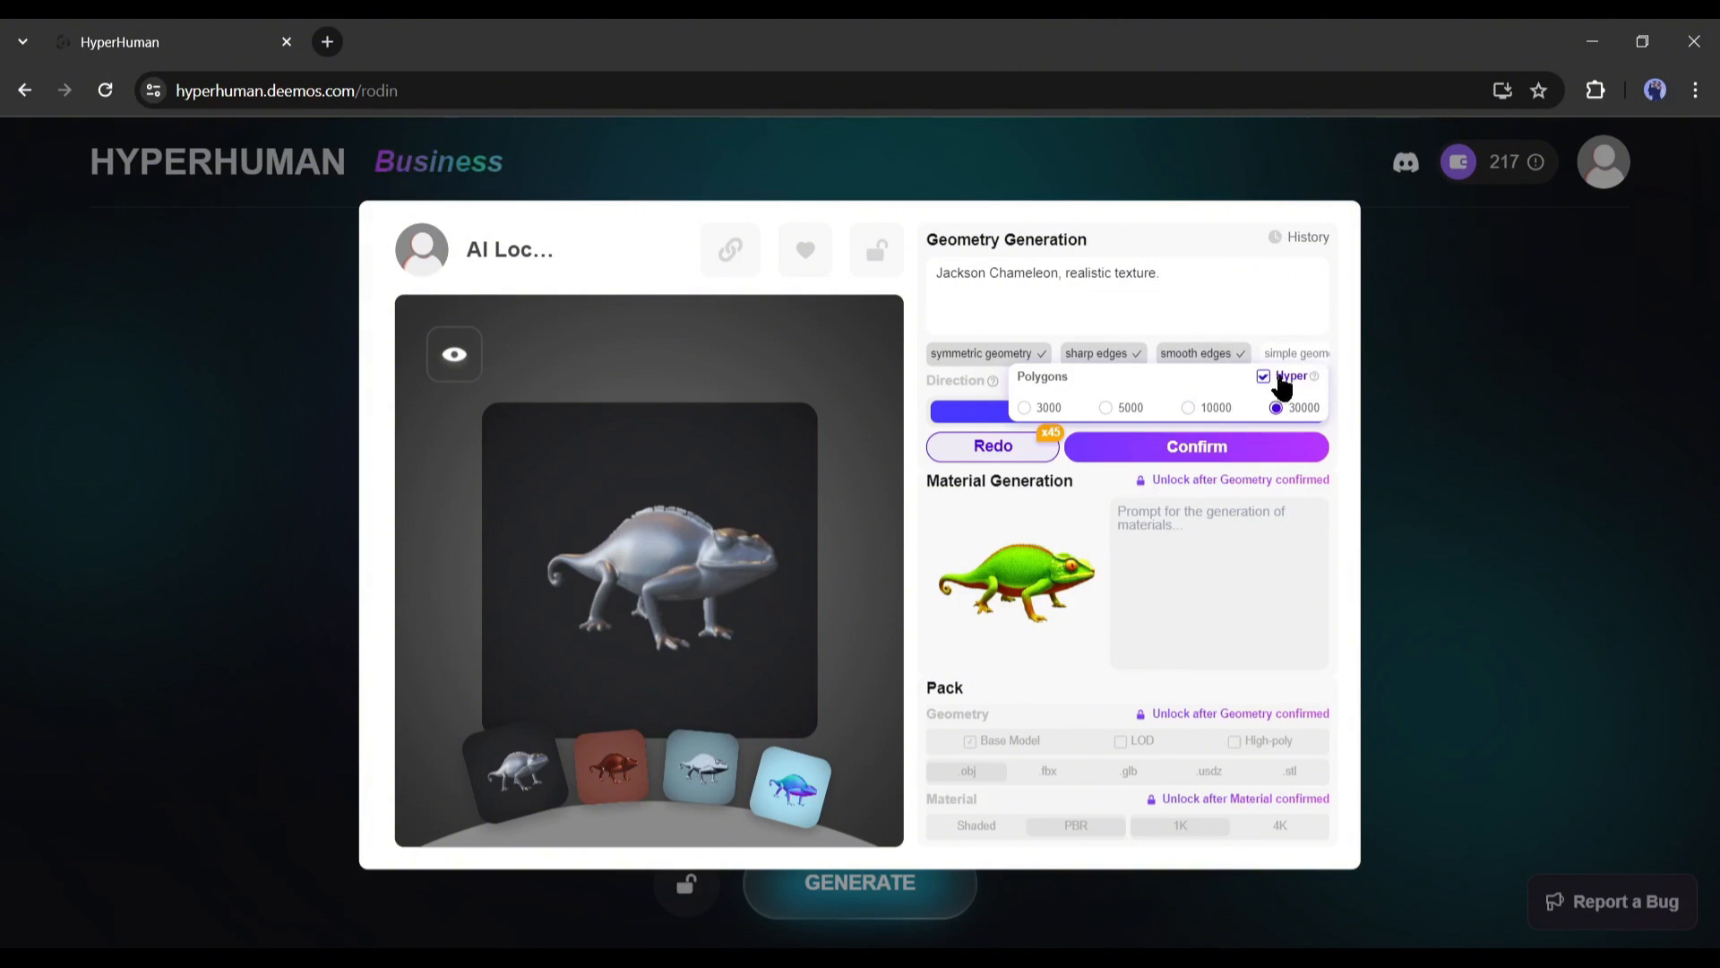
{"action": "mouse_move", "coordinate": [1294, 375]}
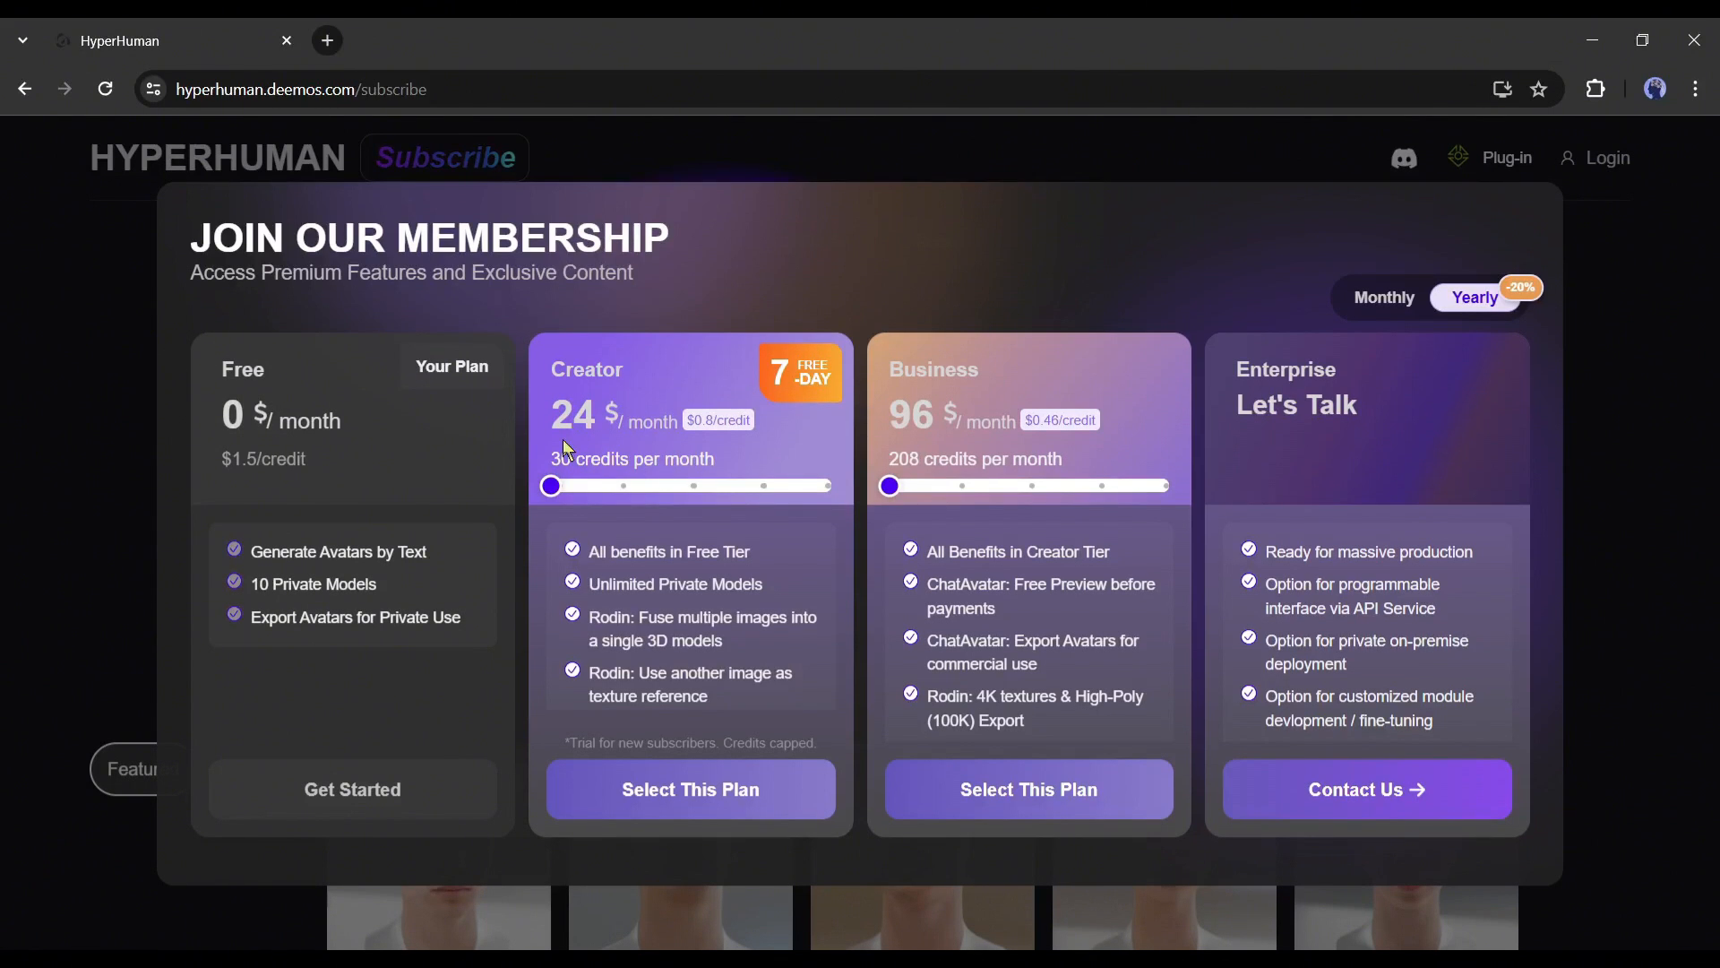
{"action": "mouse_move", "coordinate": [656, 420]}
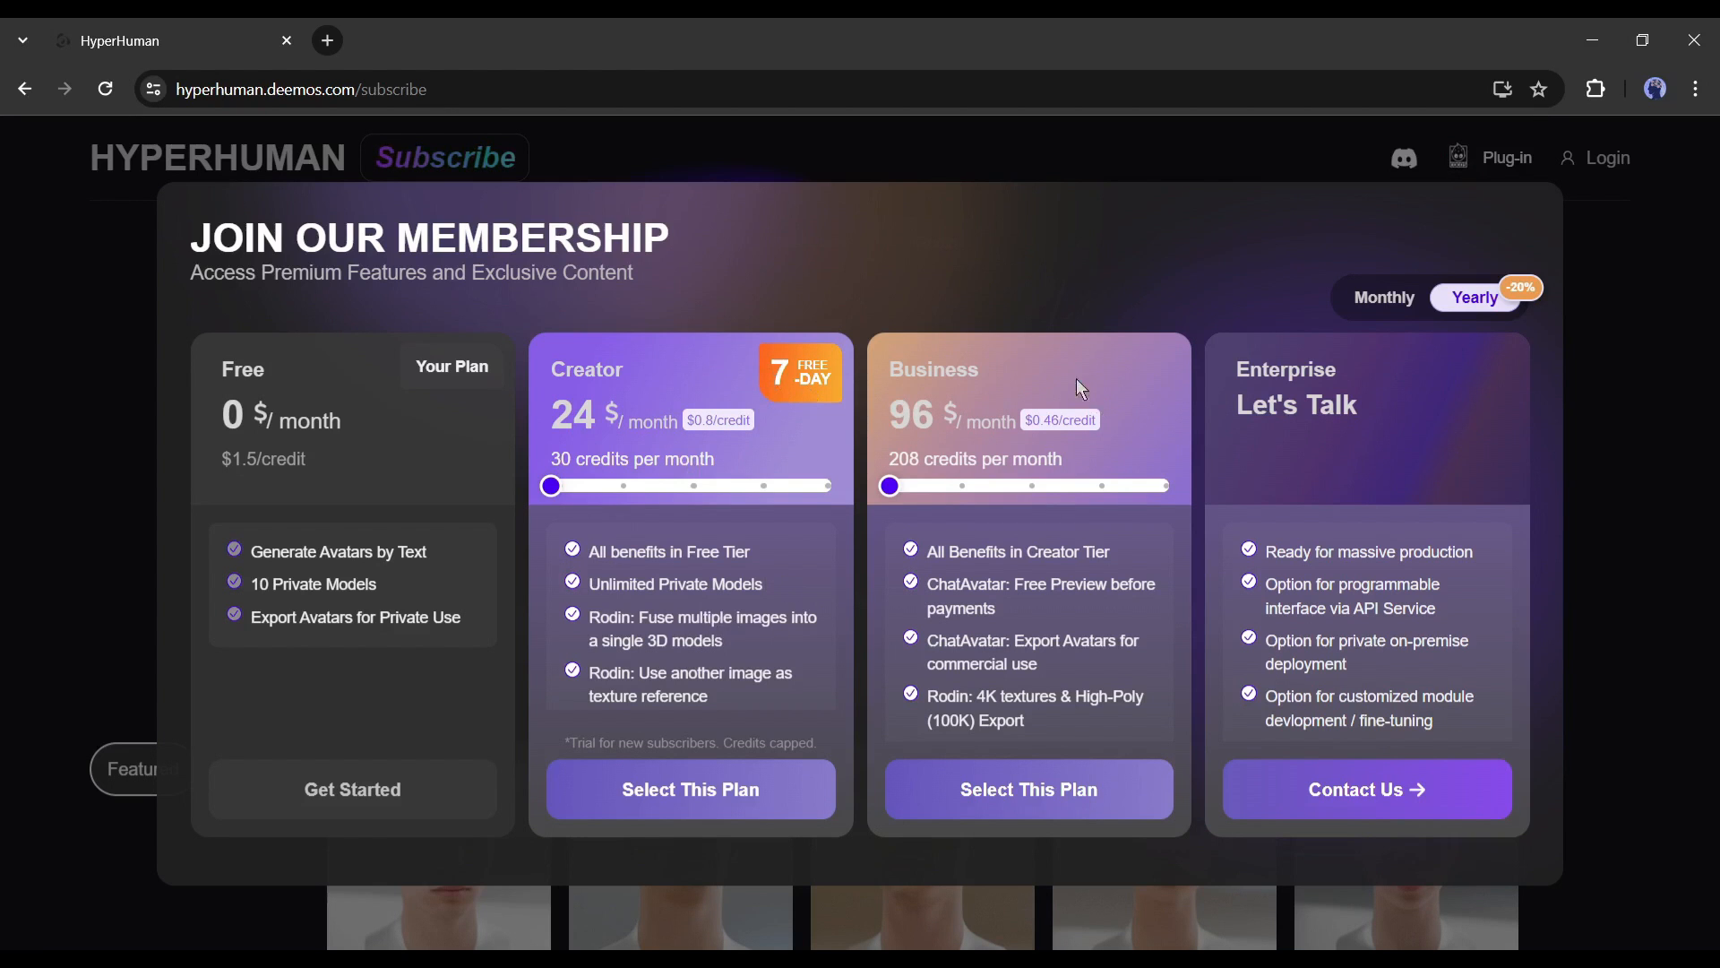
{"action": "mouse_move", "coordinate": [1010, 431]}
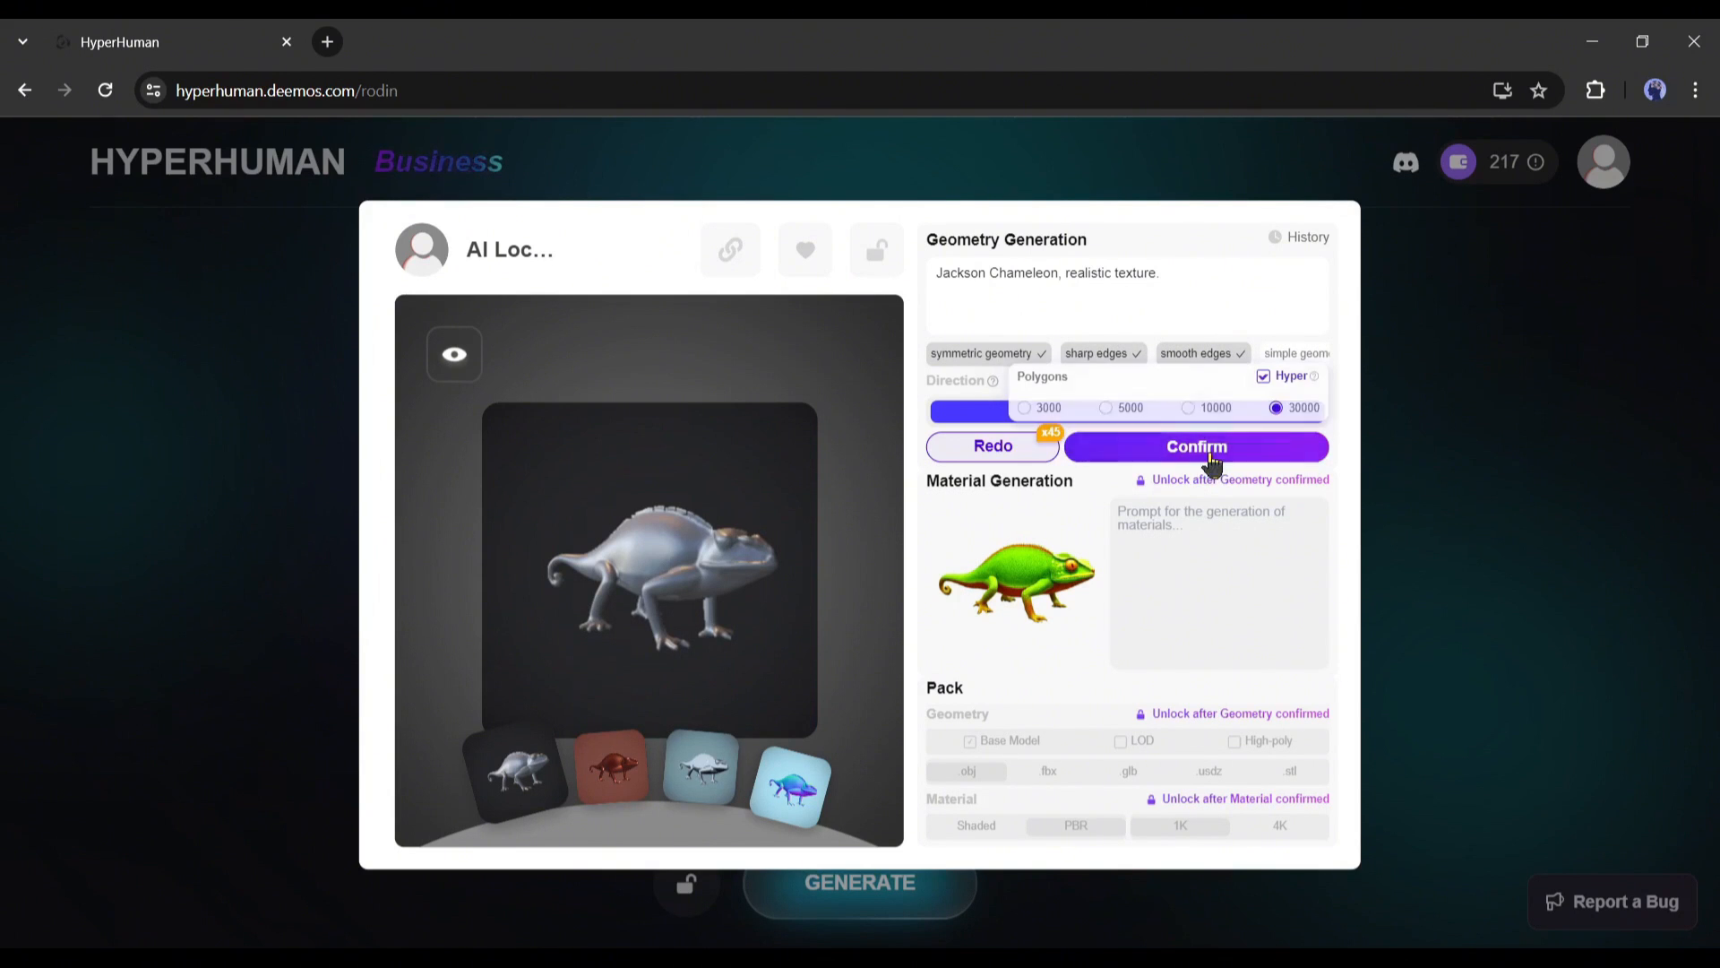
Confirm the chameleon geometry, rotate it to inspect both sides, and open the Mesh Editor
{"action": "left_click", "coordinate": [1194, 445]}
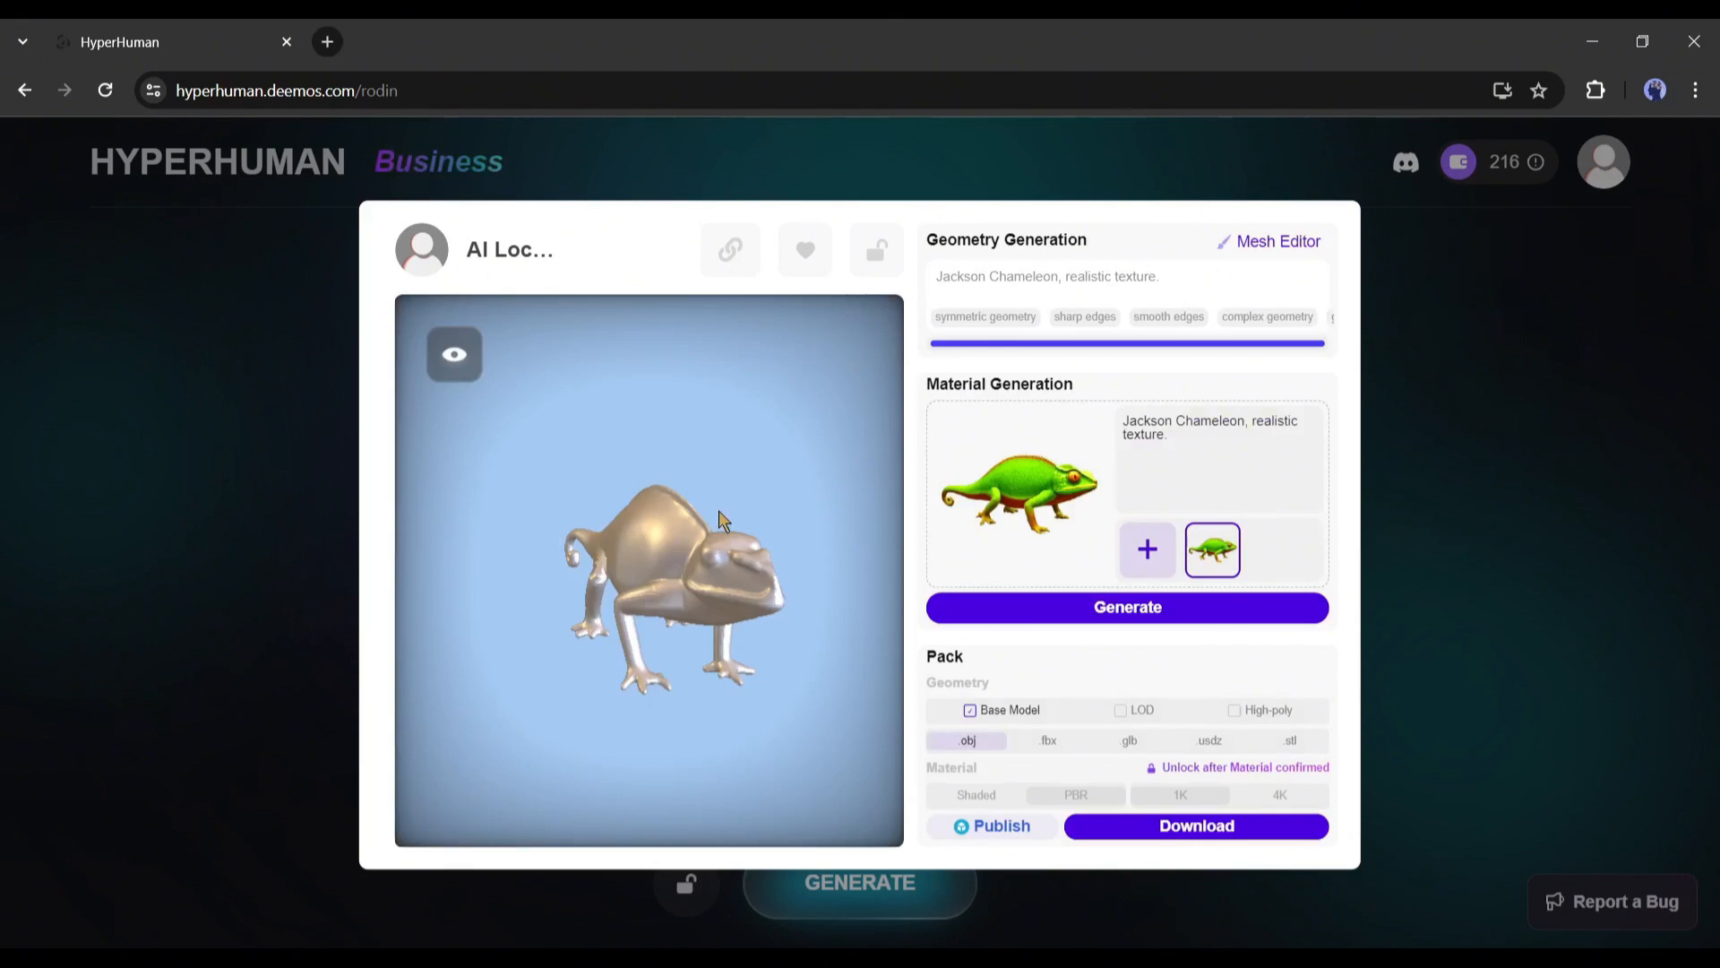
{"action": "left_click_drag", "start_coordinate": [719, 522], "coordinate": [757, 565]}
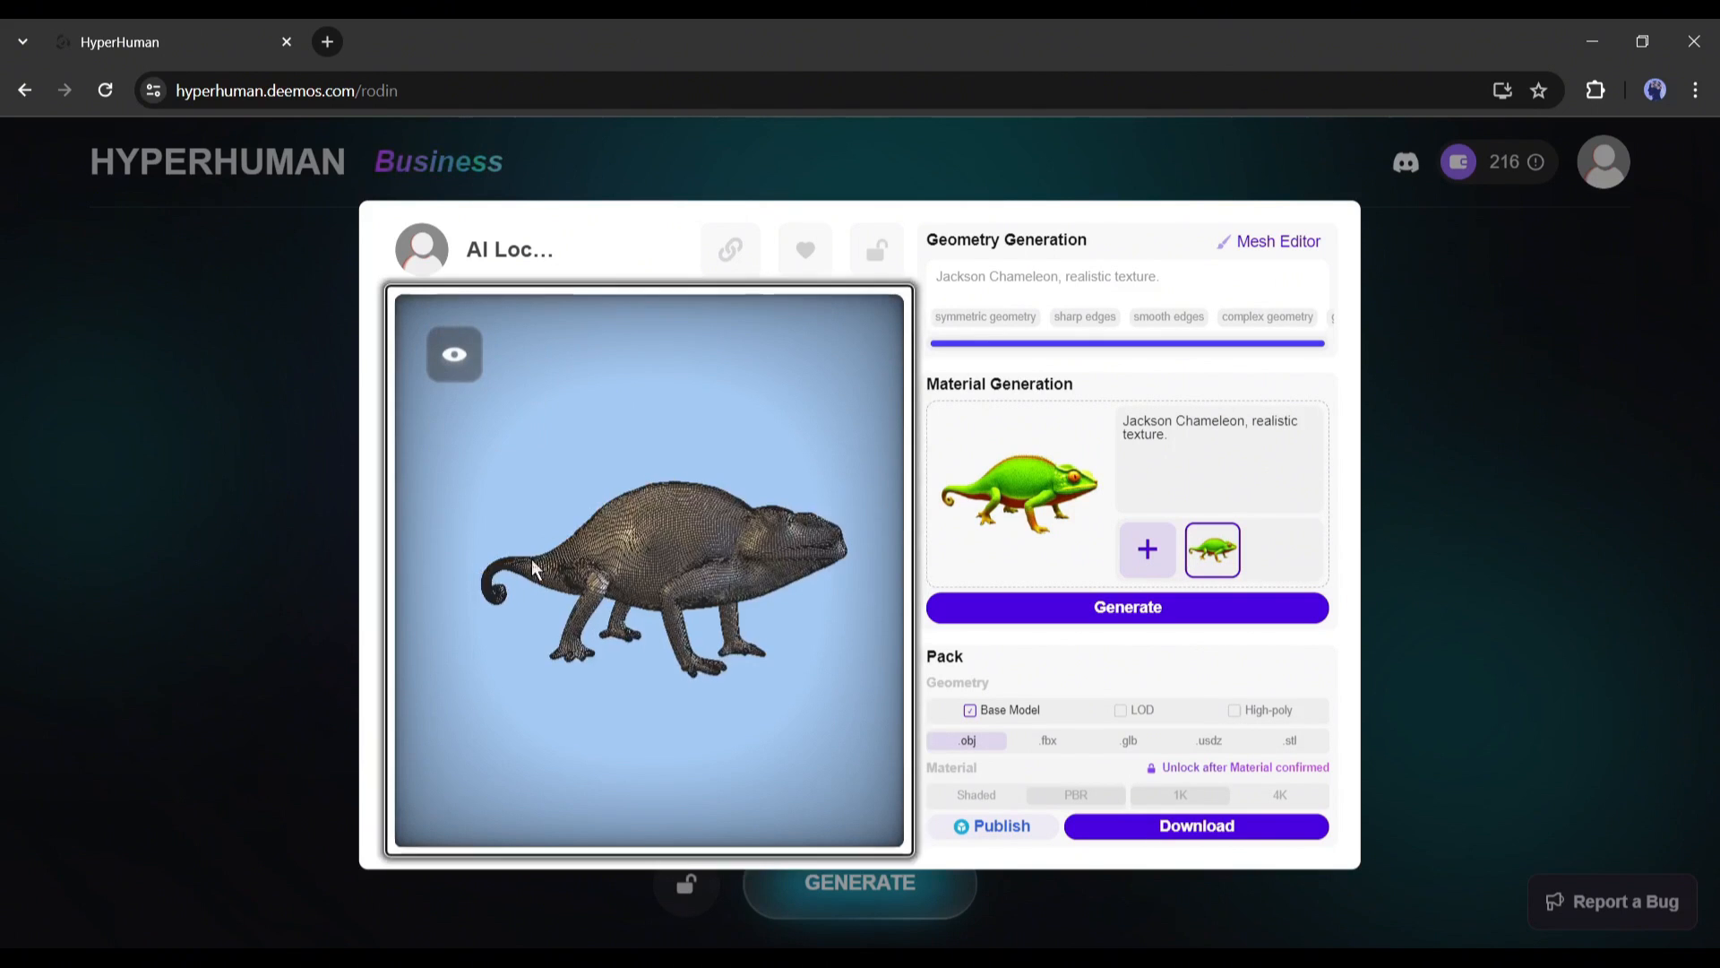
{"action": "left_click_drag", "start_coordinate": [532, 565], "coordinate": [615, 641]}
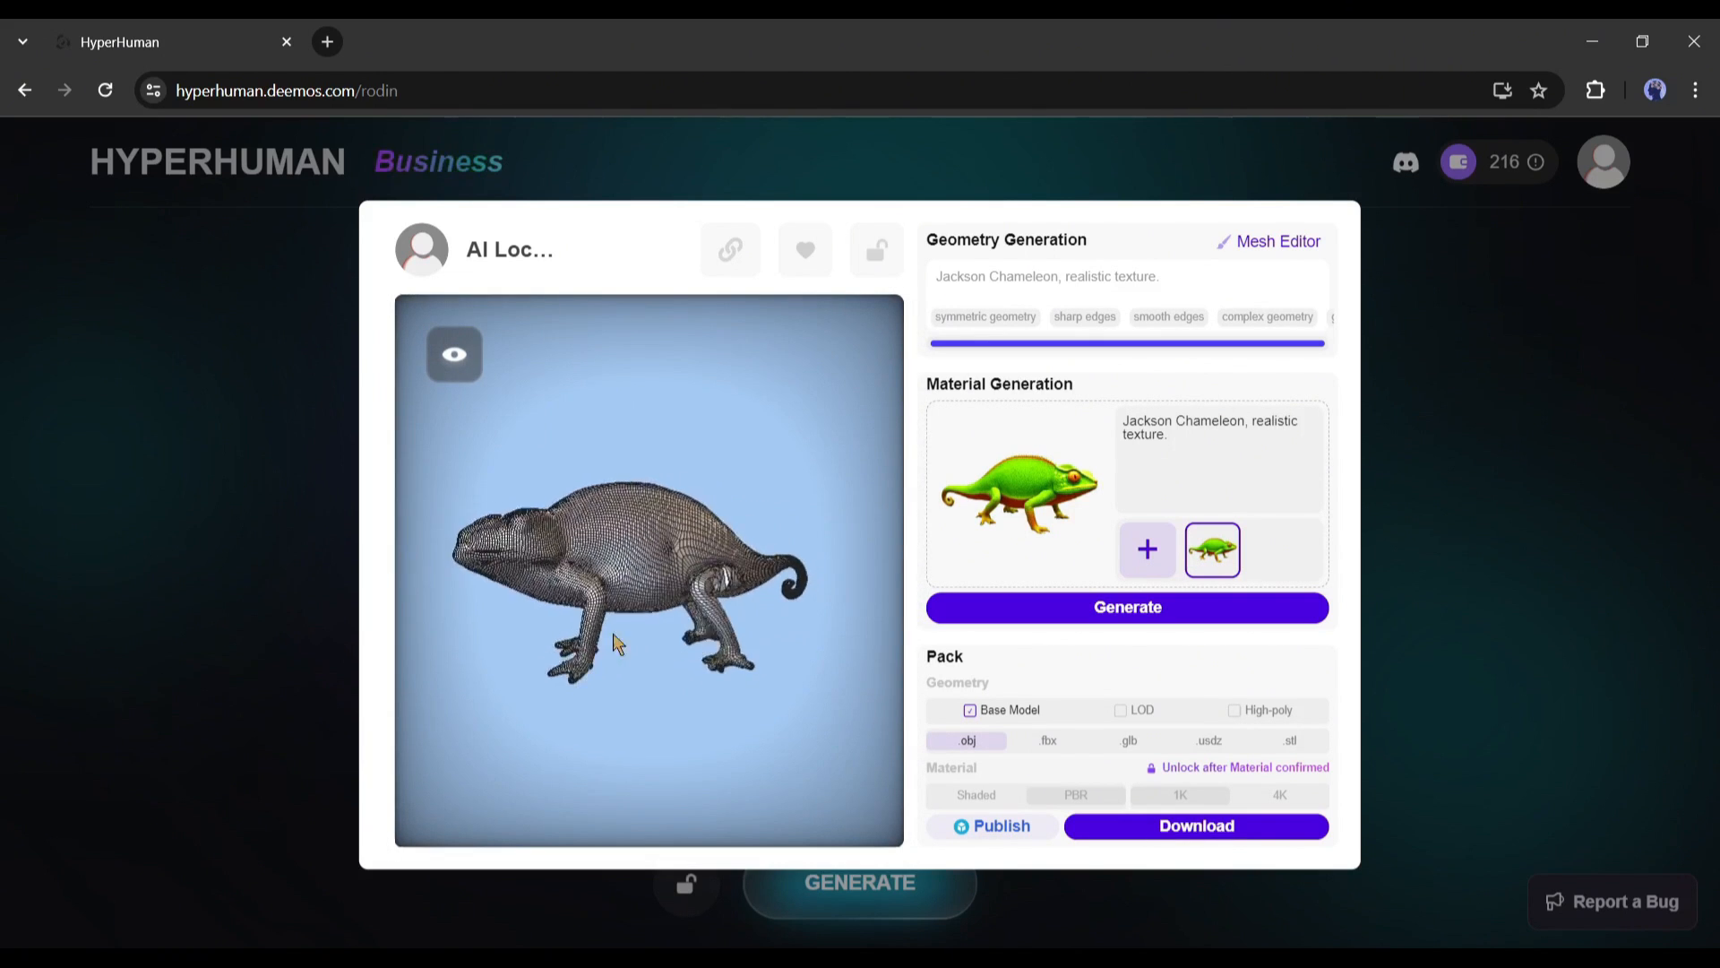
{"action": "left_click", "coordinate": [1275, 240]}
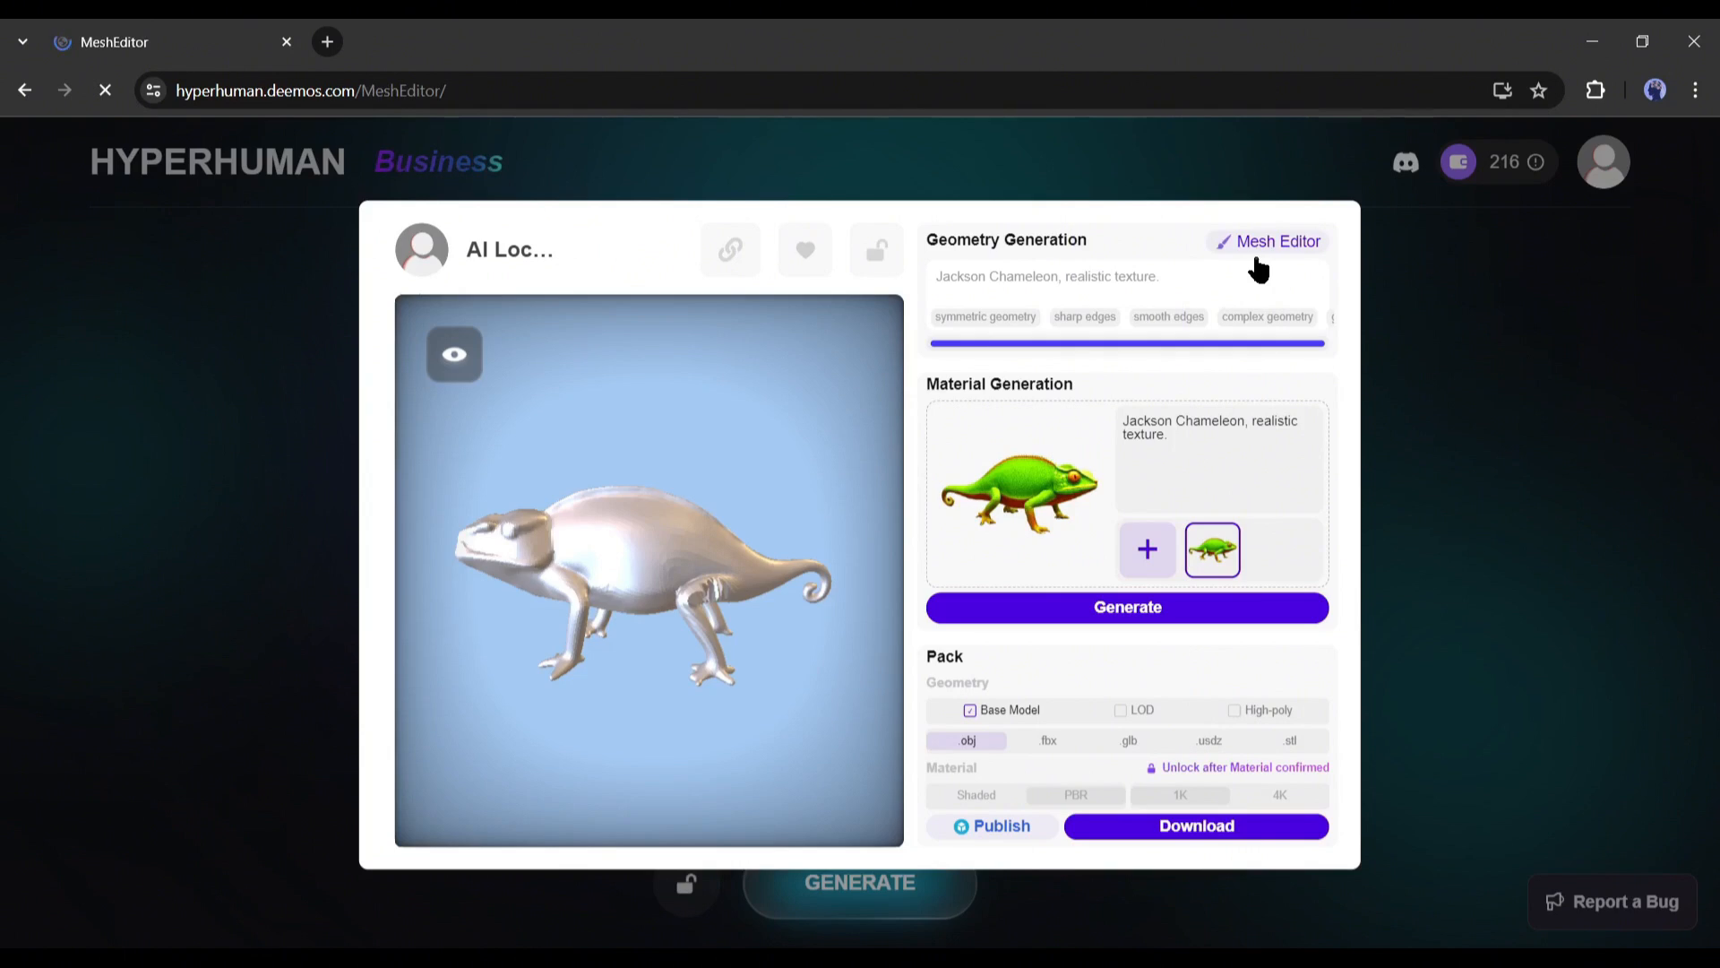
Sculpt the chameleon's back from above in the Mesh Editor and confirm the edit
{"action": "left_click", "coordinate": [1276, 240]}
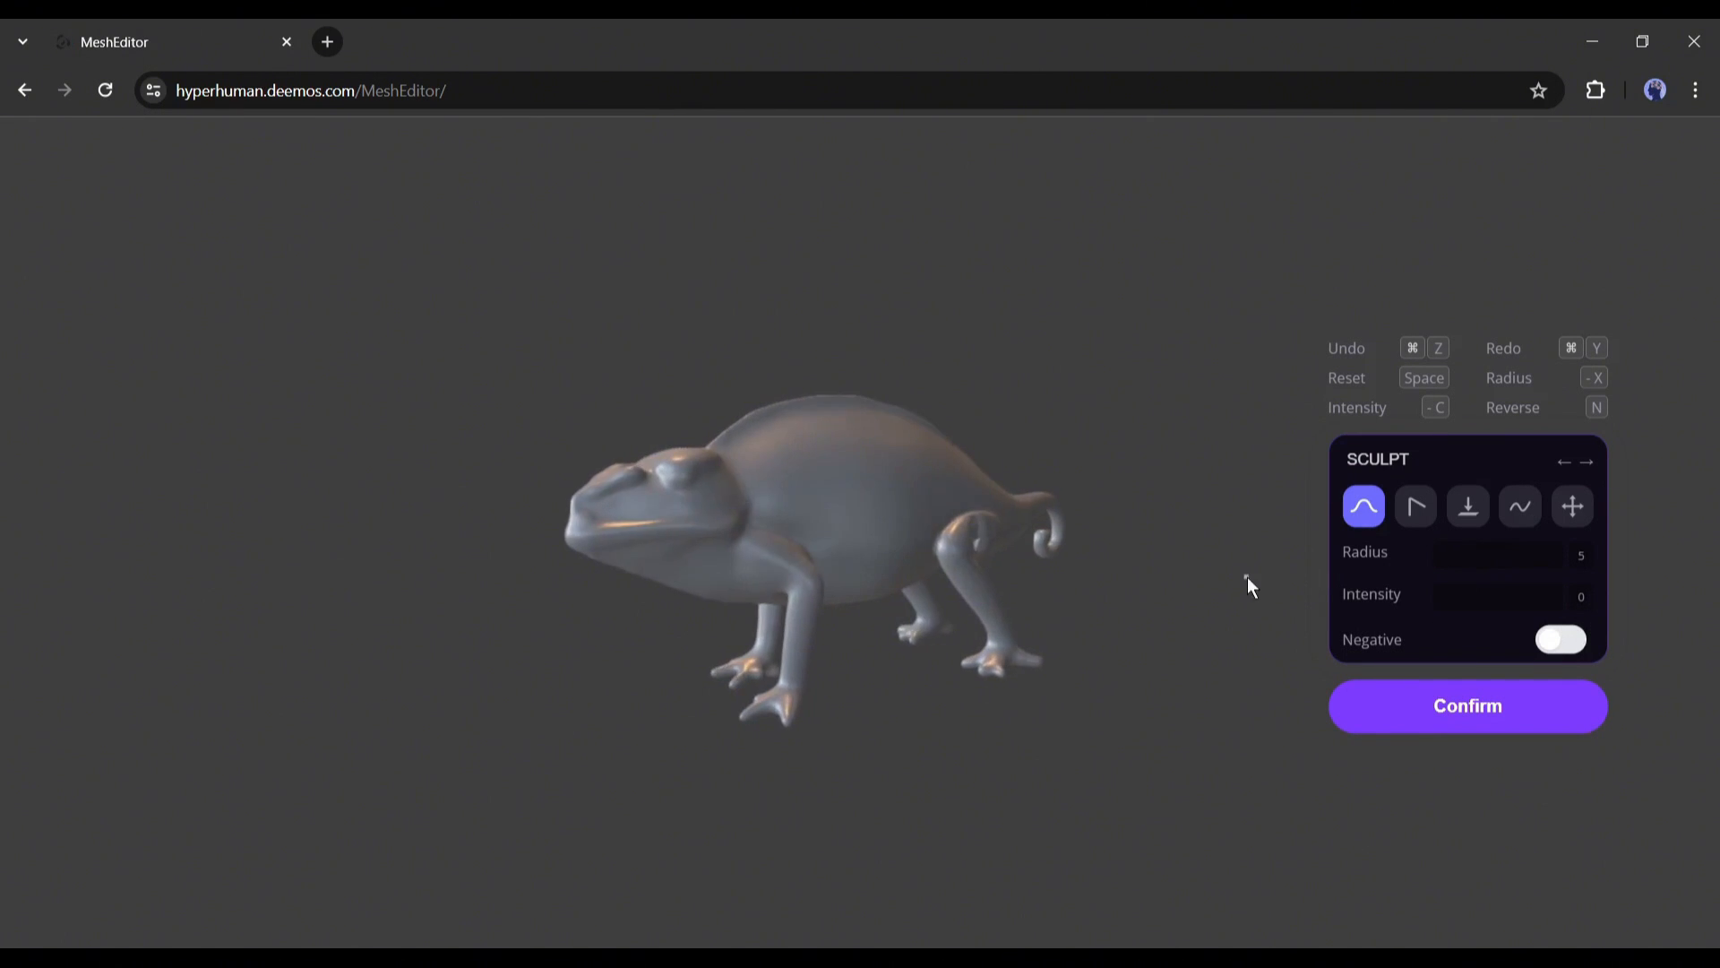
{"action": "left_click_drag", "start_coordinate": [1421, 555], "coordinate": [1462, 557]}
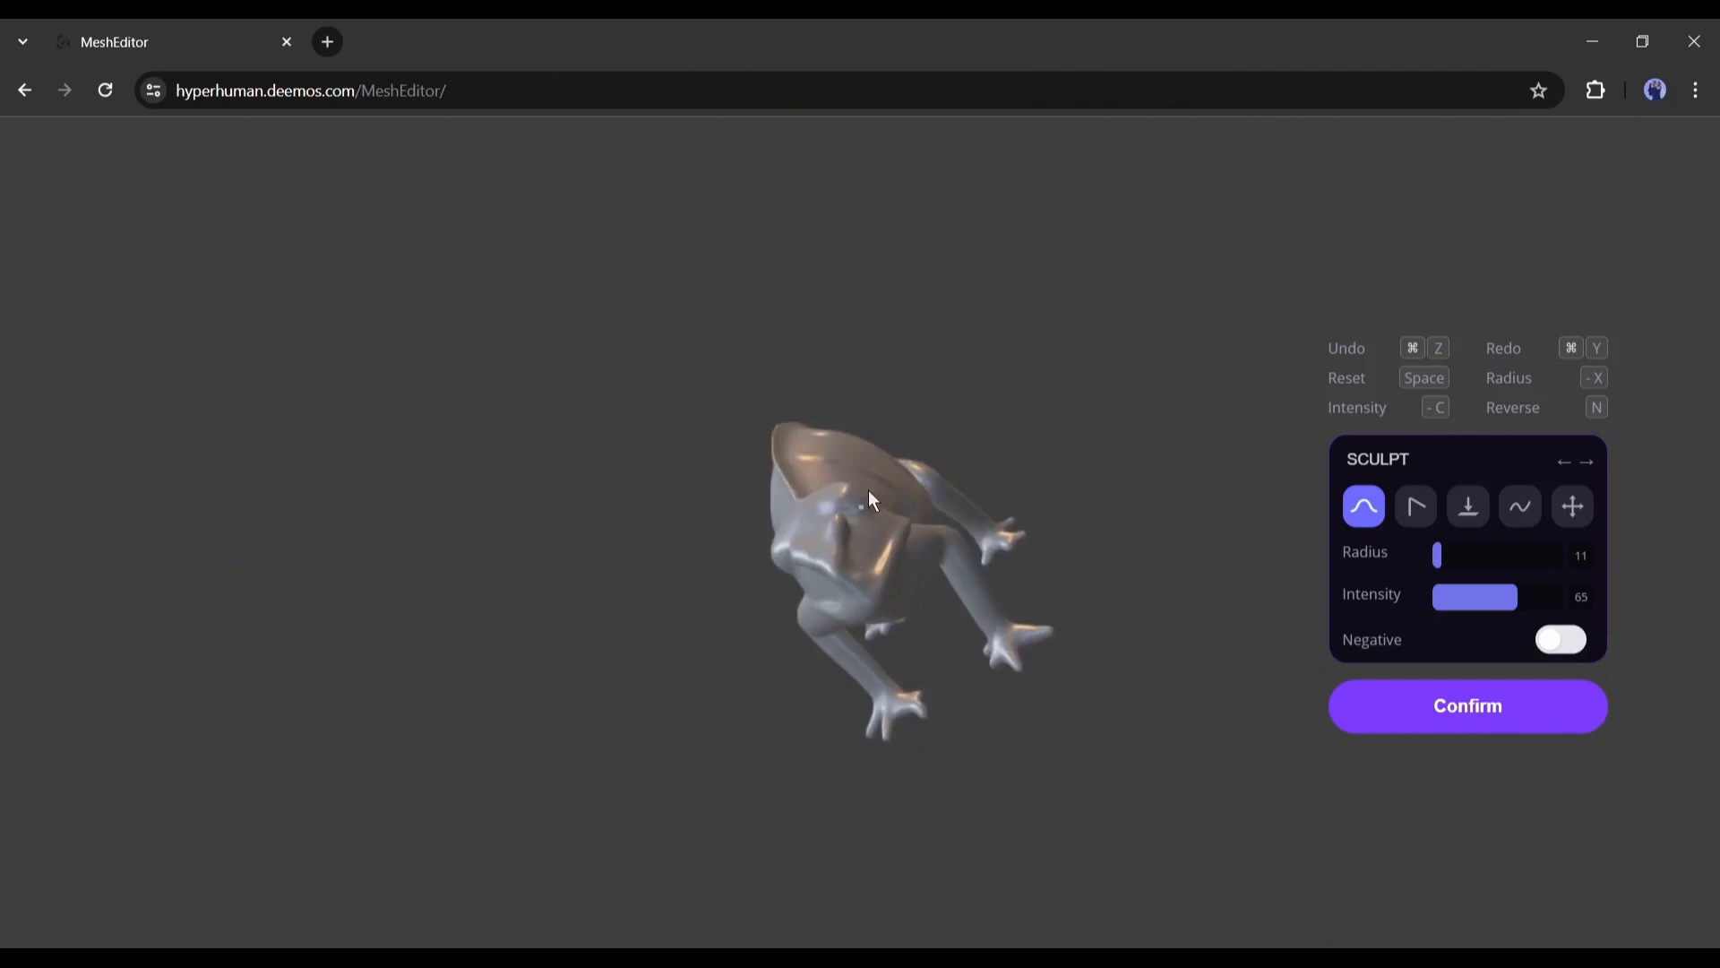
{"action": "left_click", "coordinate": [1466, 705]}
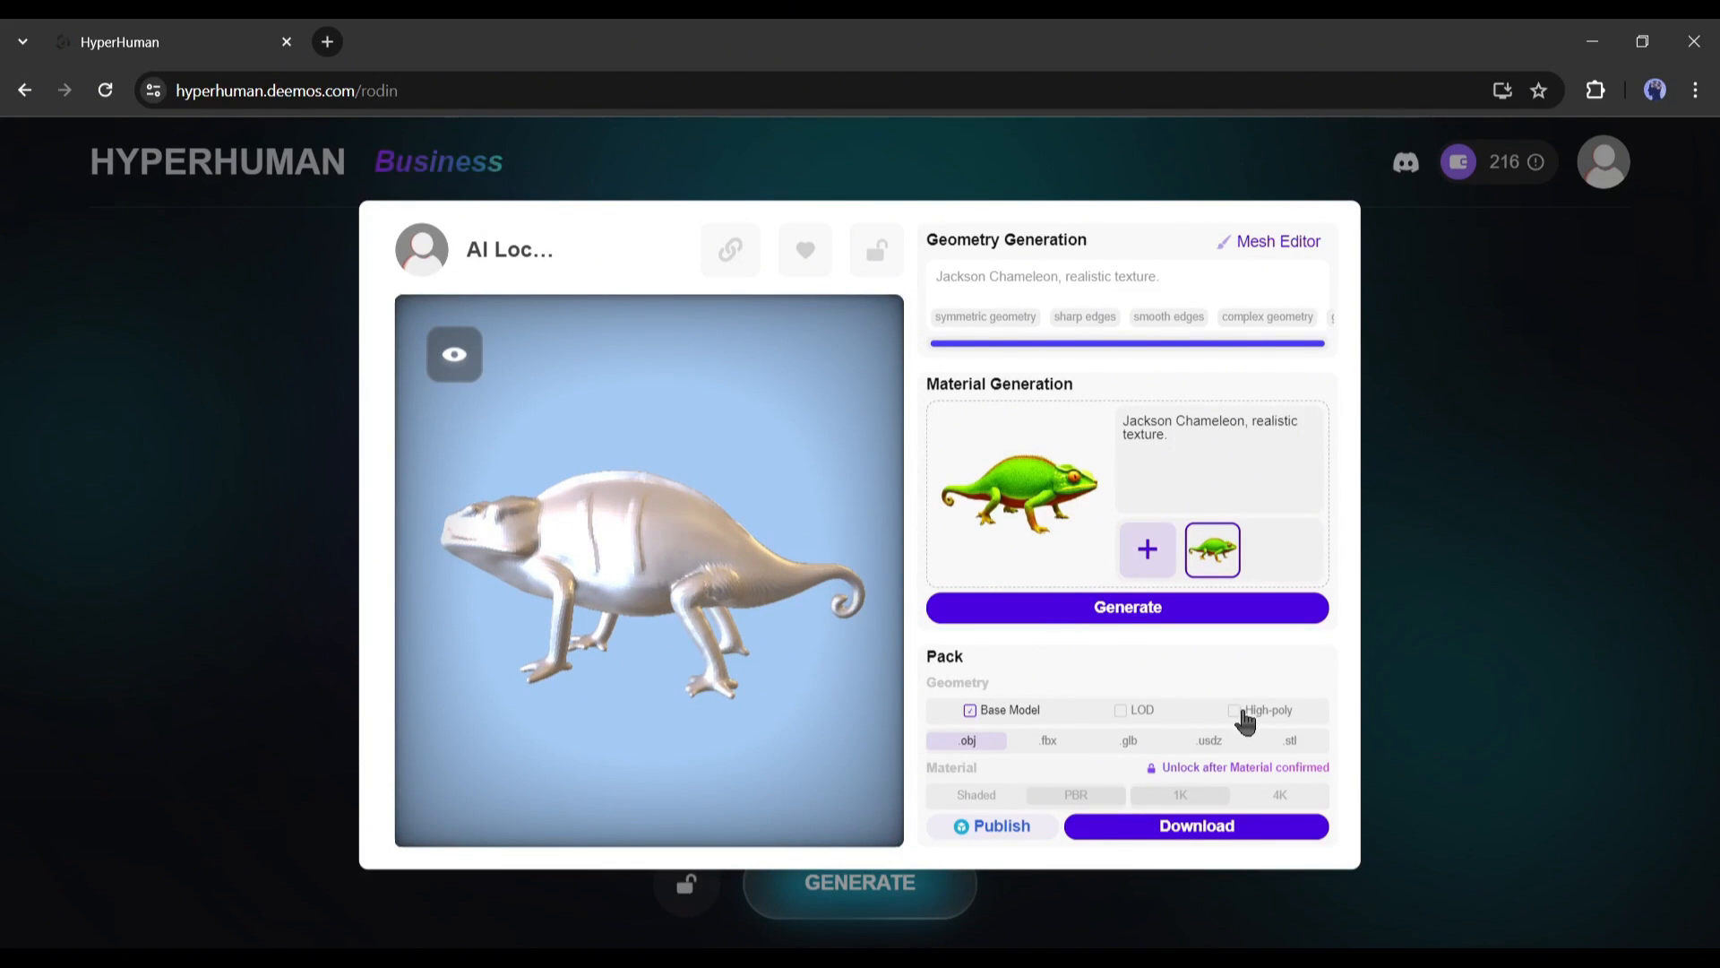
Include the high-poly mesh in the download and generate the chameleon's material
{"action": "left_click", "coordinate": [1234, 709]}
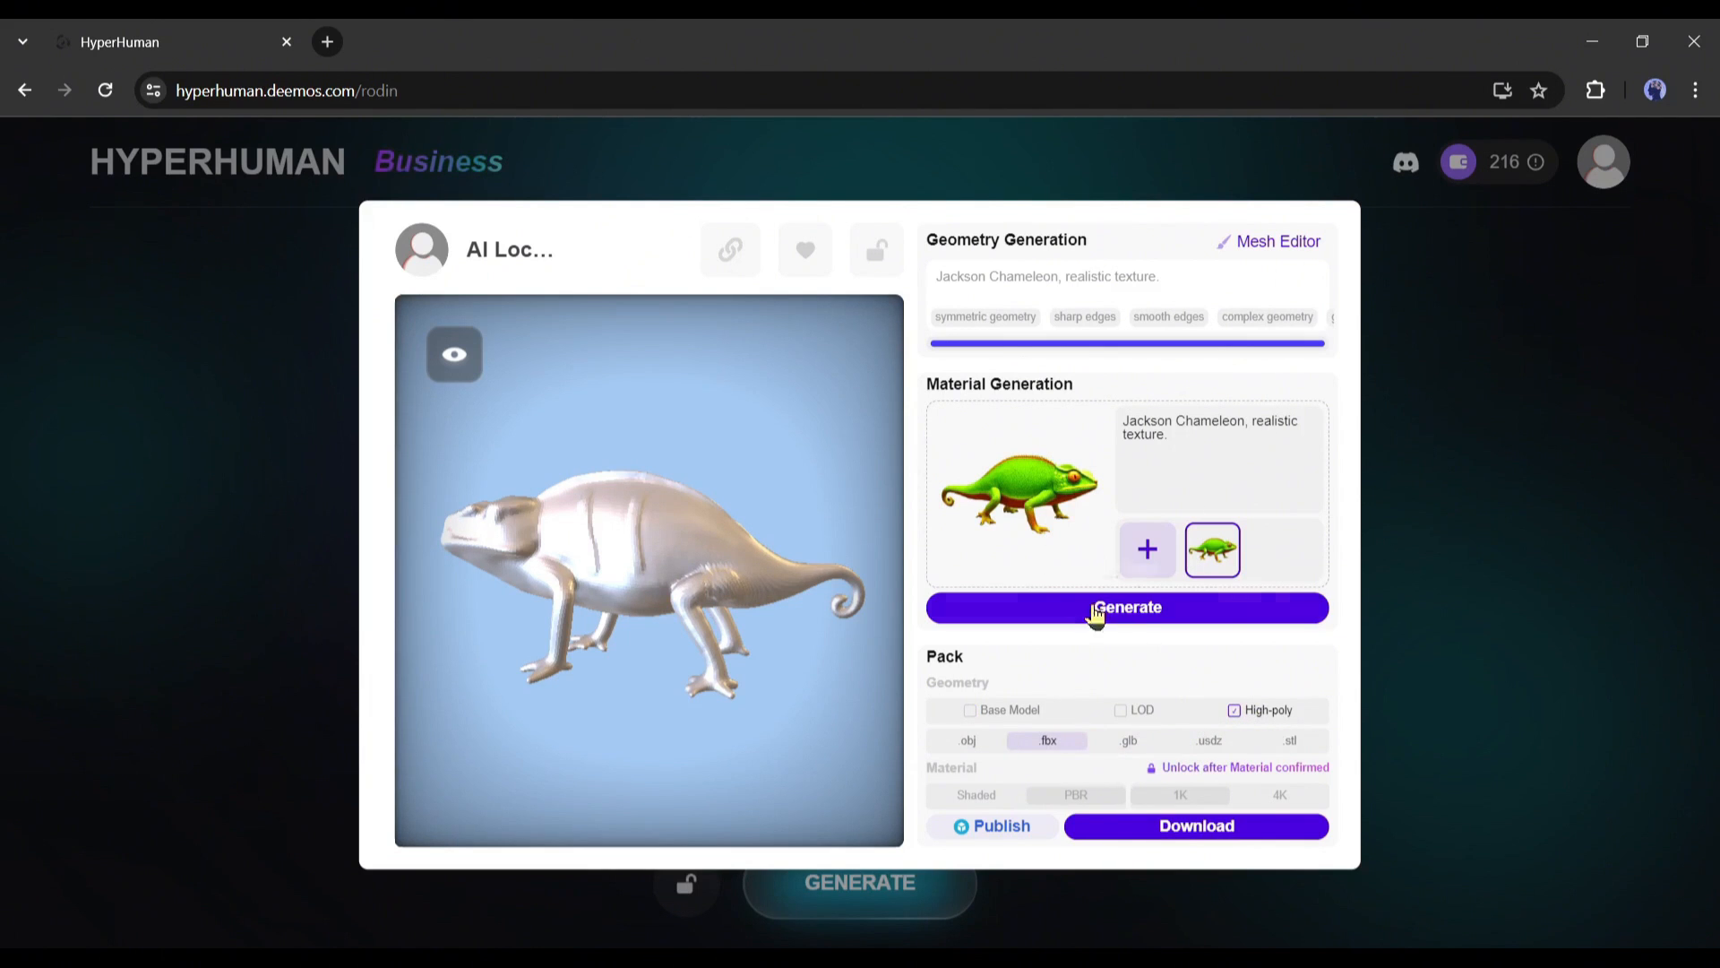
{"action": "mouse_move", "coordinate": [1006, 489]}
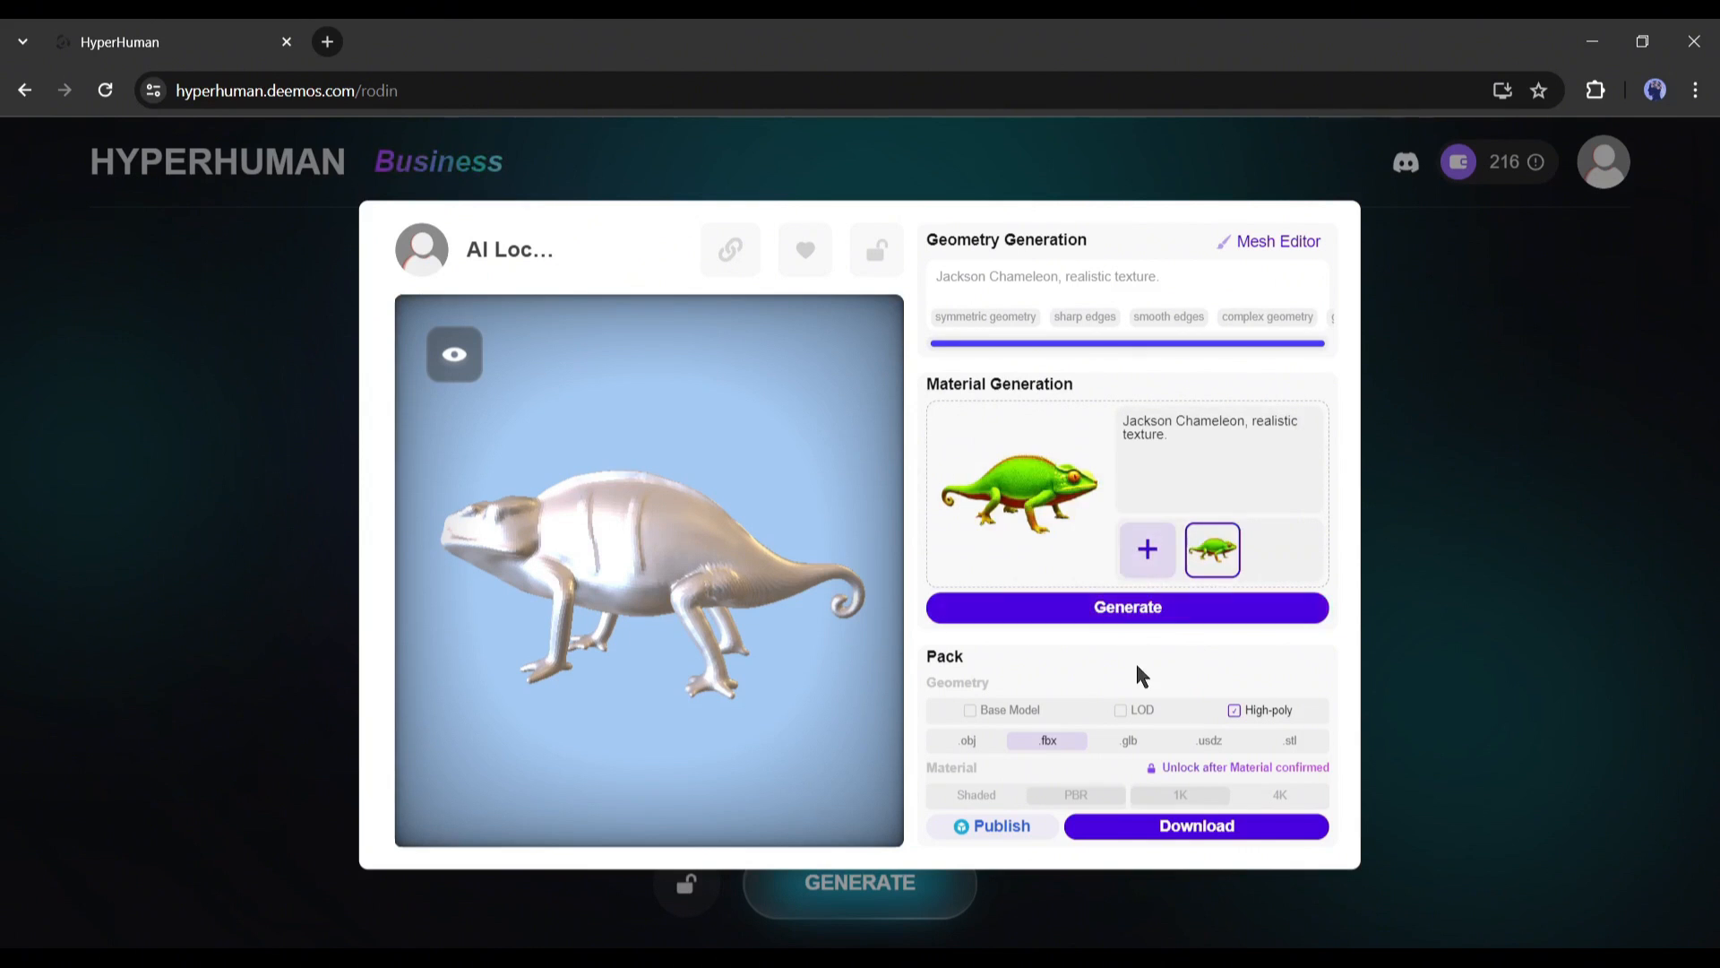
{"action": "left_click", "coordinate": [1125, 607]}
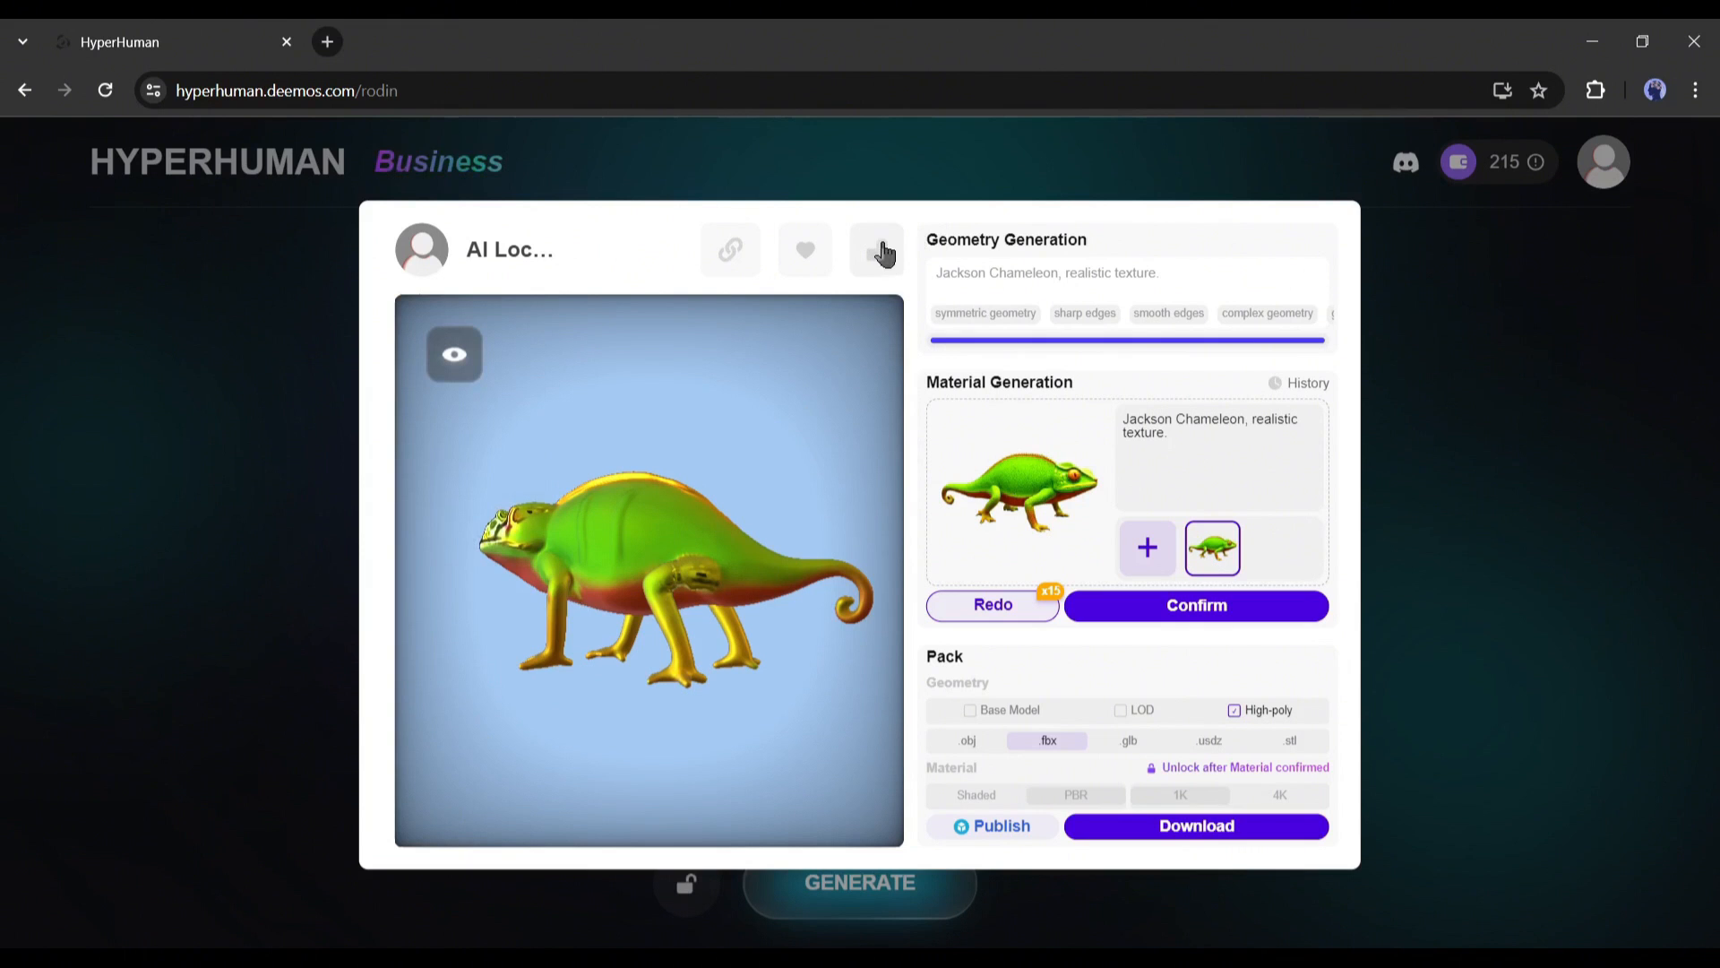
Toggle the model's privacy lock and switch the viewer to Wireframe render mode
{"action": "left_click", "coordinate": [876, 249]}
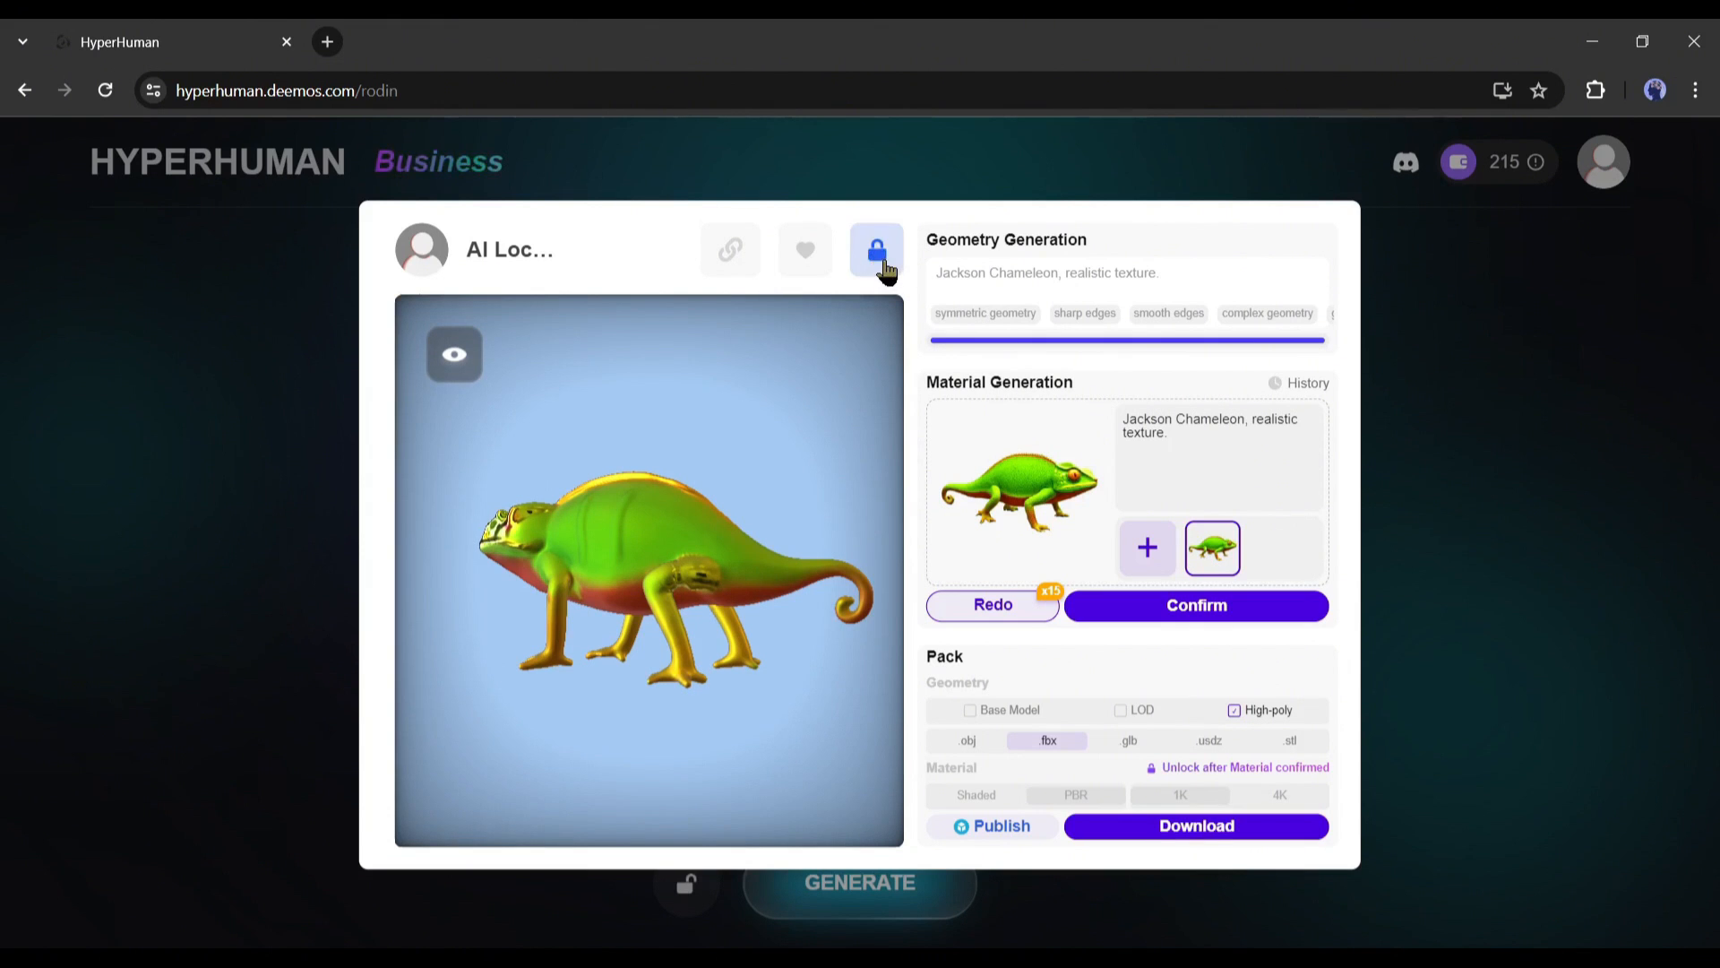
{"action": "left_click", "coordinate": [875, 249]}
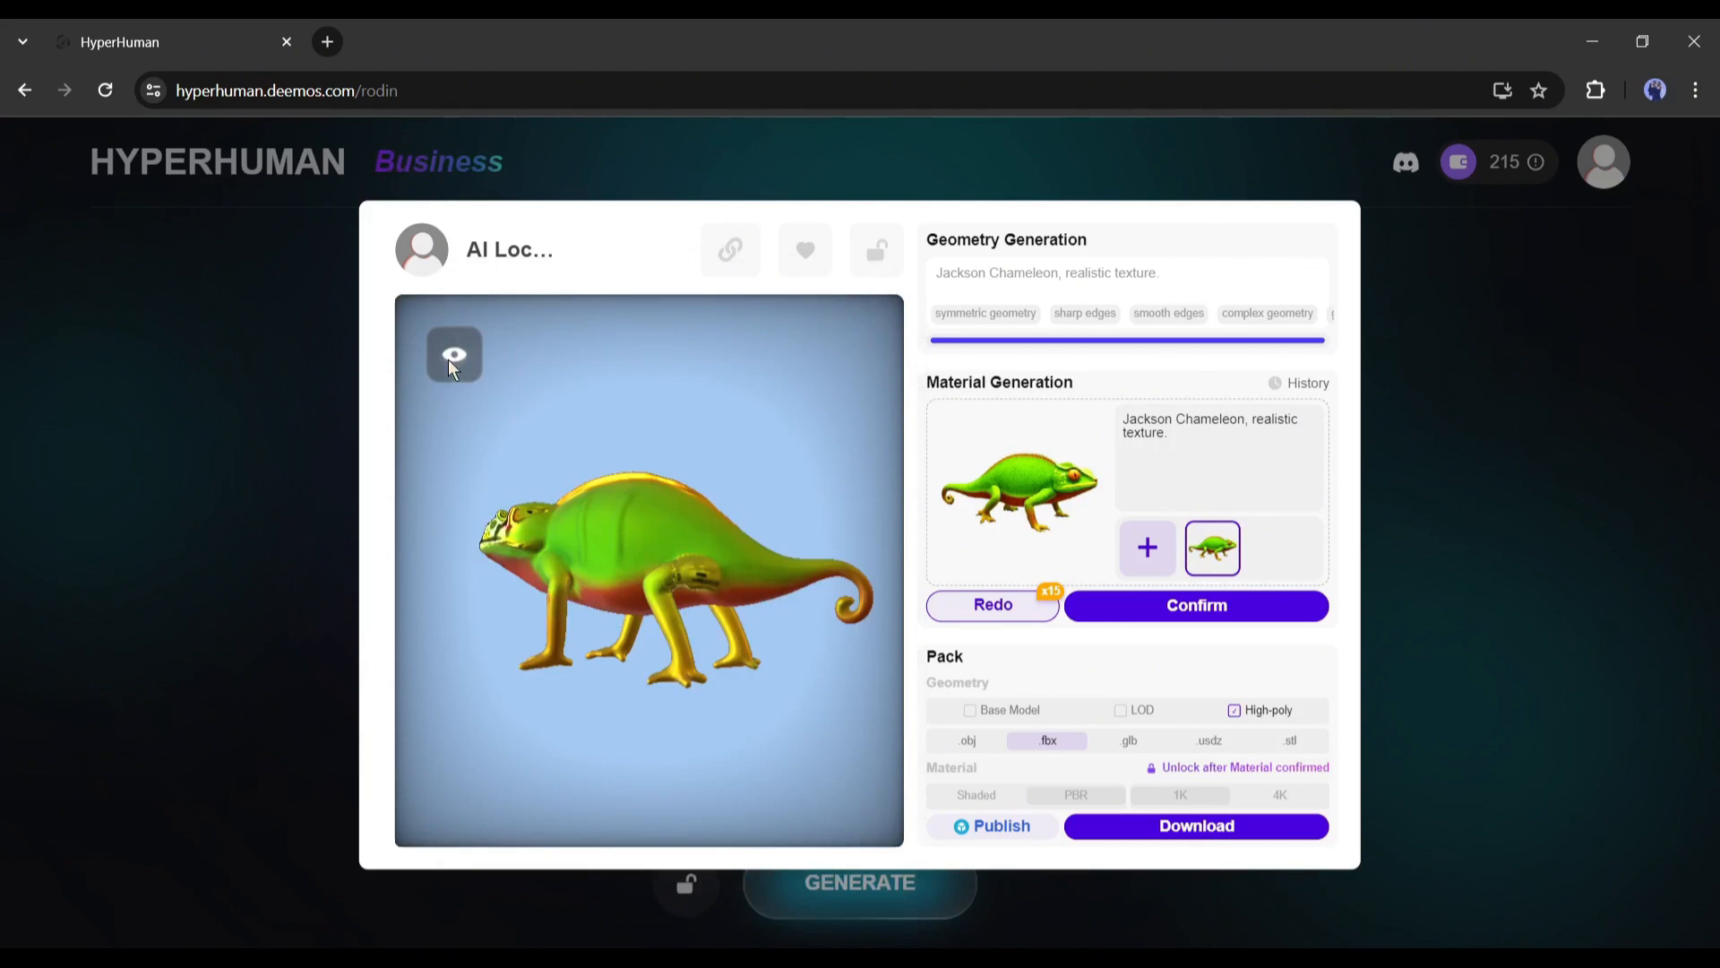
{"action": "left_click", "coordinate": [454, 353]}
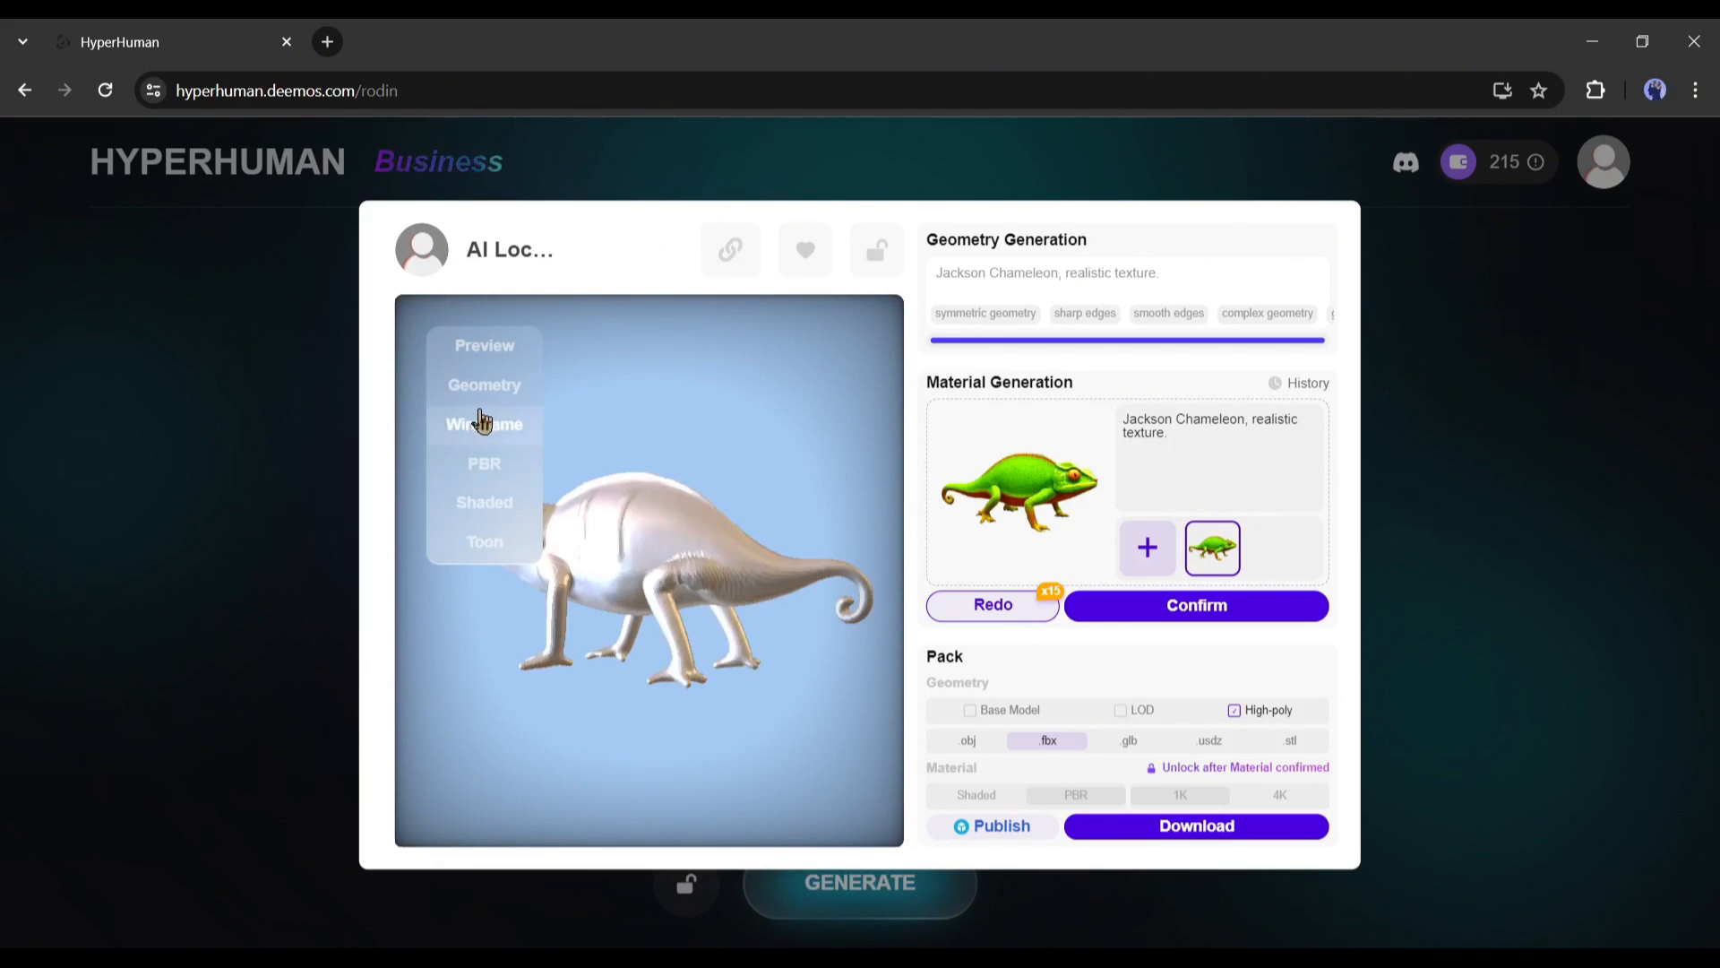
{"action": "left_click", "coordinate": [484, 501]}
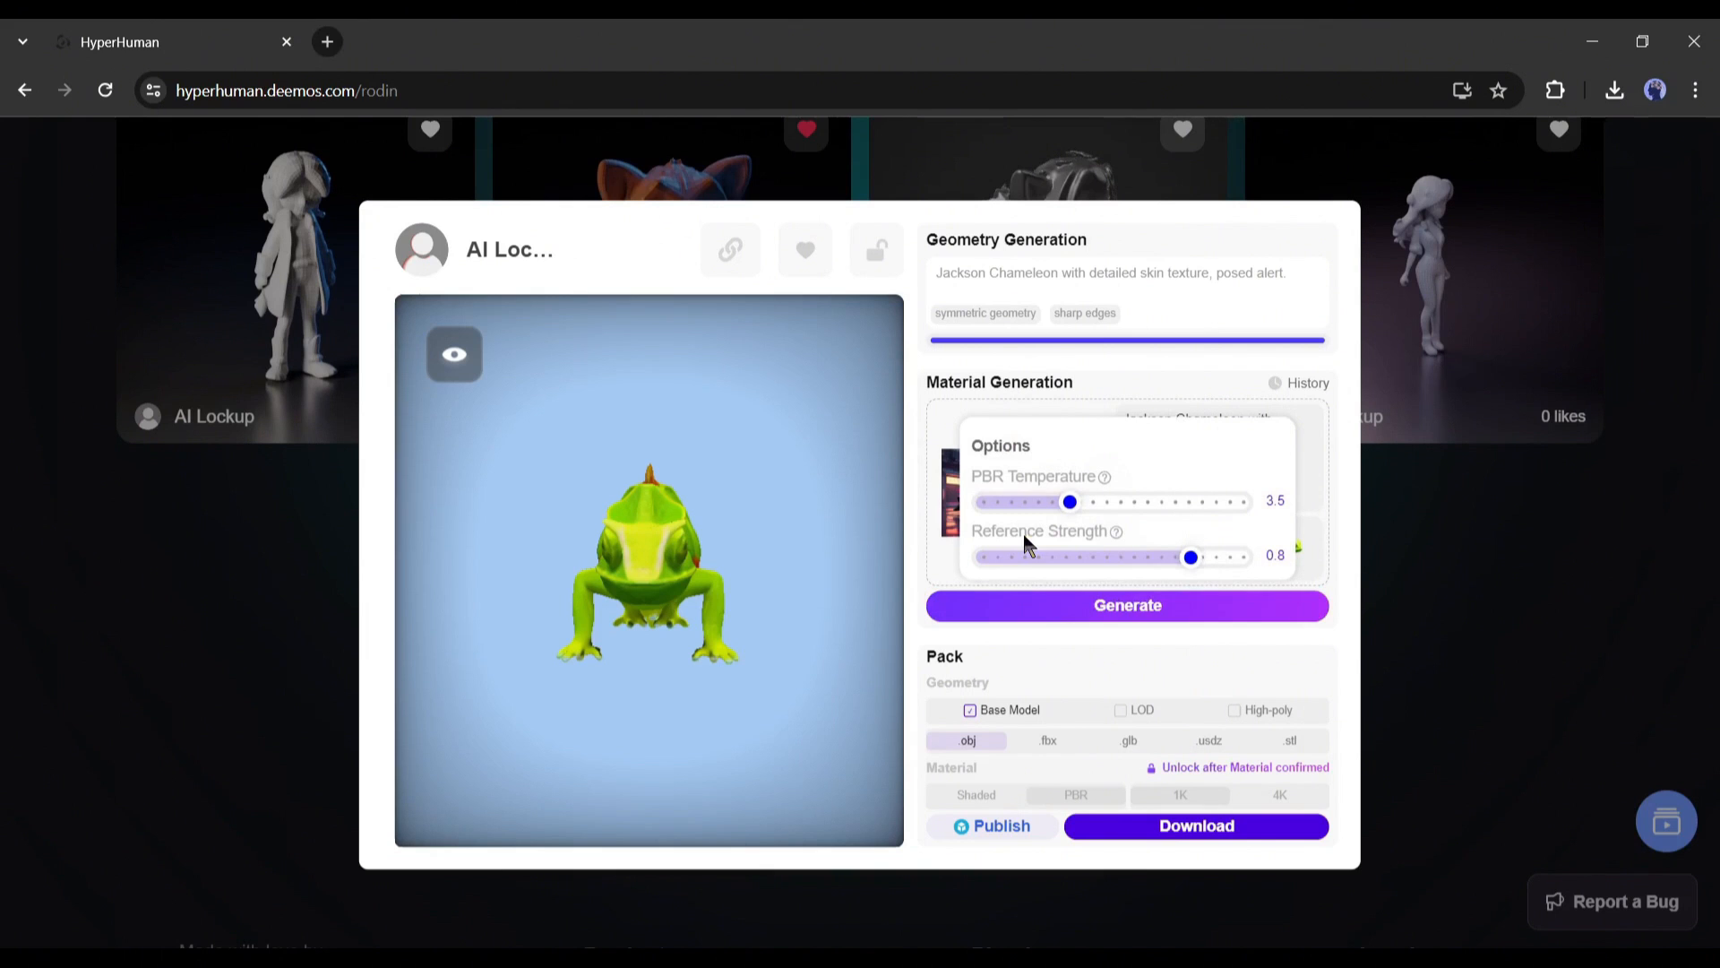
Set PBR Temperature 4.5 and Reference Strength 1, regenerate the material, and rotate the preview
{"action": "left_click_drag", "start_coordinate": [1070, 502], "coordinate": [1079, 502]}
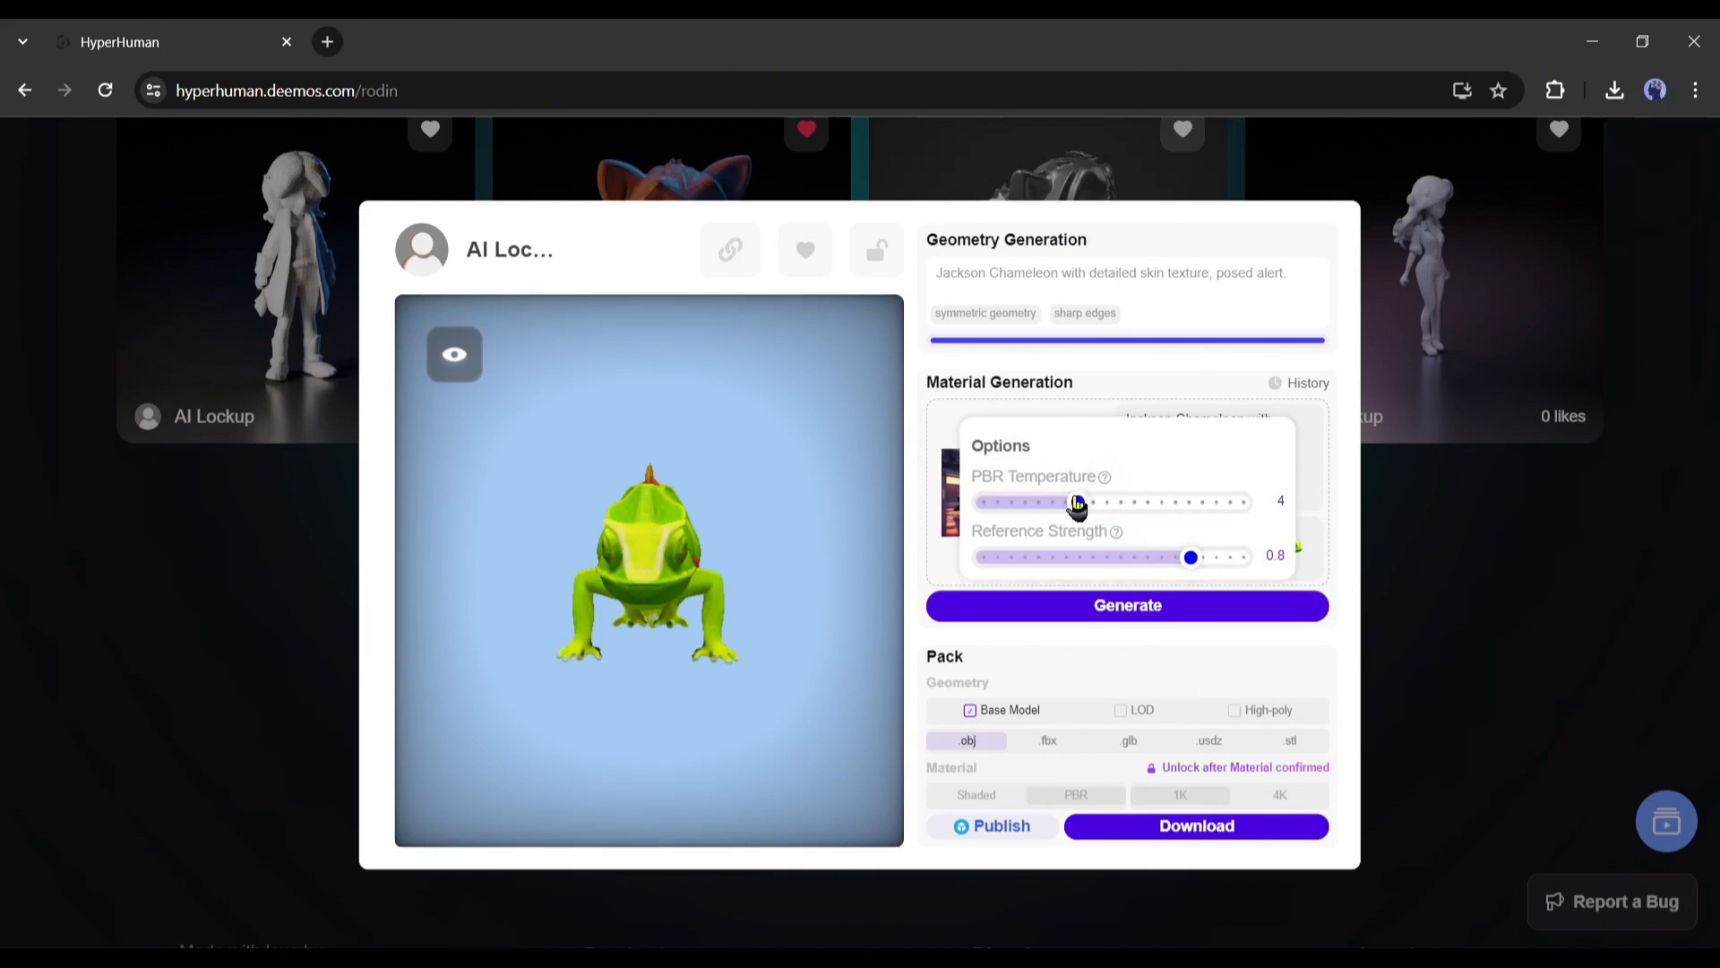
{"action": "left_click_drag", "start_coordinate": [1075, 502], "coordinate": [1101, 502]}
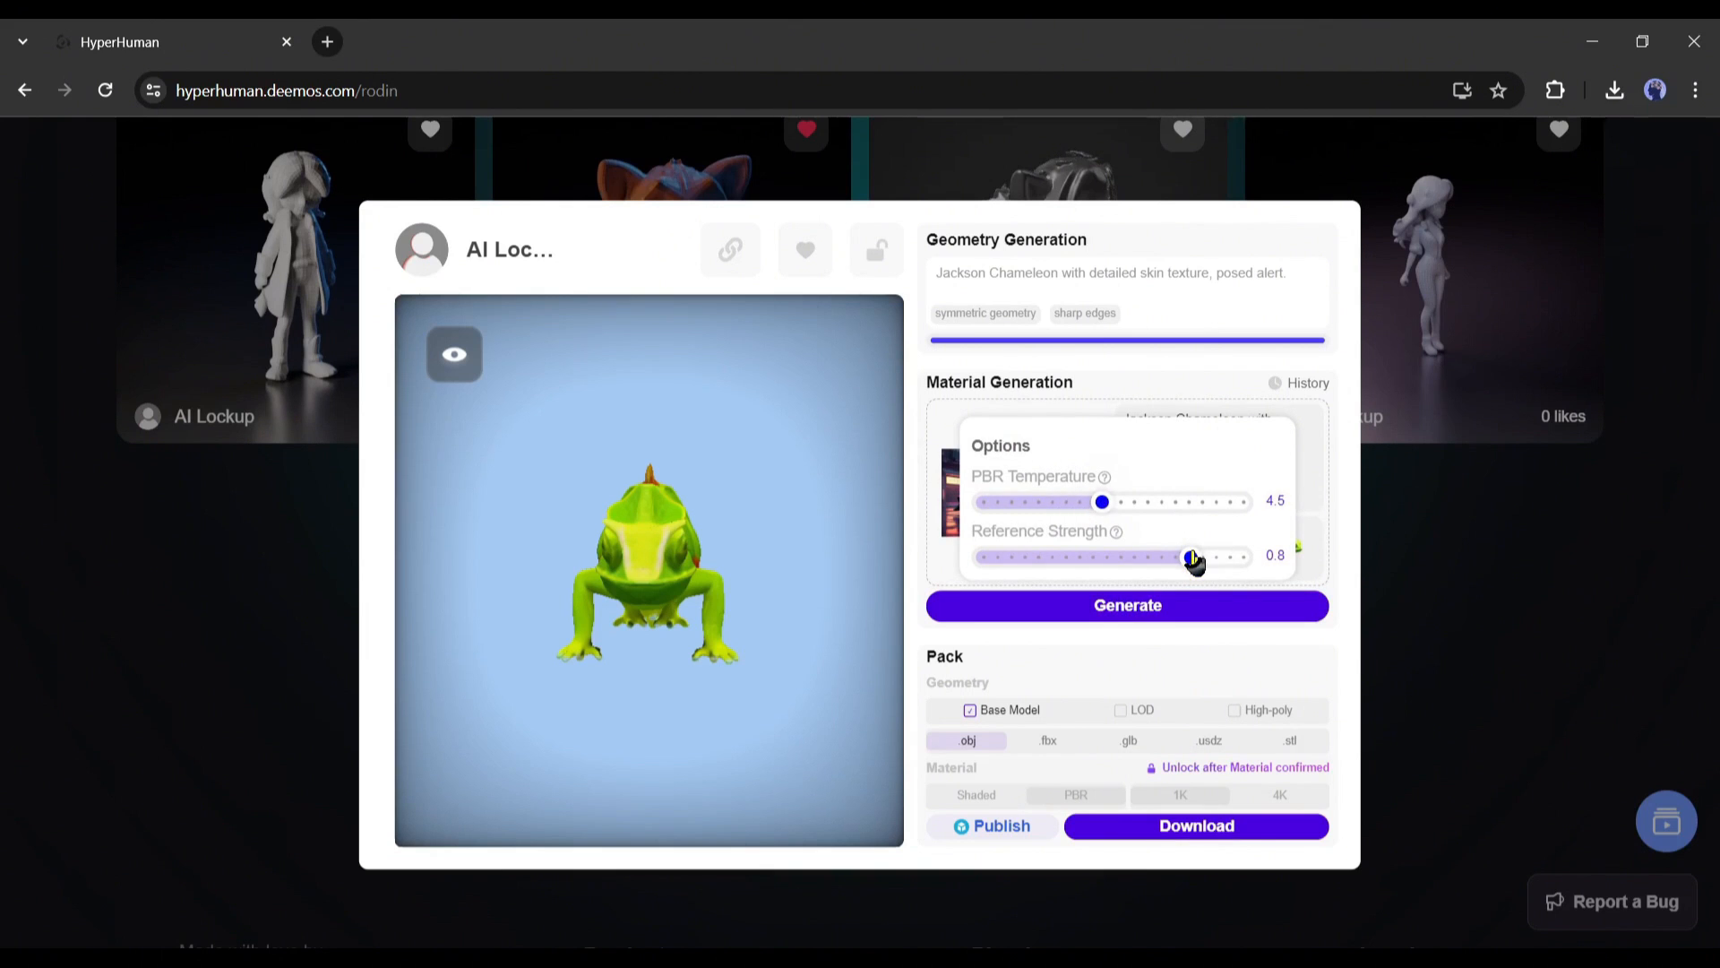
{"action": "left_click_drag", "start_coordinate": [1191, 556], "coordinate": [1245, 556]}
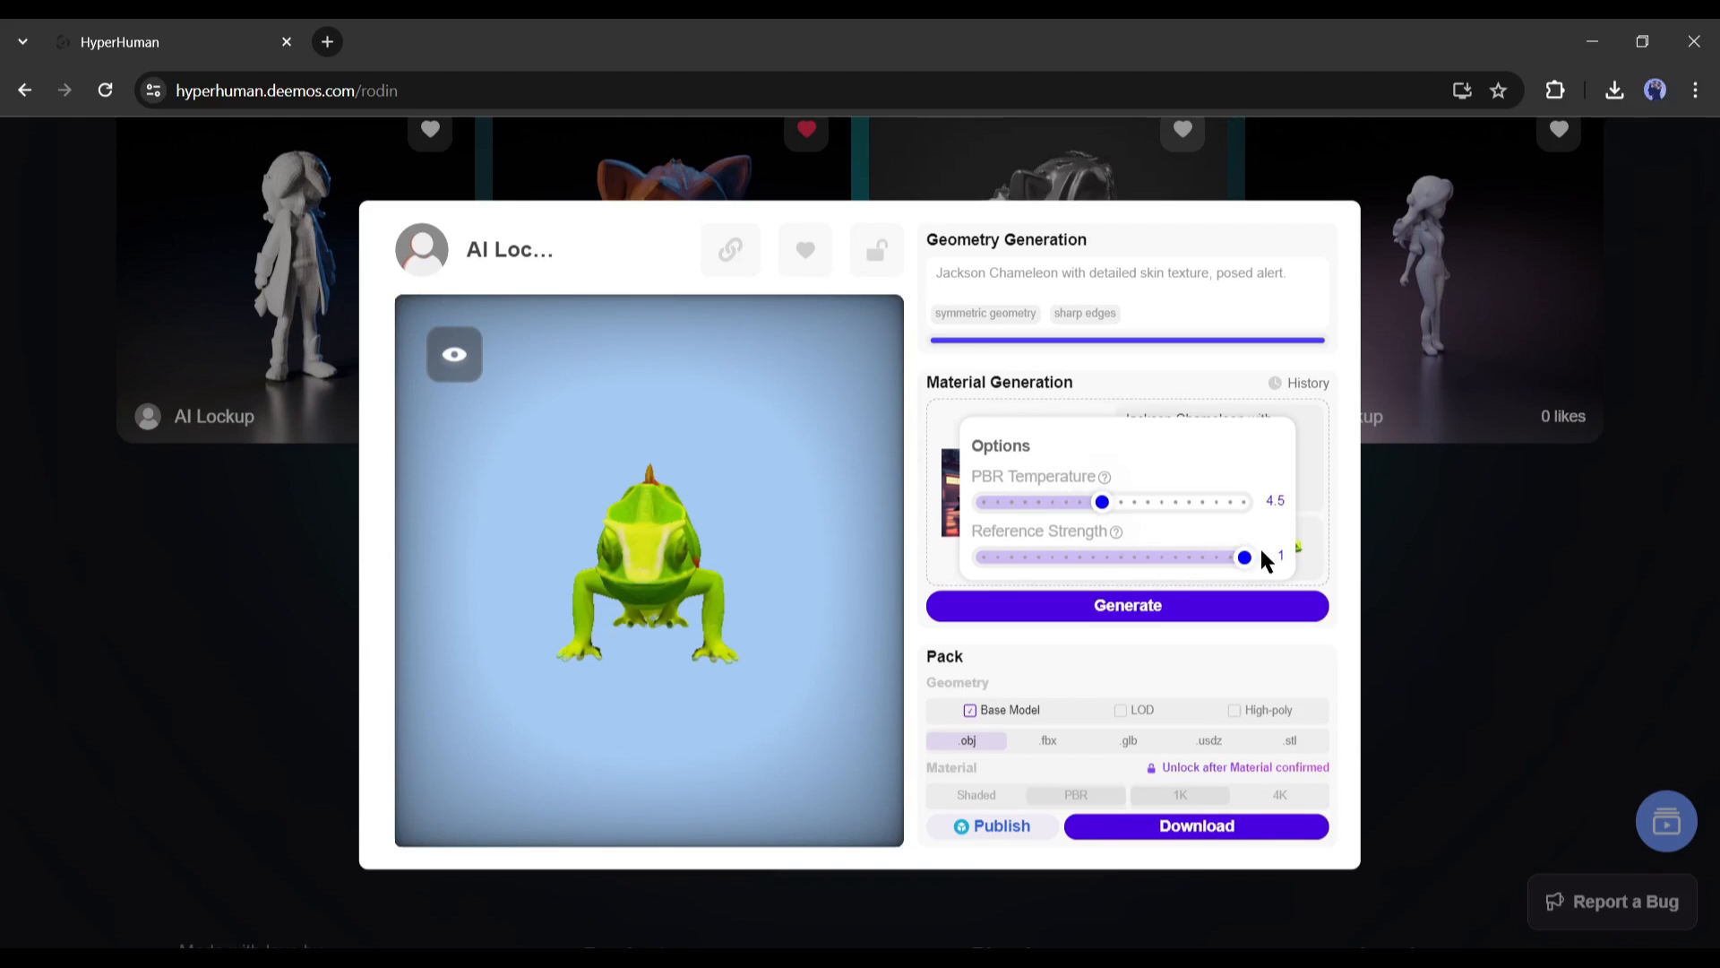
{"action": "left_click", "coordinate": [1127, 605]}
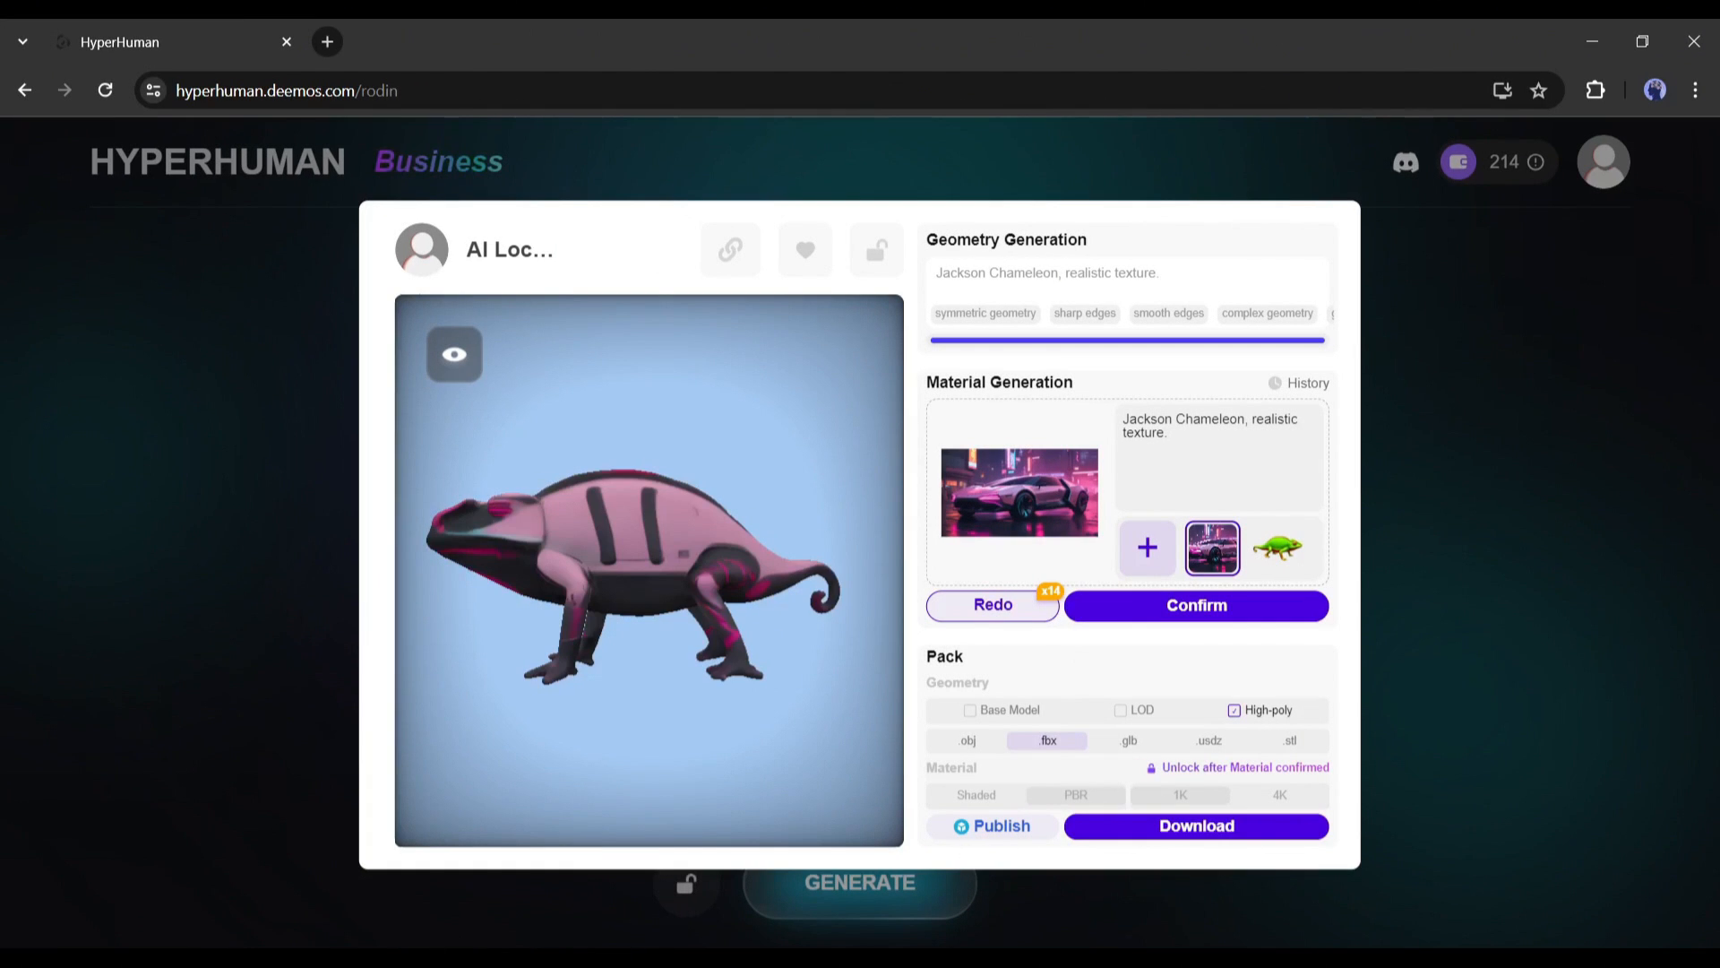
{"action": "mouse_move", "coordinate": [856, 402]}
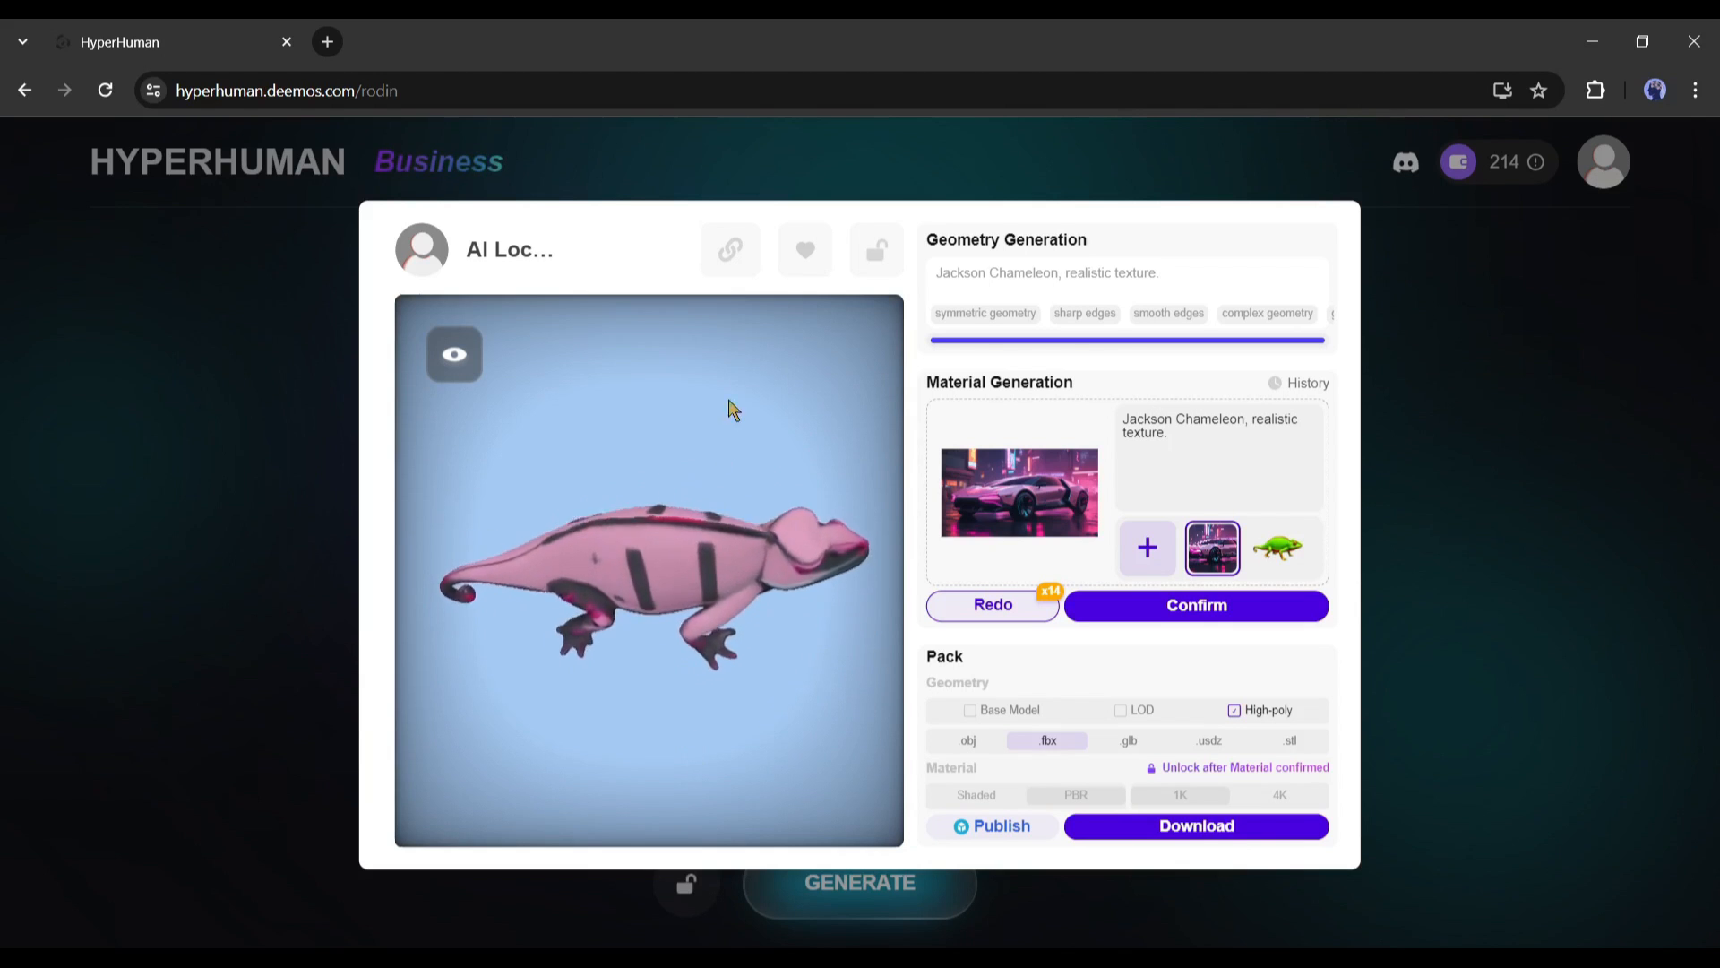
{"action": "left_click_drag", "start_coordinate": [733, 409], "coordinate": [328, 597]}
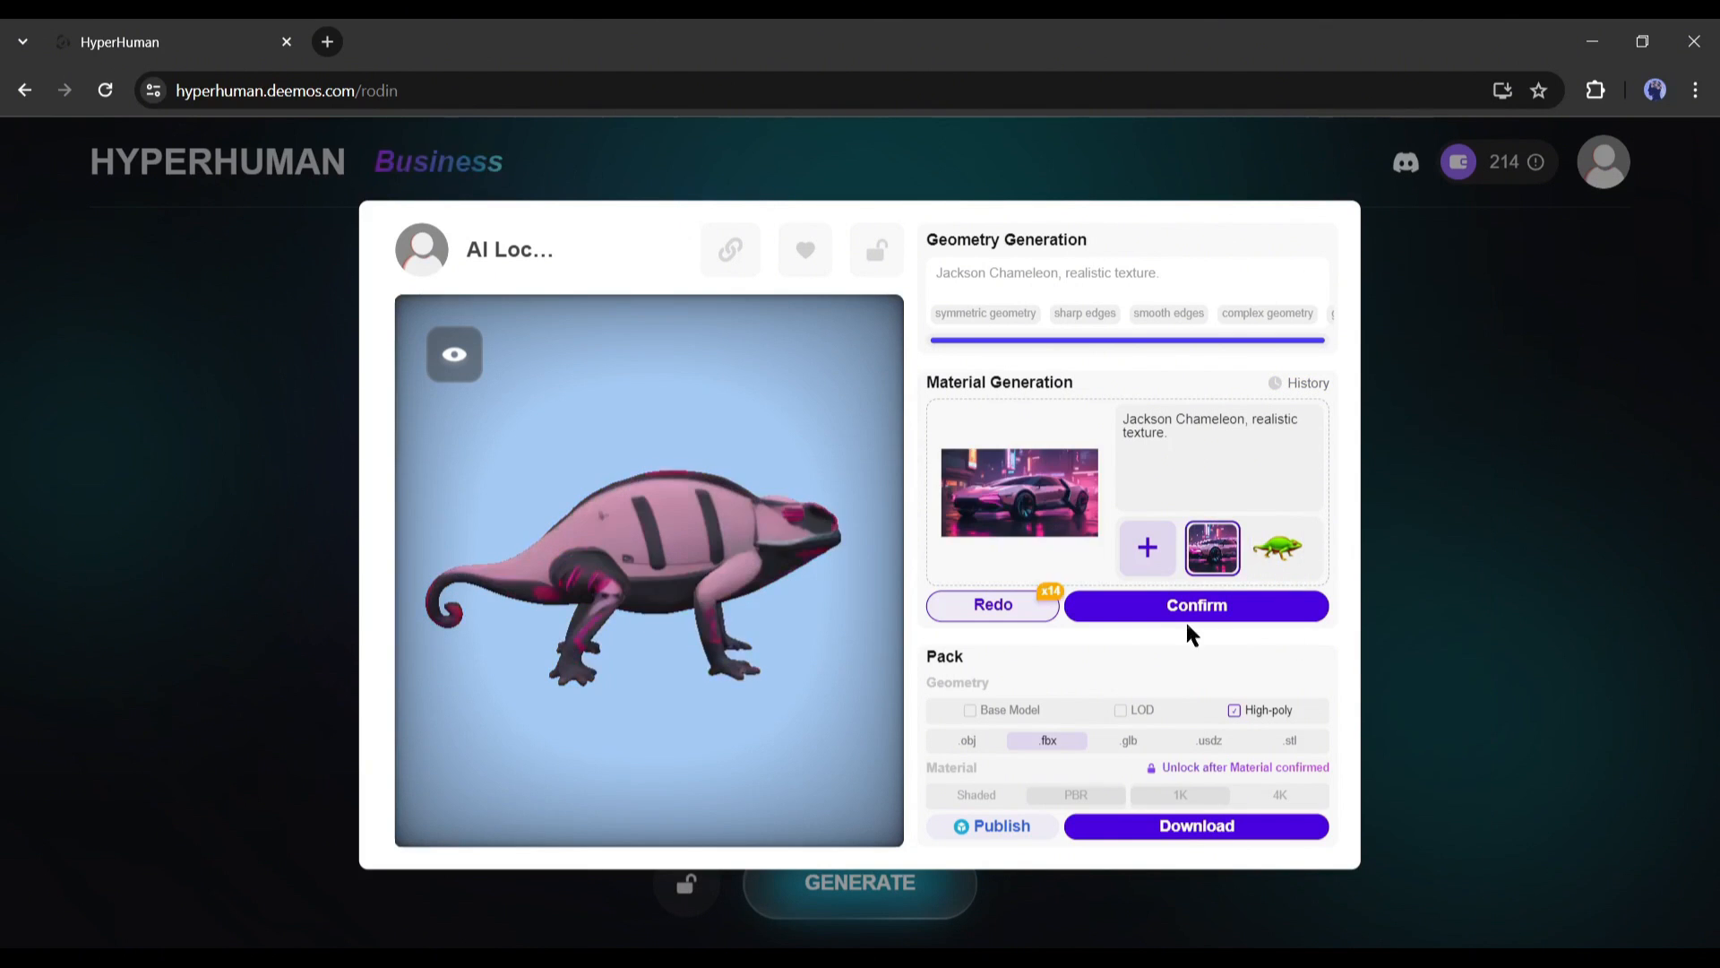
Confirm the pink striped material and download the high-poly FBX pack with 1K PBR textures
{"action": "left_click", "coordinate": [1195, 604]}
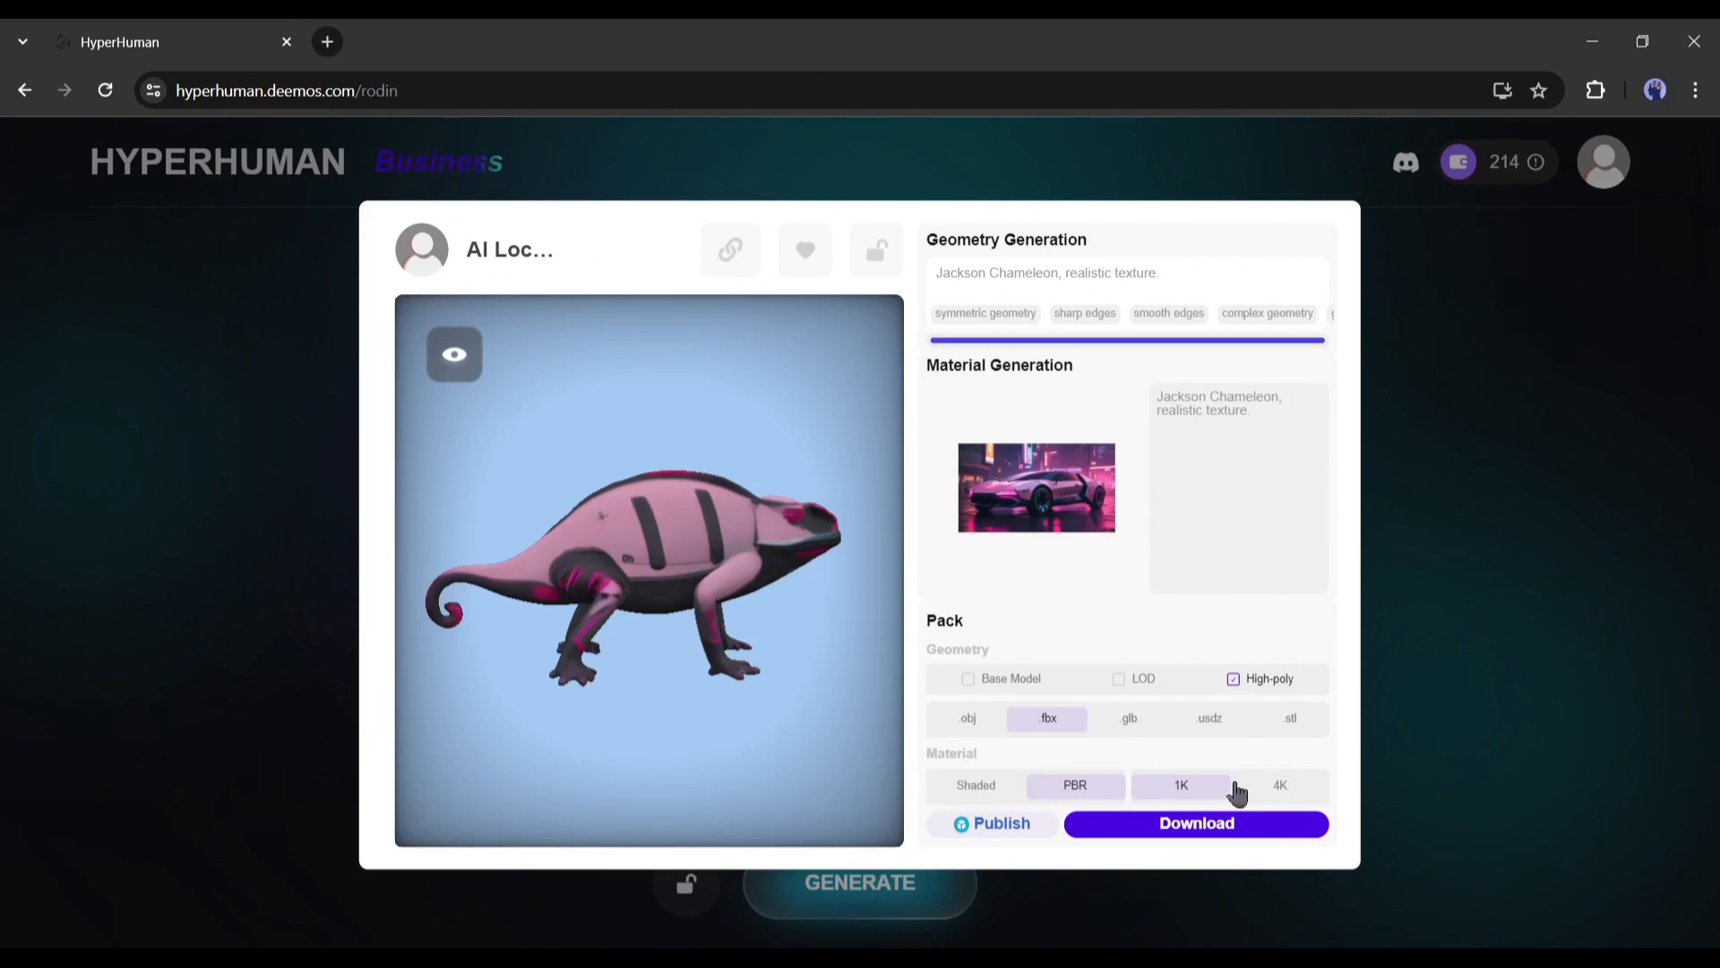
{"action": "left_click", "coordinate": [974, 785]}
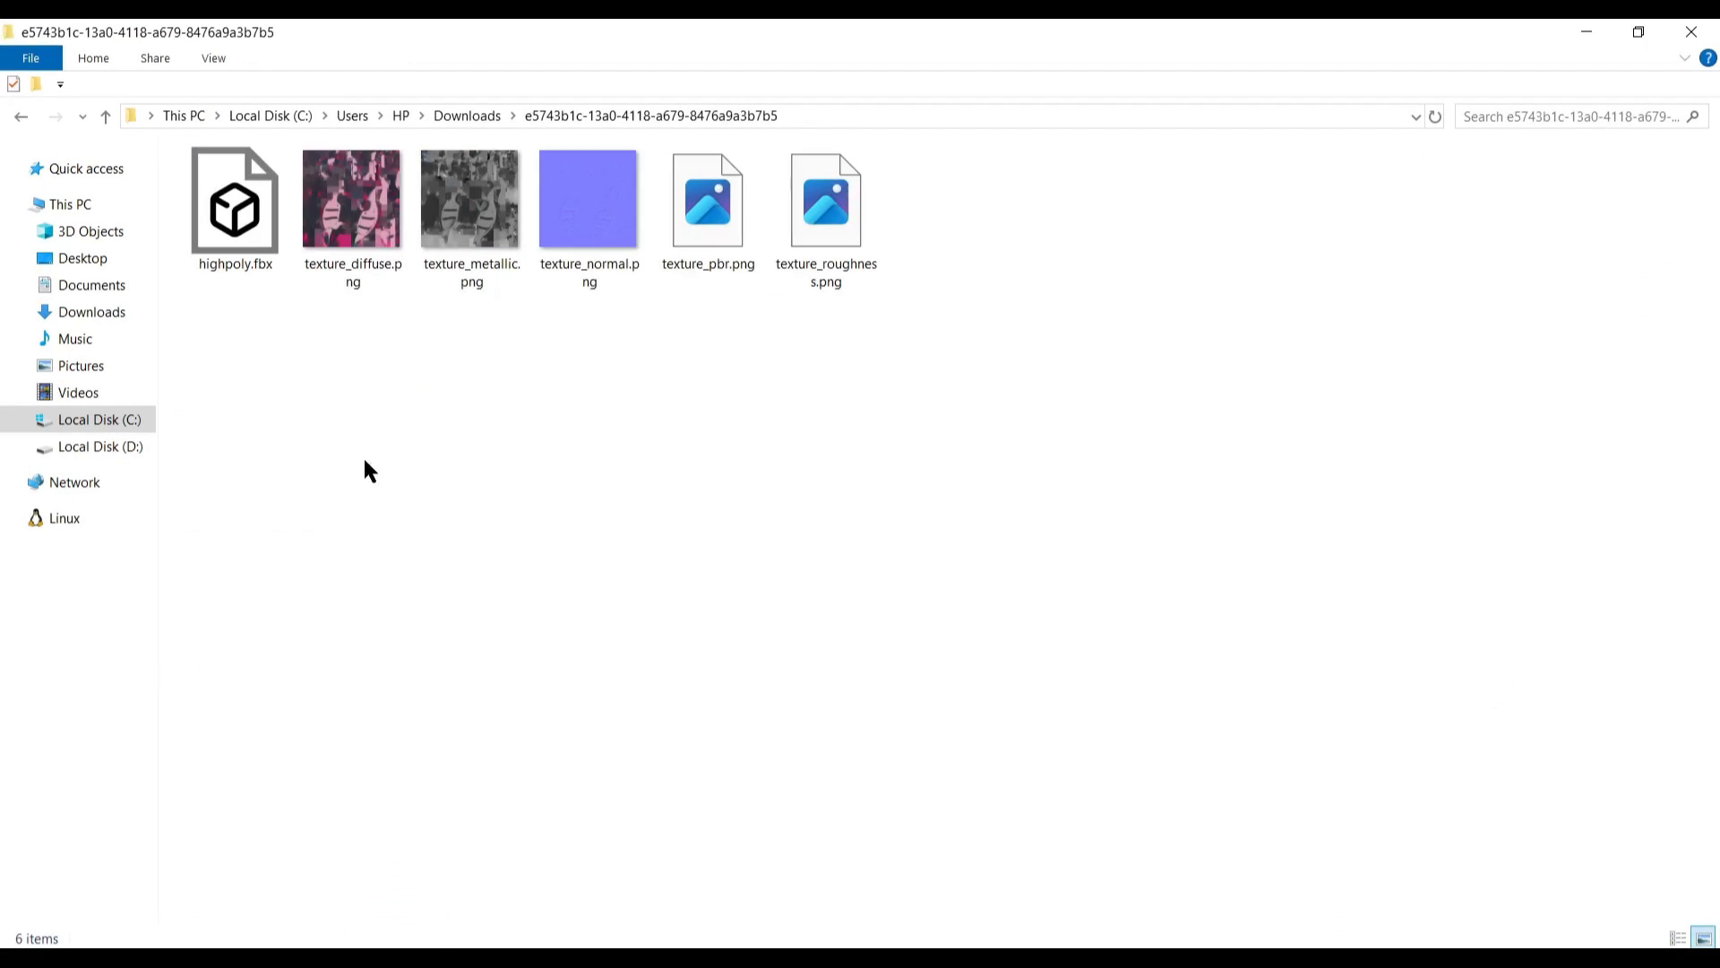
View the downloaded FBX and texture maps as extra large icons, then close Explorer
{"action": "right_click", "coordinate": [389, 378]}
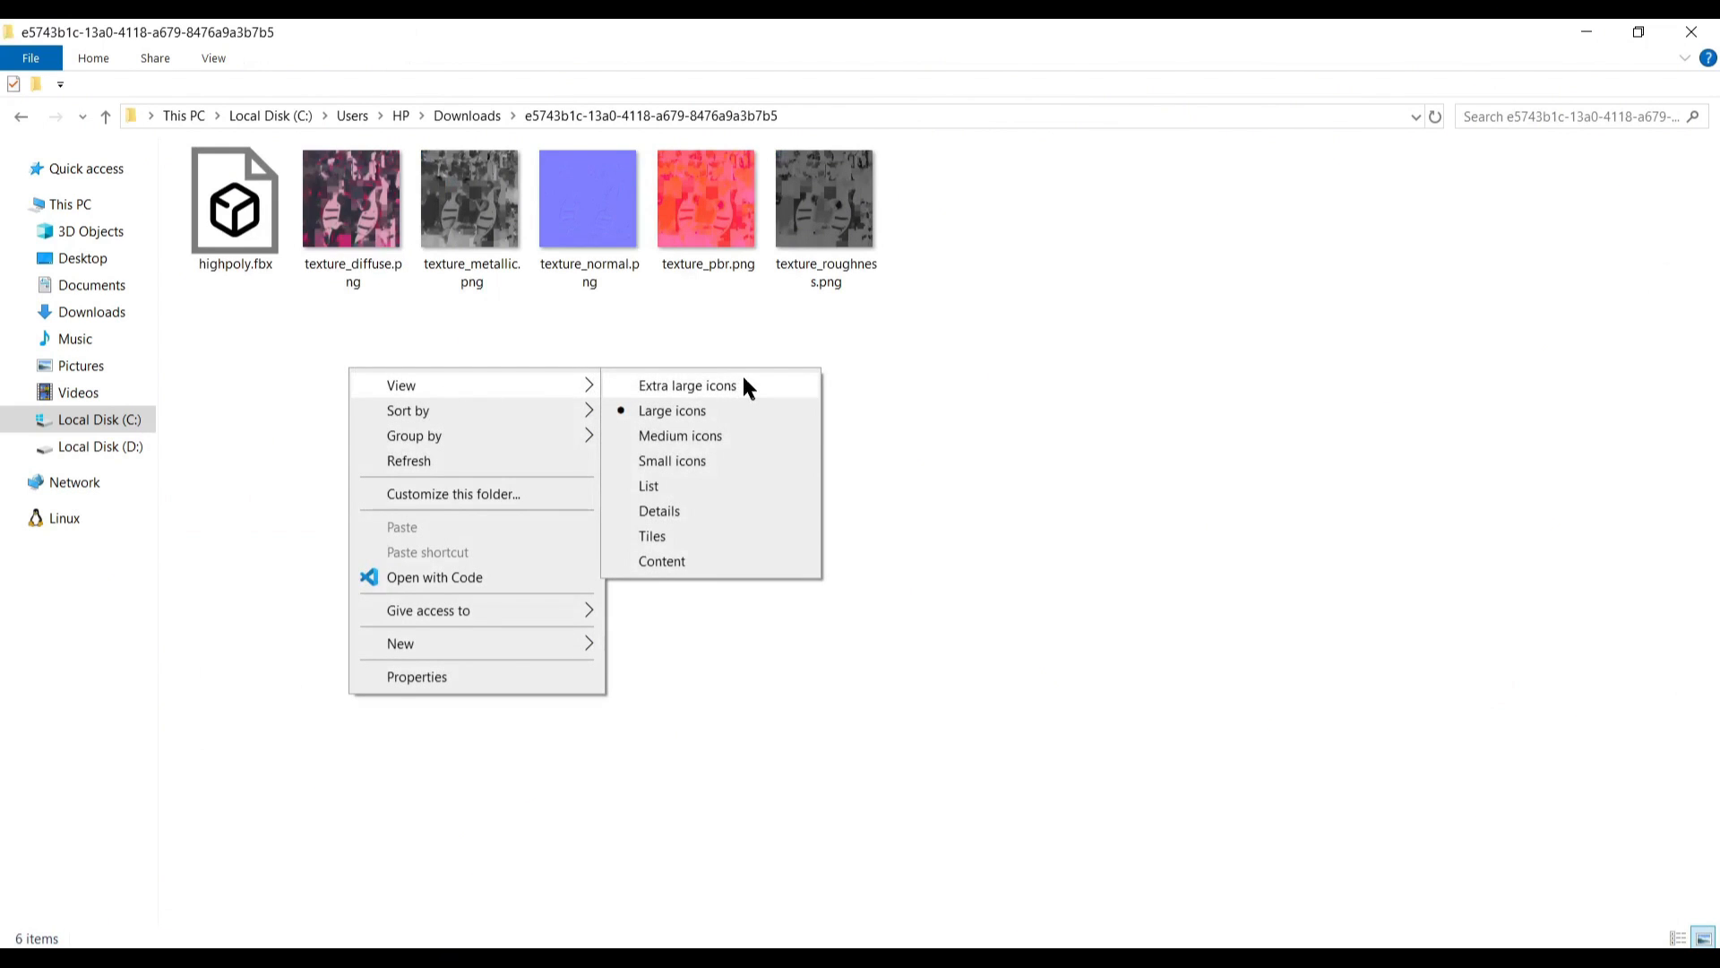
{"action": "left_click", "coordinate": [685, 385]}
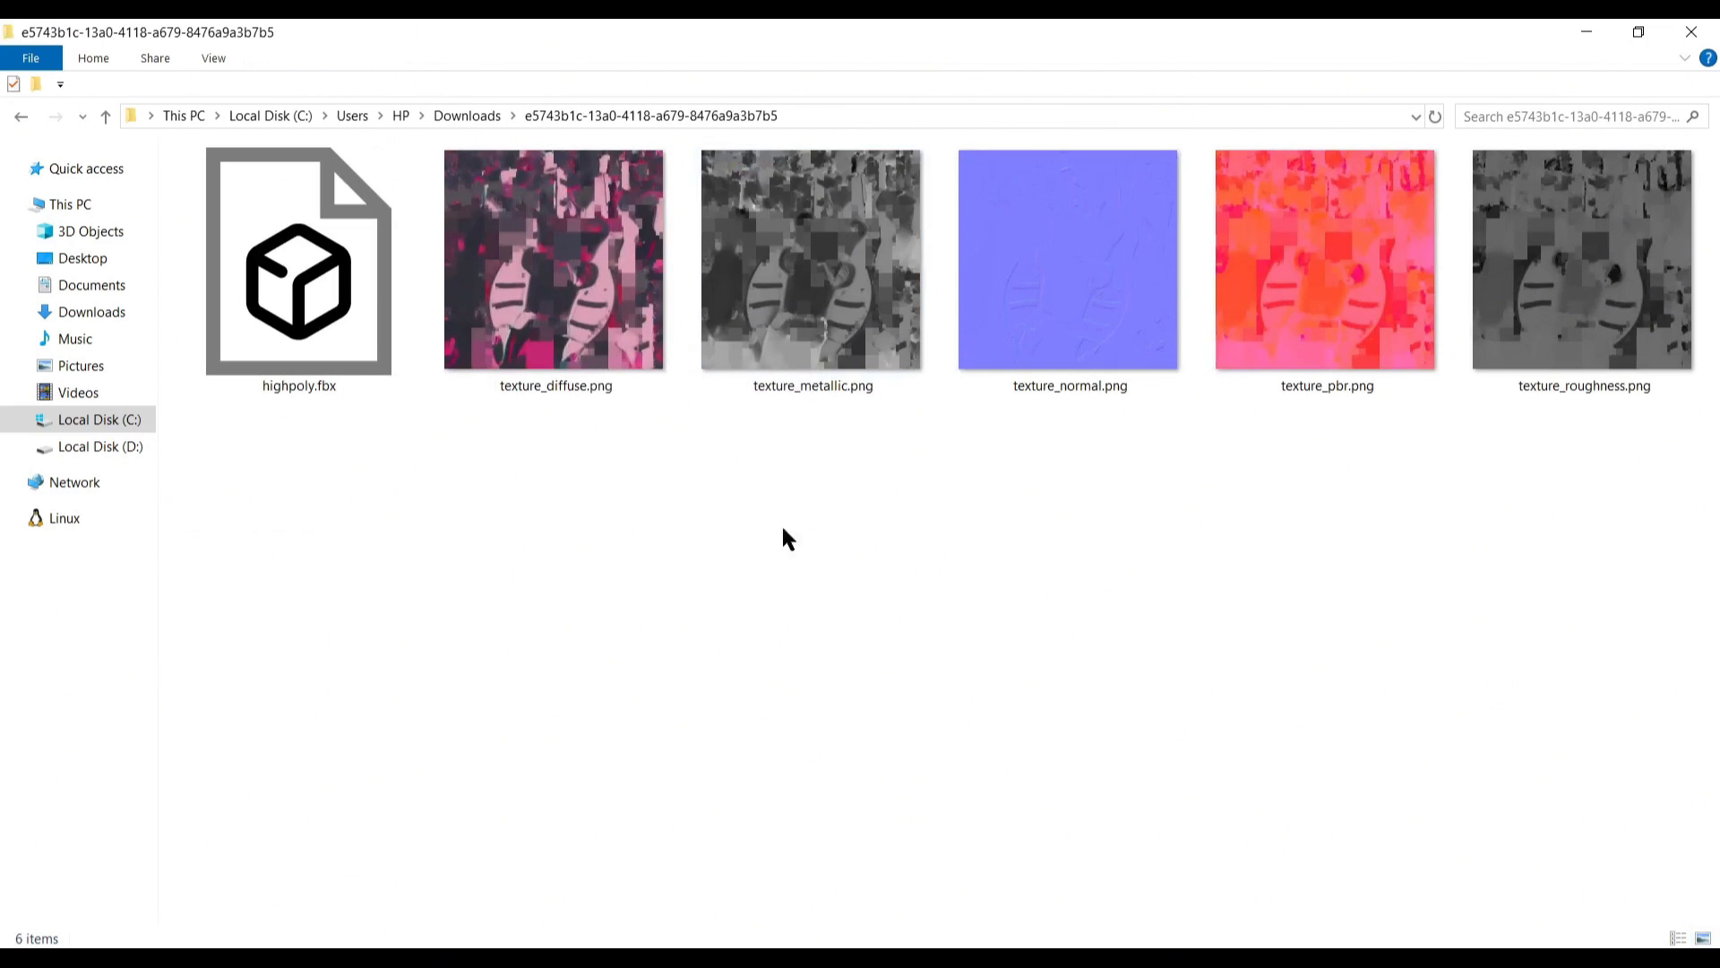
{"action": "left_click", "coordinate": [555, 260]}
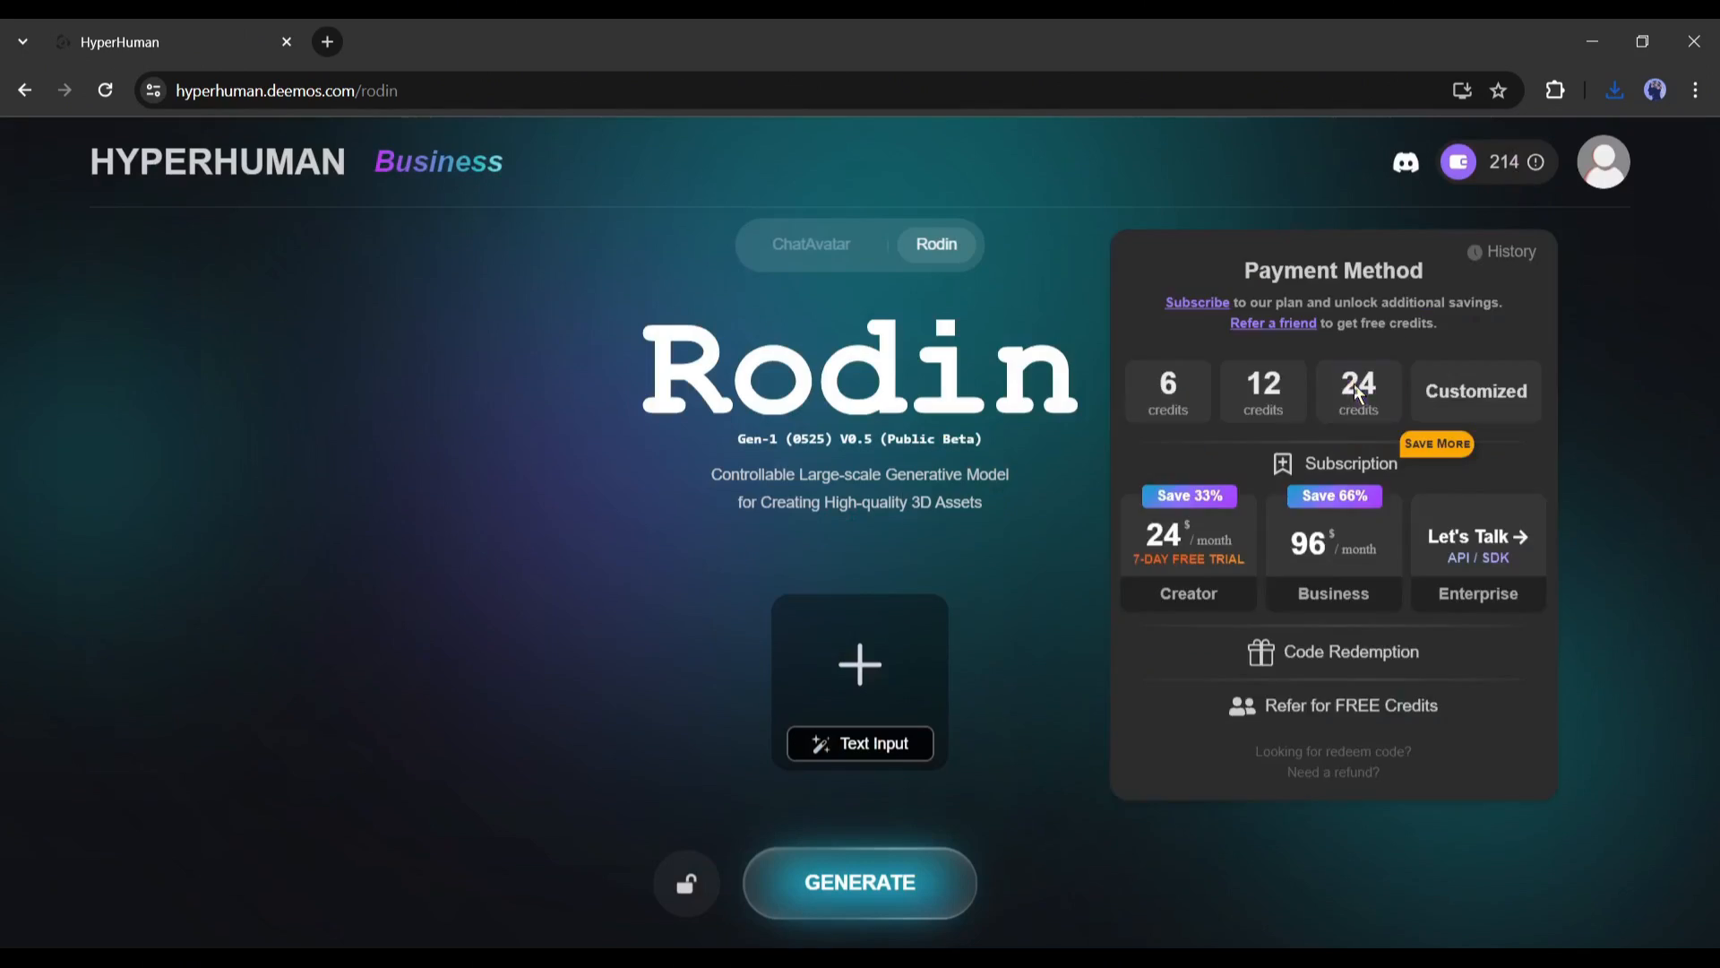
Generate geometry from the black toy car photo, redo it once, and confirm it
{"action": "left_click", "coordinate": [434, 44]}
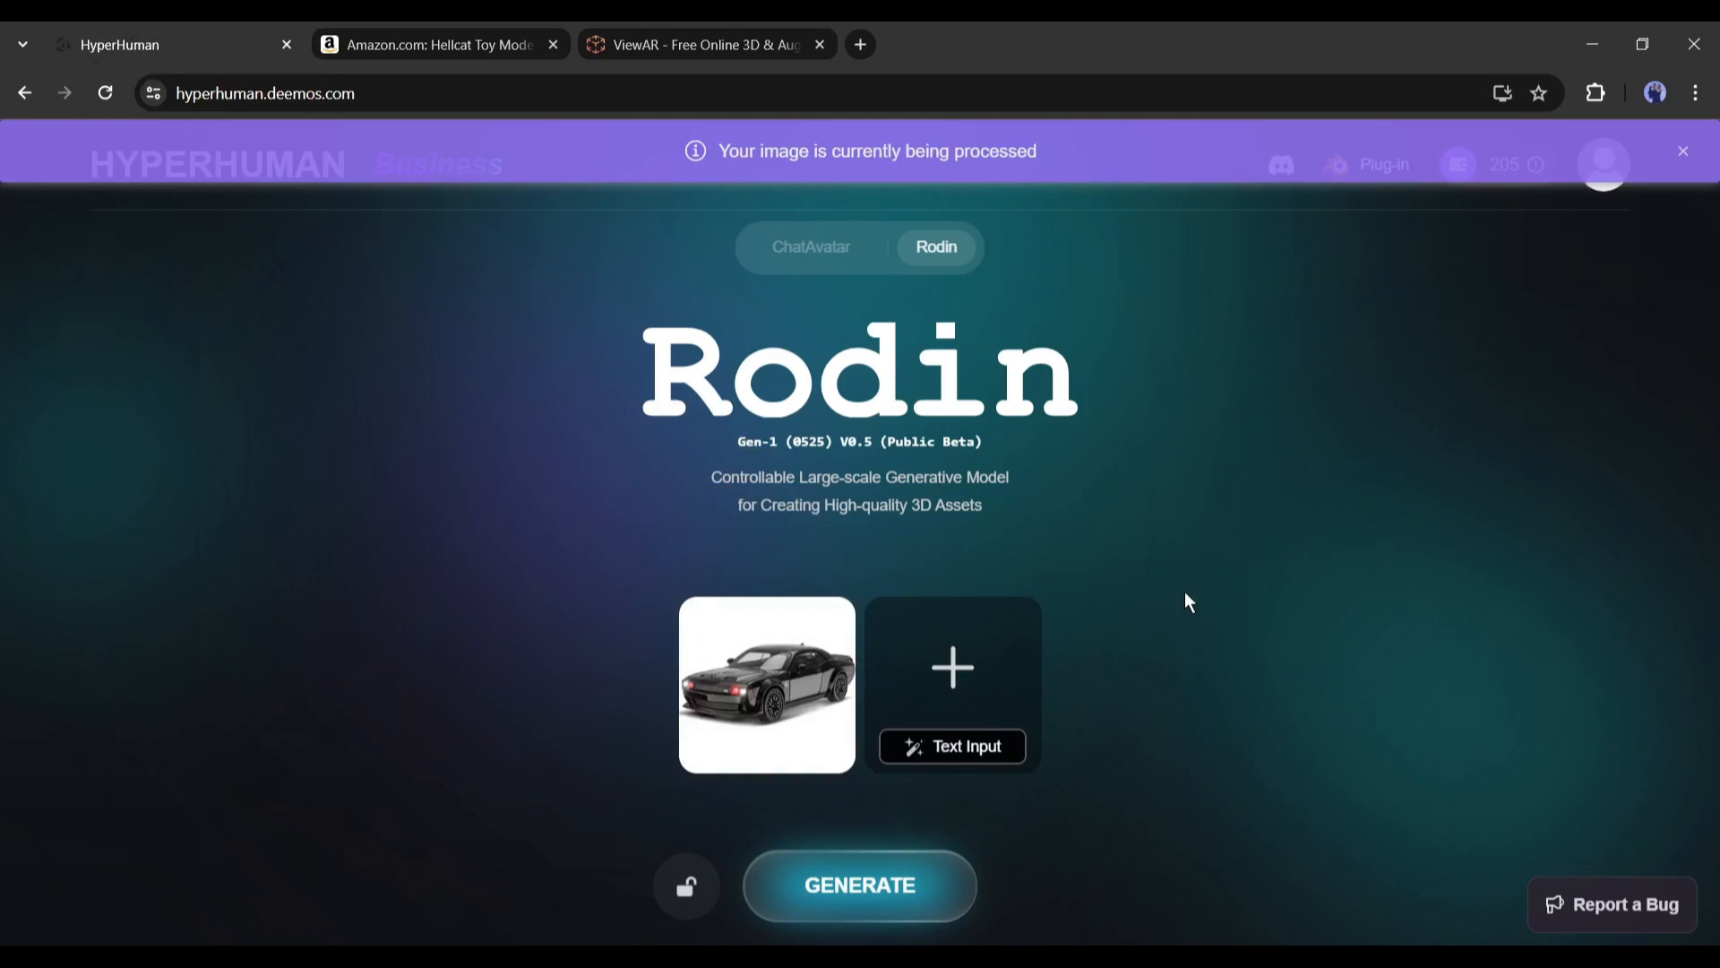
{"action": "left_click", "coordinate": [859, 885]}
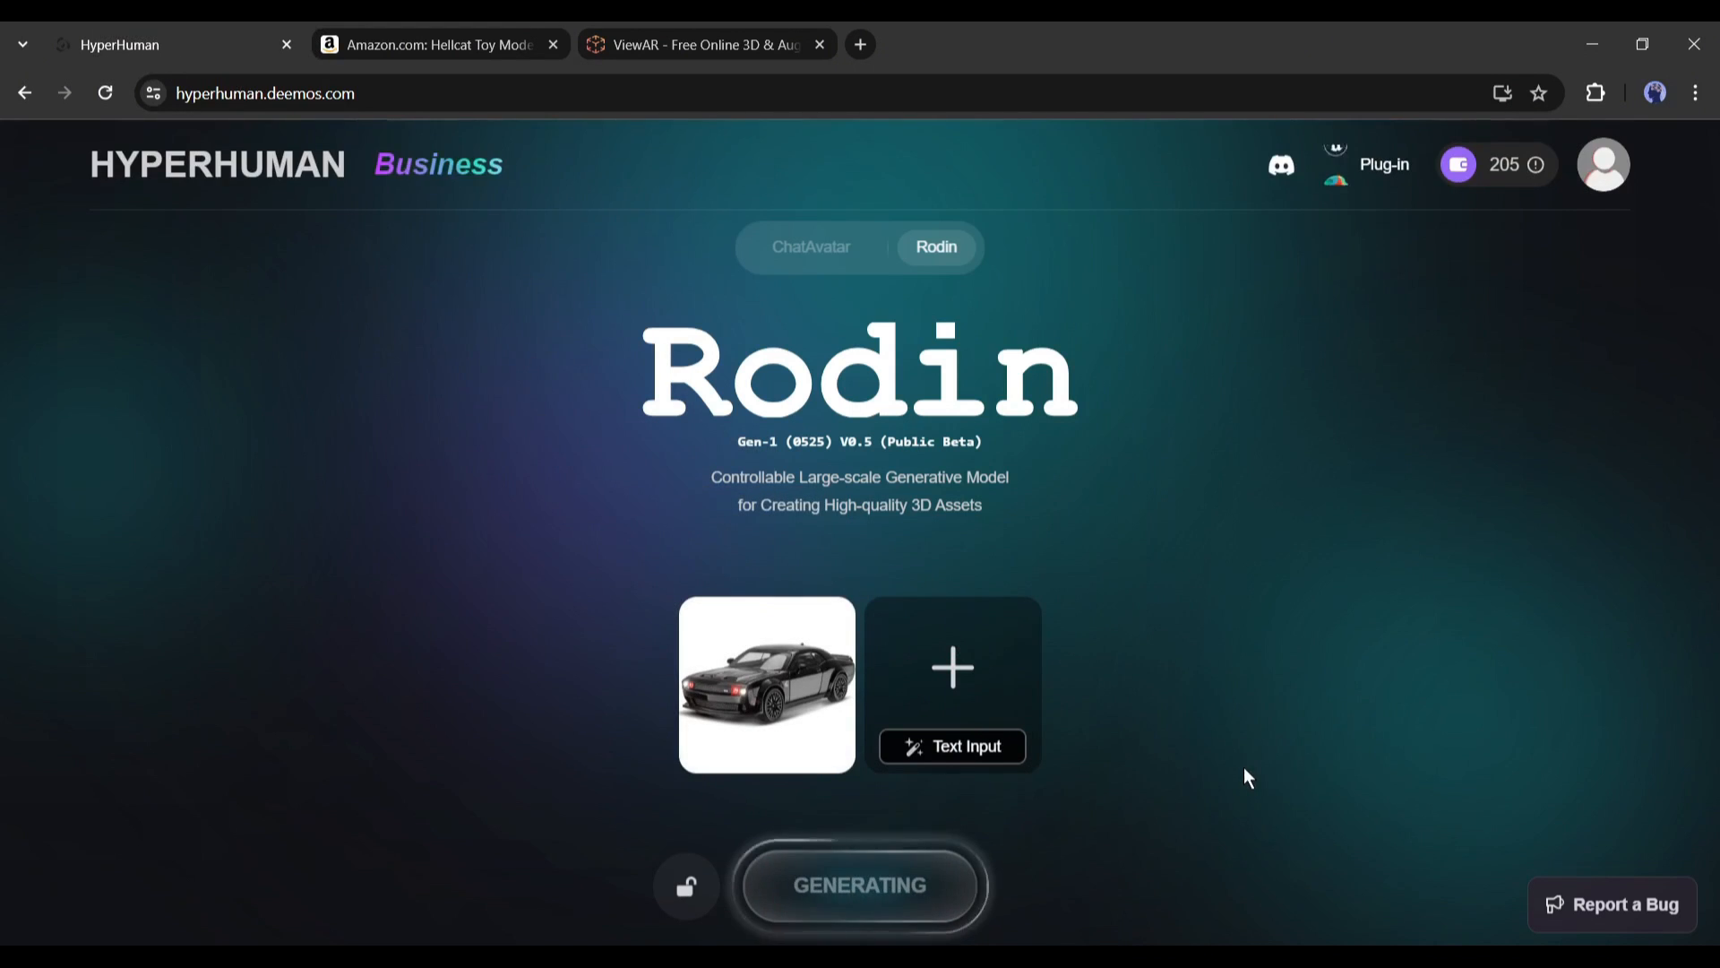
{"action": "left_click", "coordinate": [767, 683]}
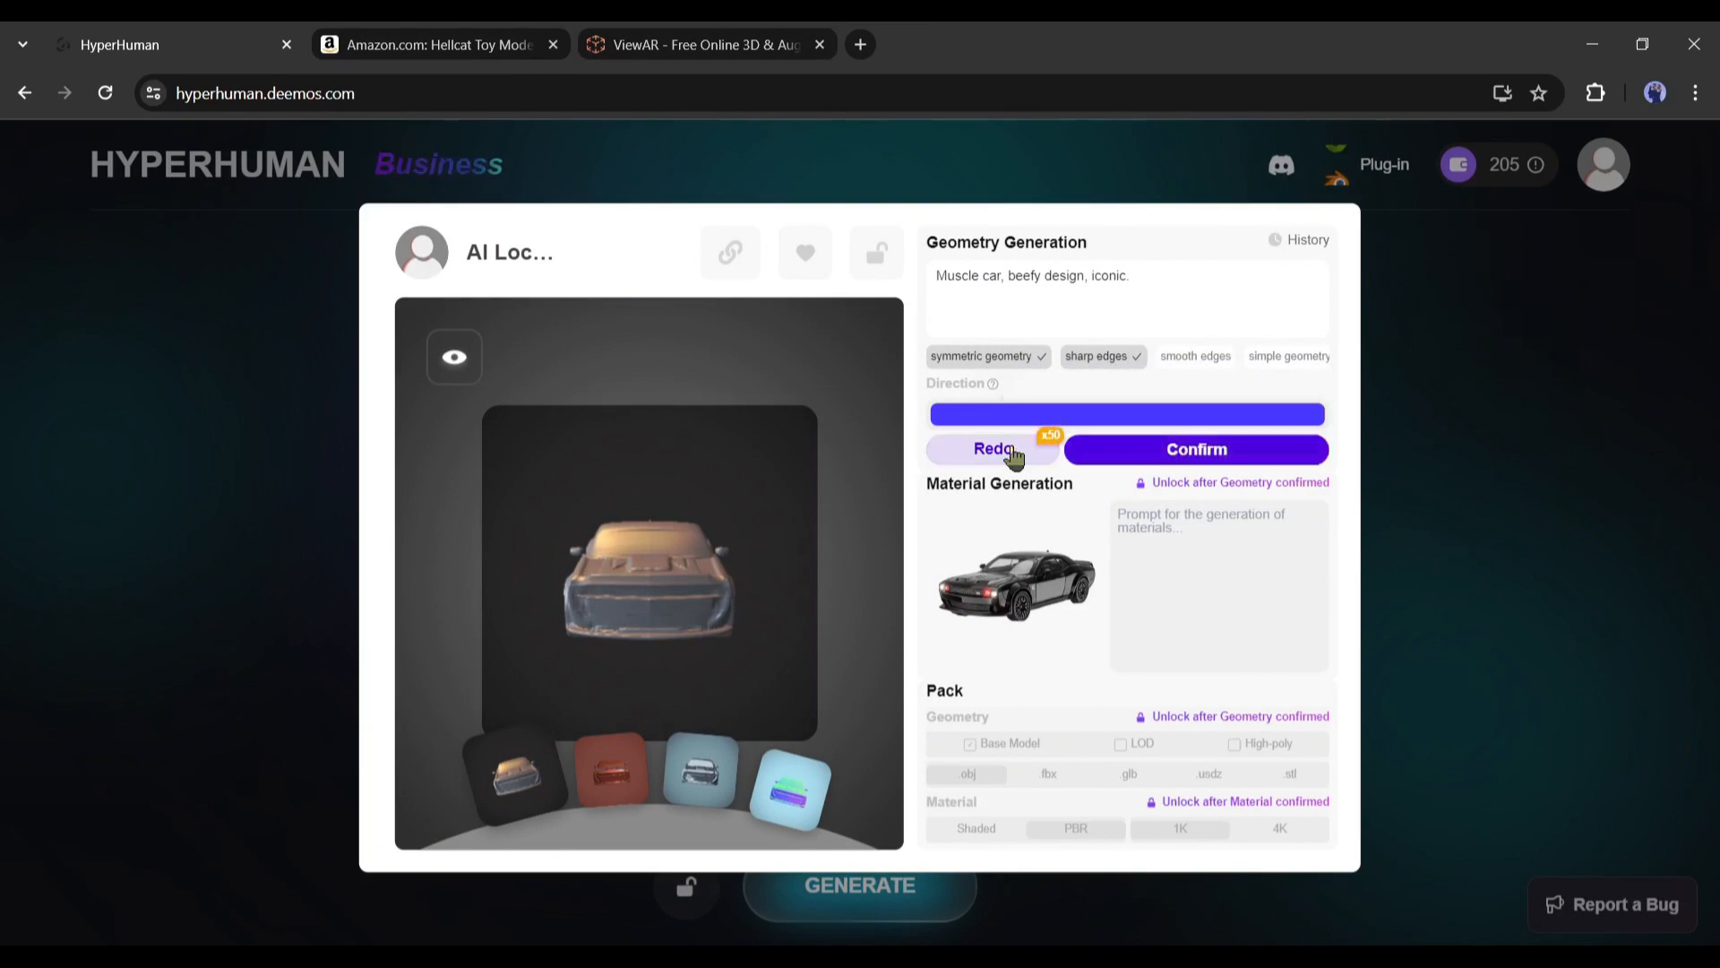
{"action": "left_click", "coordinate": [991, 449]}
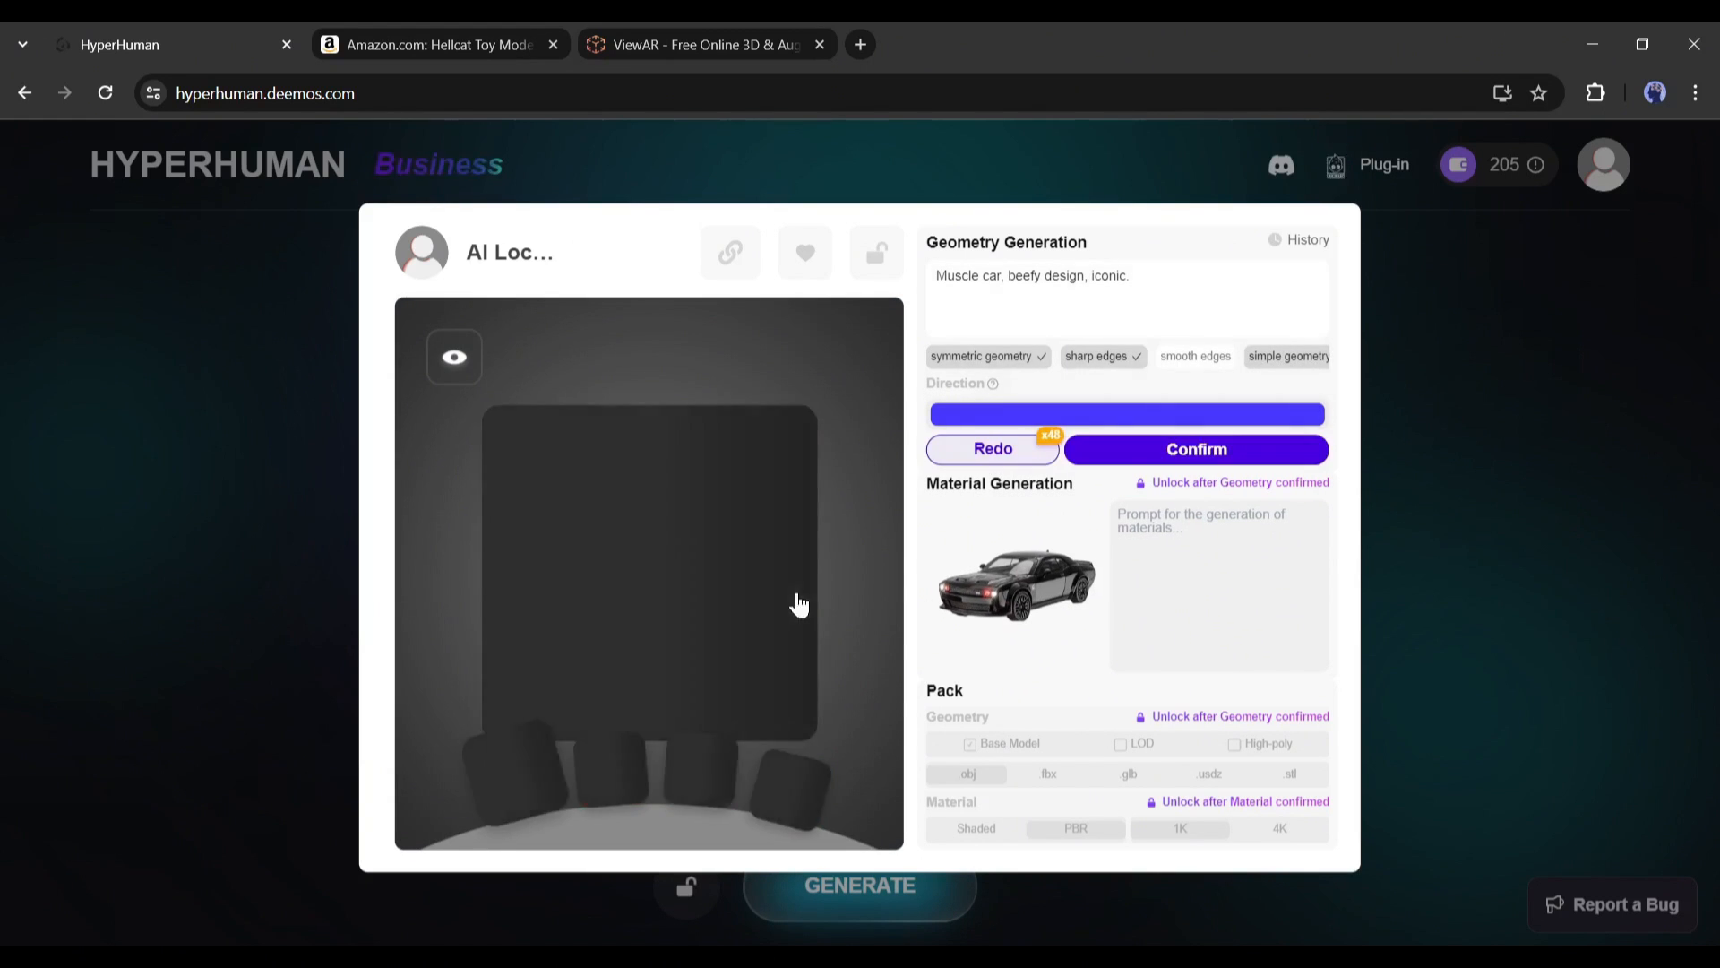
{"action": "left_click", "coordinate": [1194, 449]}
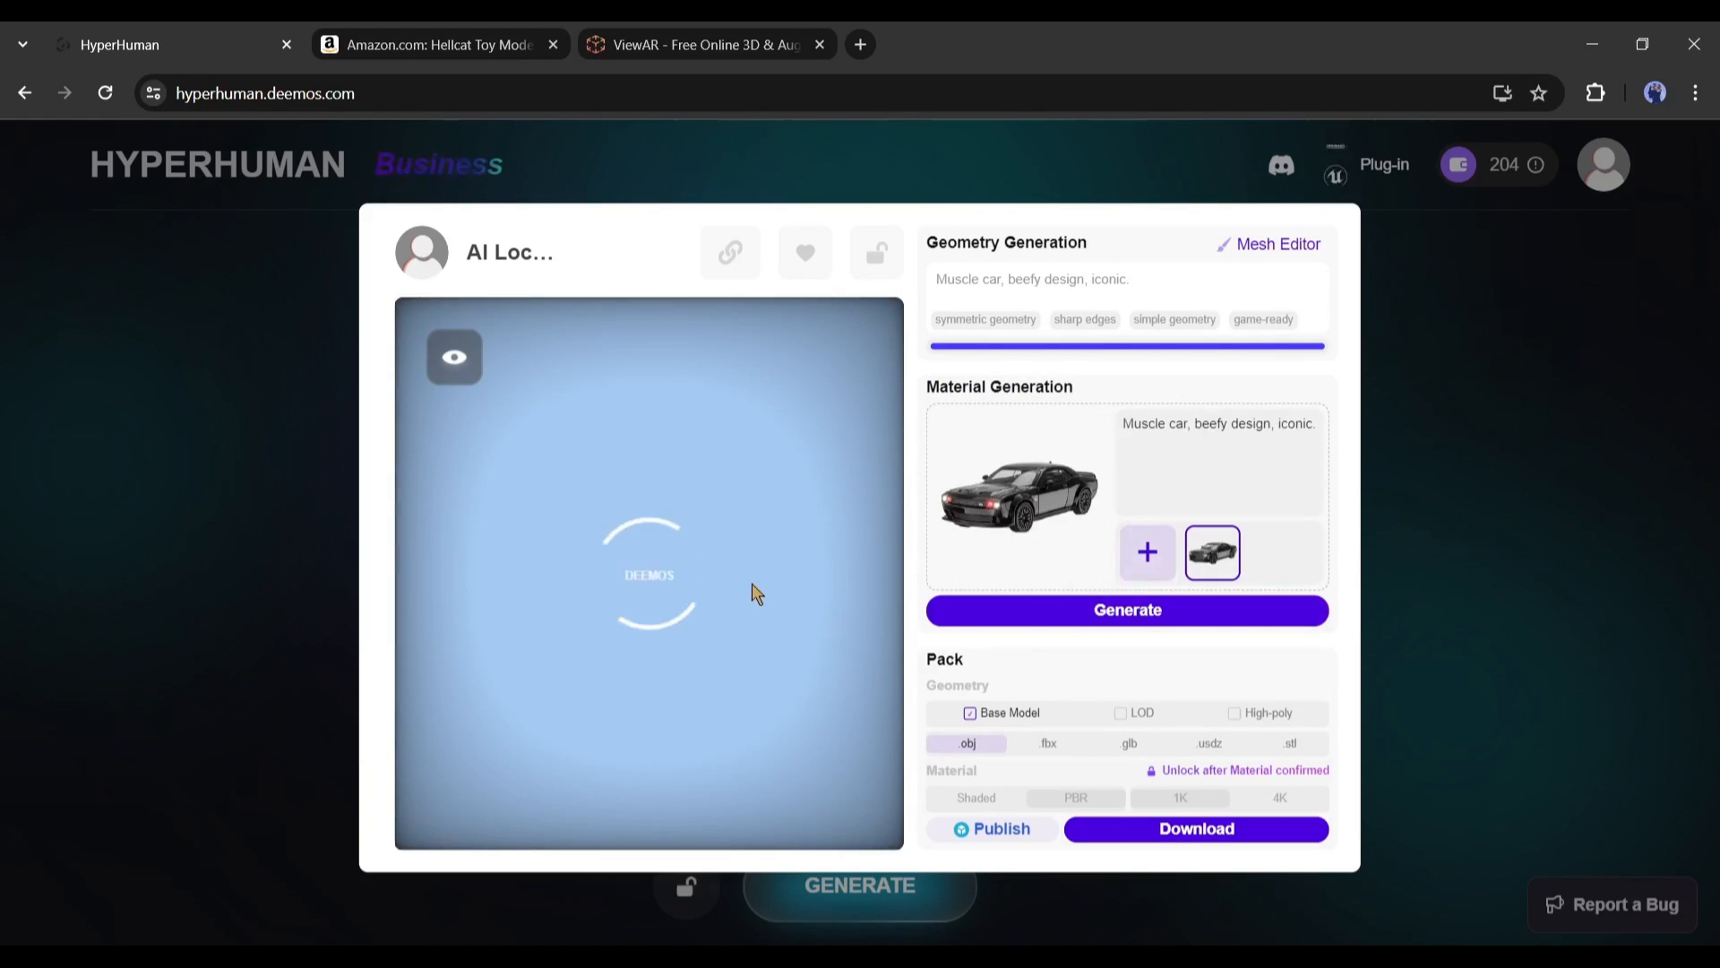
Generate the car's material, rotate it to a level side view, and return to the start page
{"action": "left_click", "coordinate": [1277, 243]}
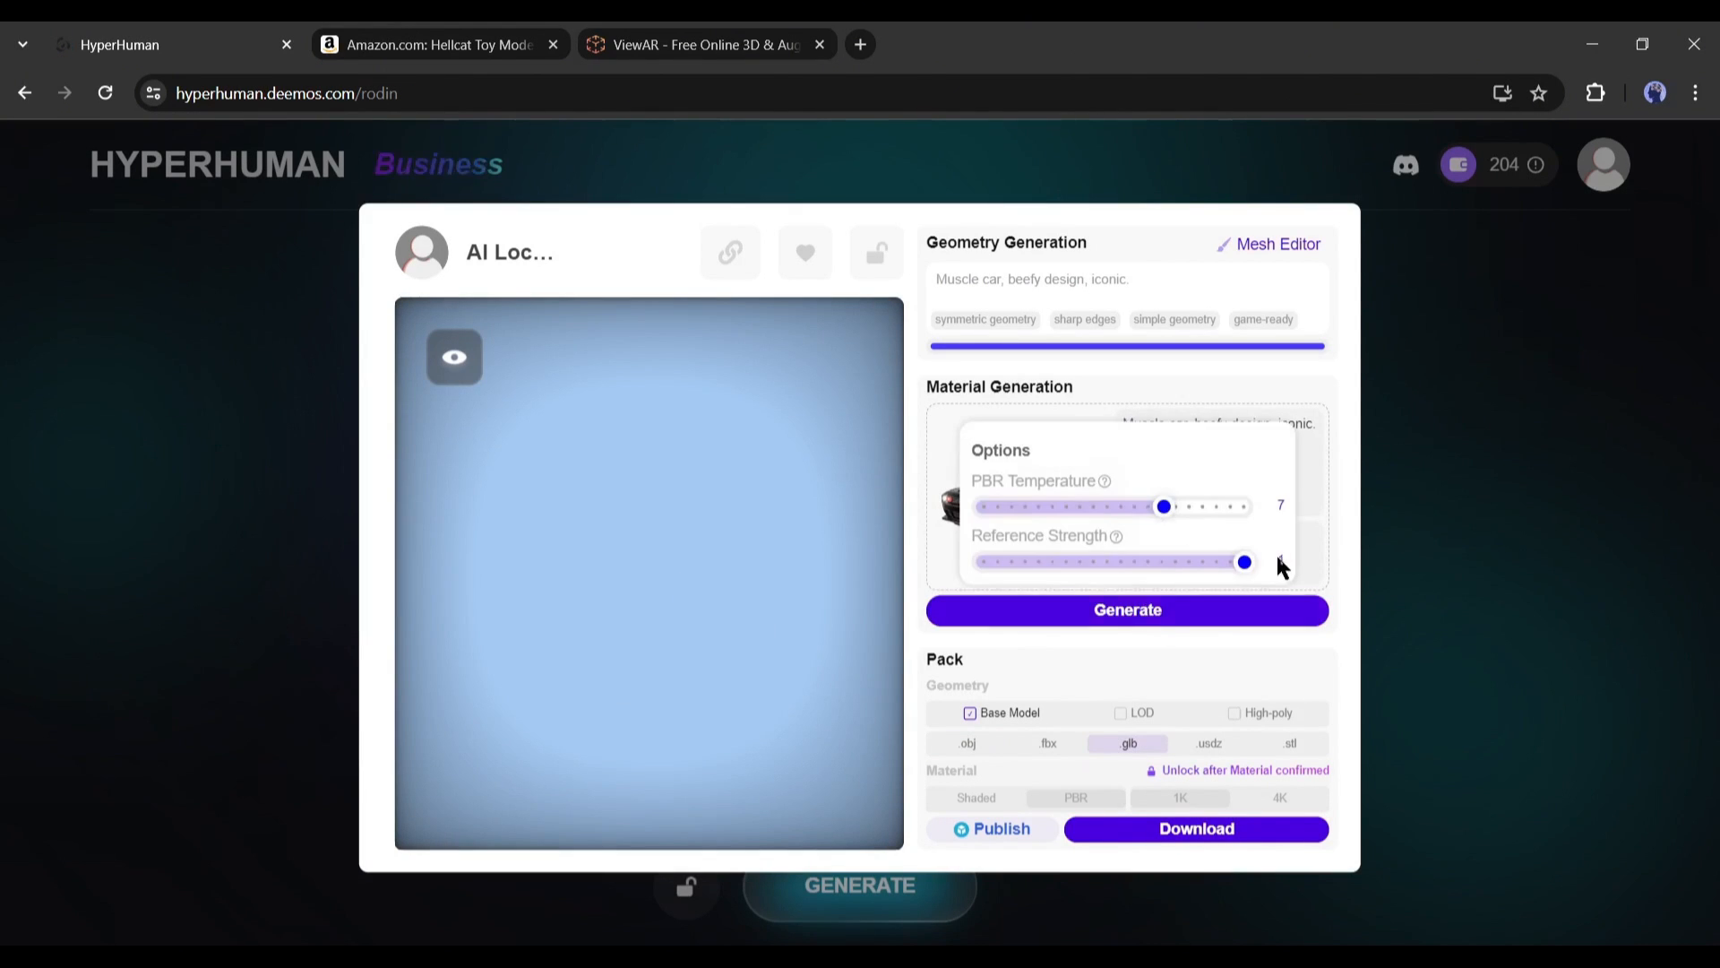
{"action": "left_click", "coordinate": [1125, 610]}
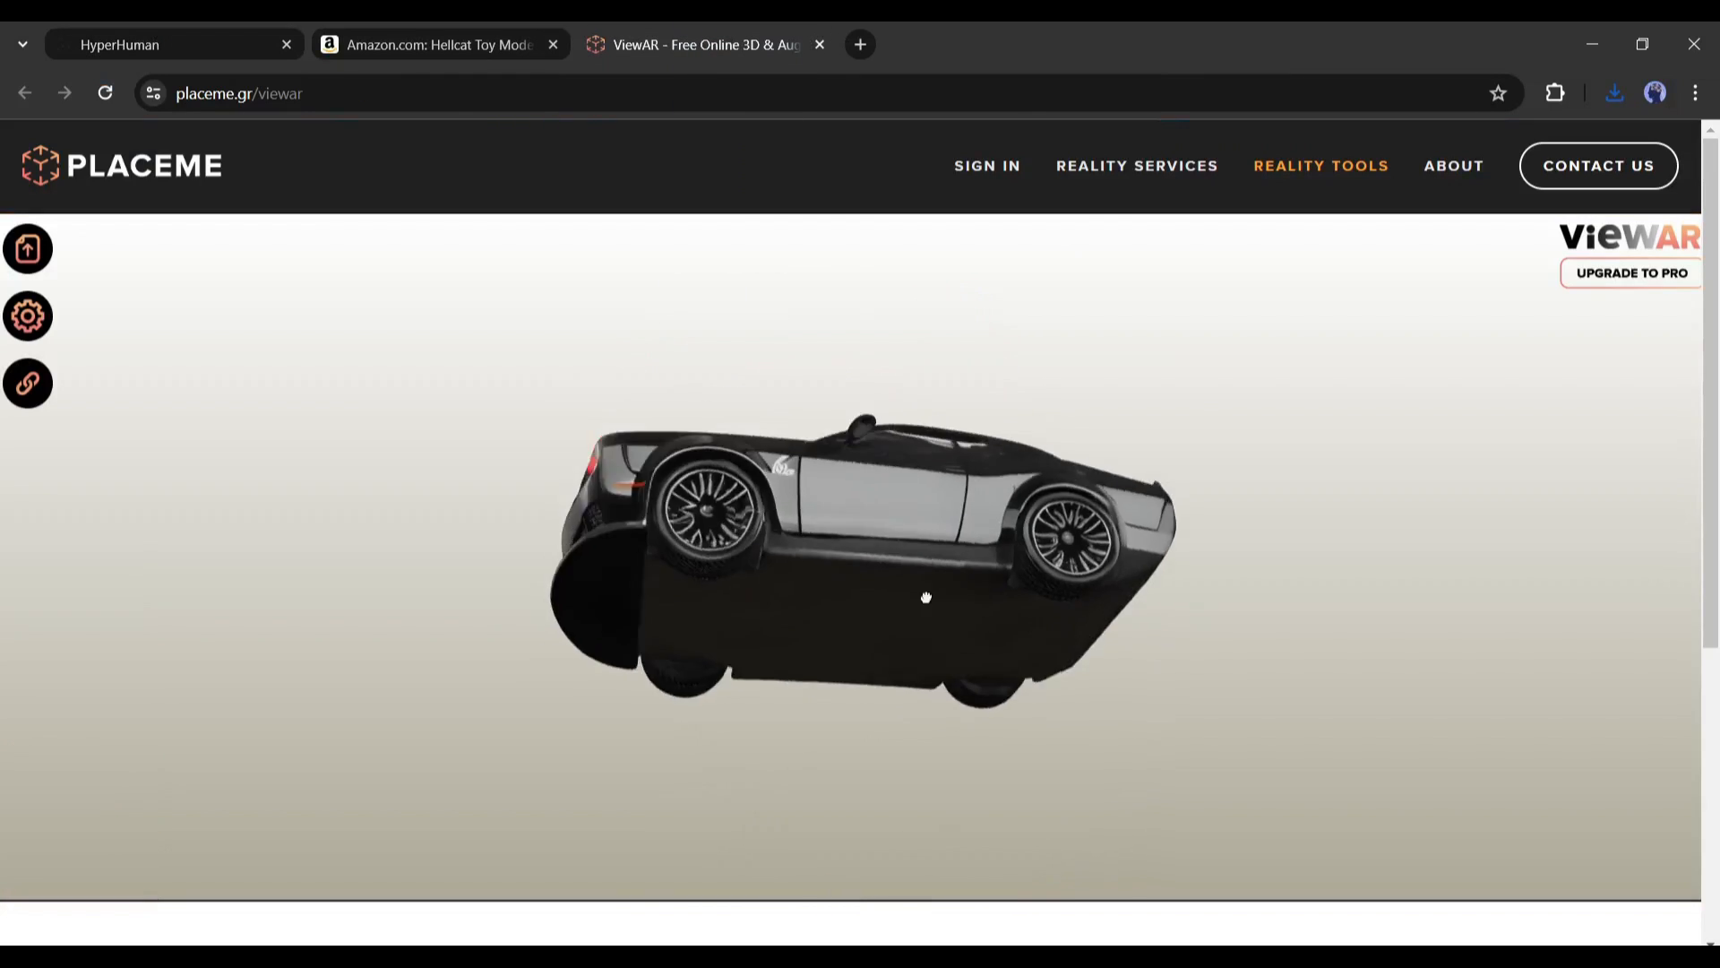
{"action": "left_click_drag", "start_coordinate": [926, 597], "coordinate": [1075, 516]}
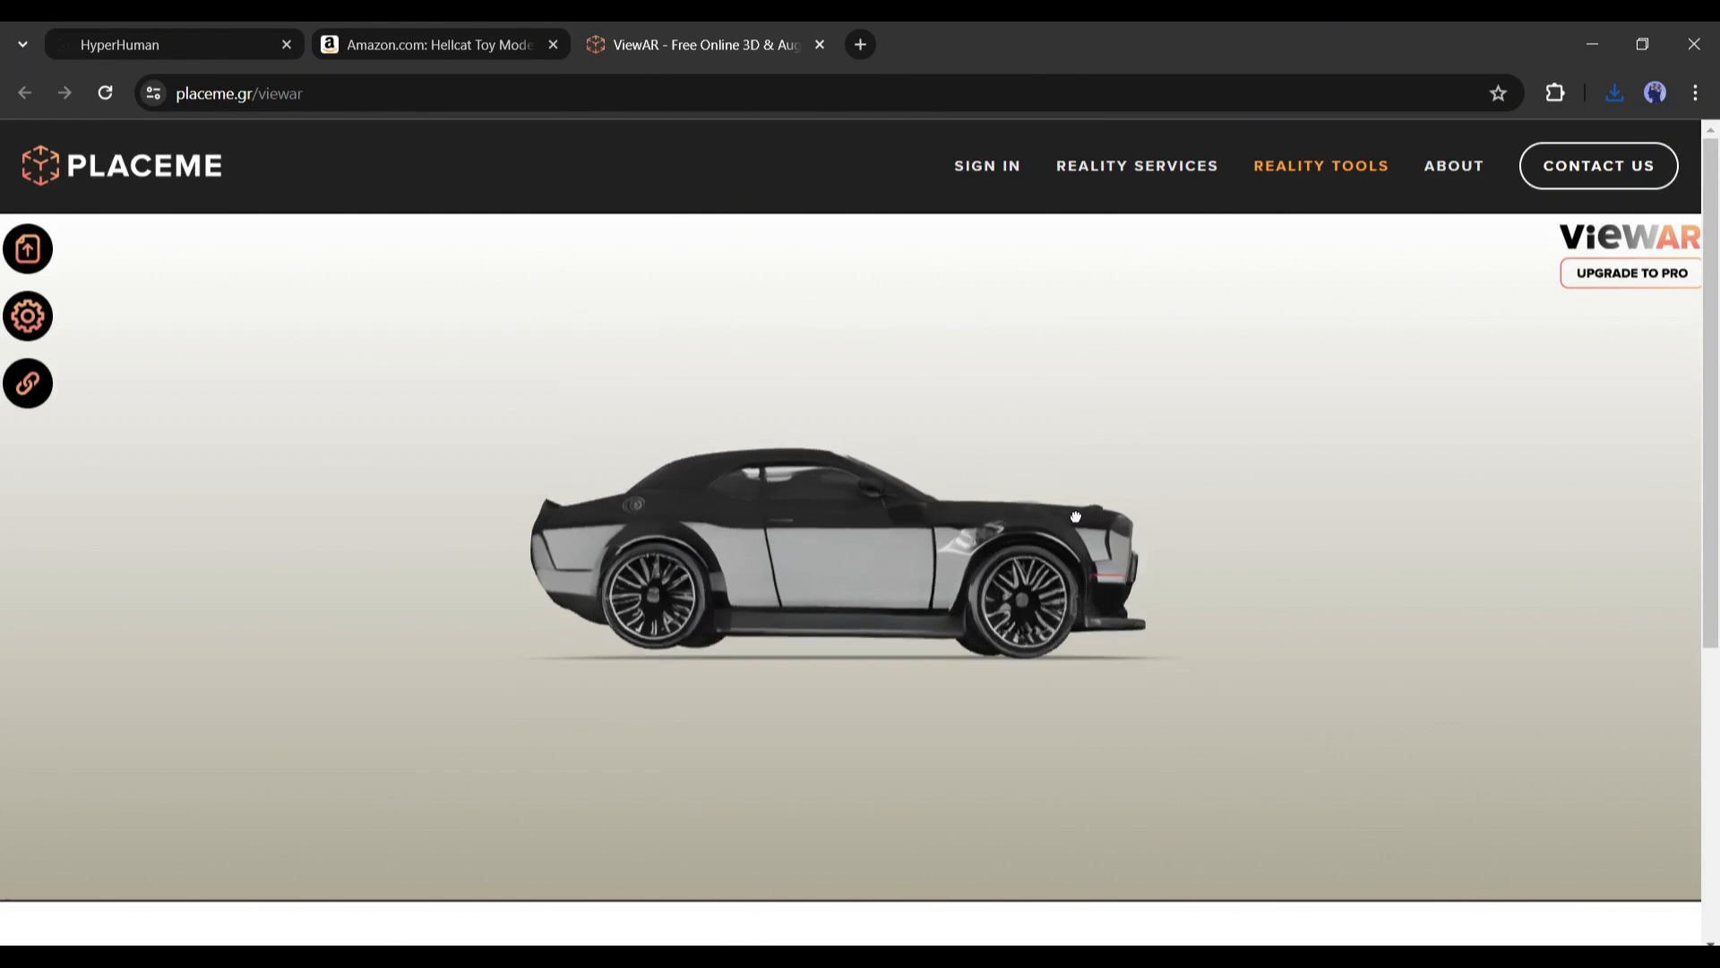
{"action": "left_click", "coordinate": [165, 43]}
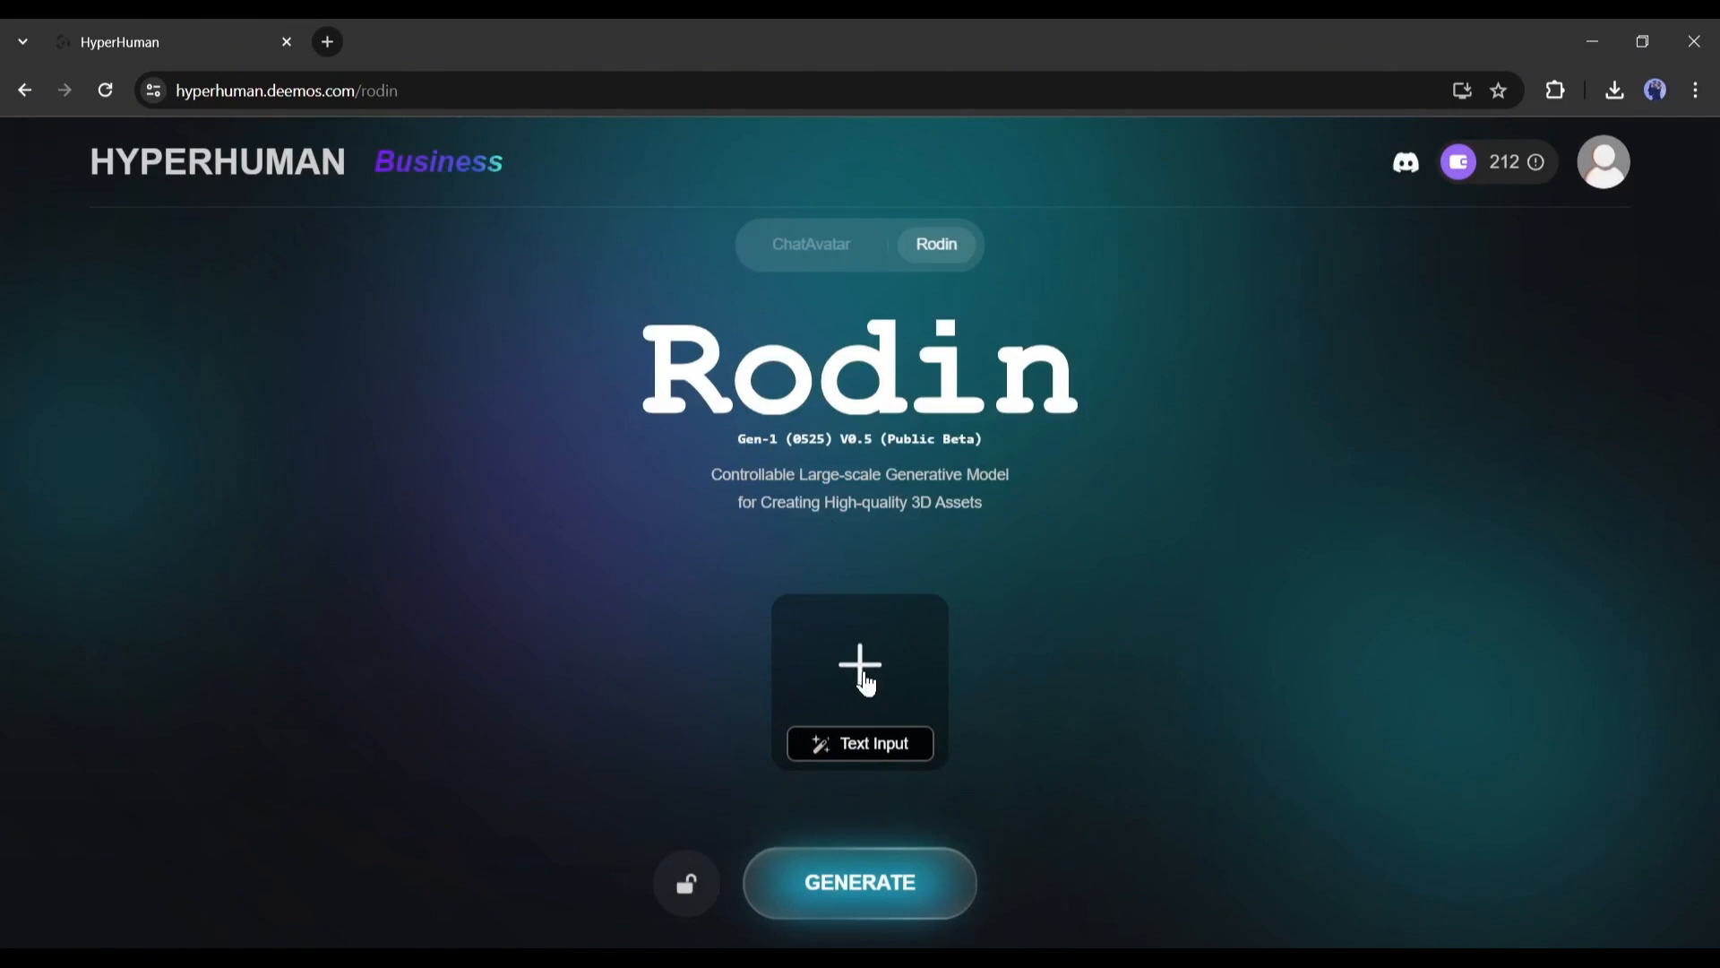
Add the fluffy blue creature and purple flower vase images and generate using Fusion
{"action": "left_click", "coordinate": [859, 666]}
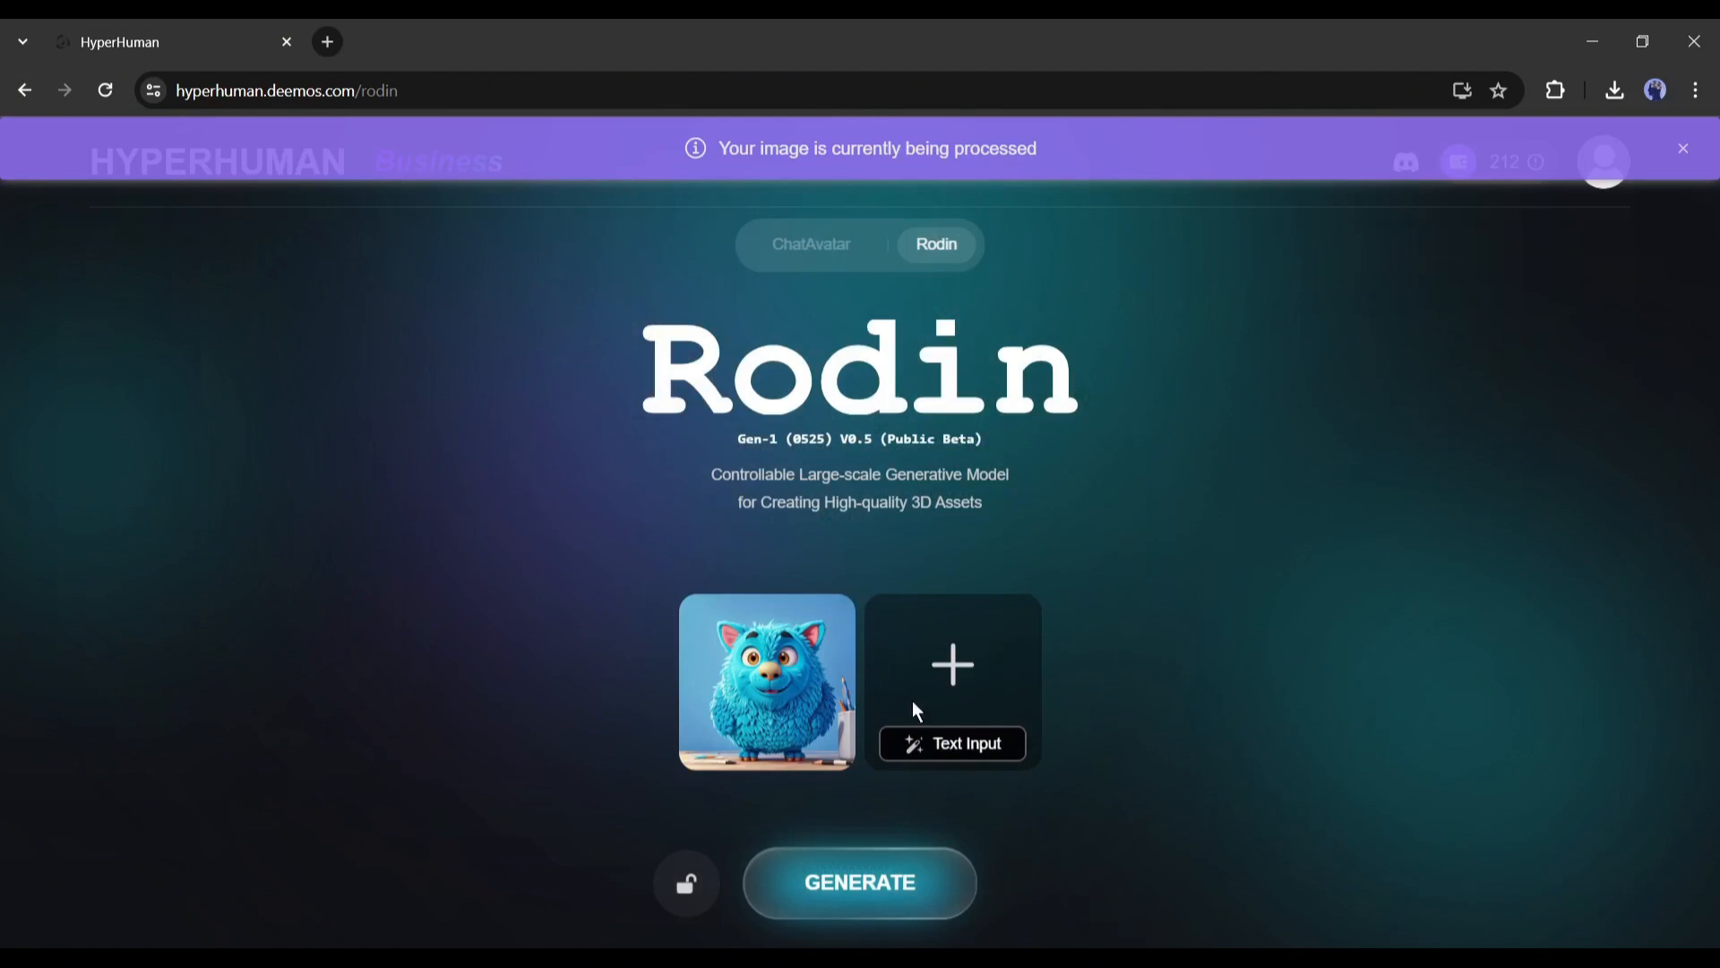
{"action": "left_click", "coordinate": [949, 665]}
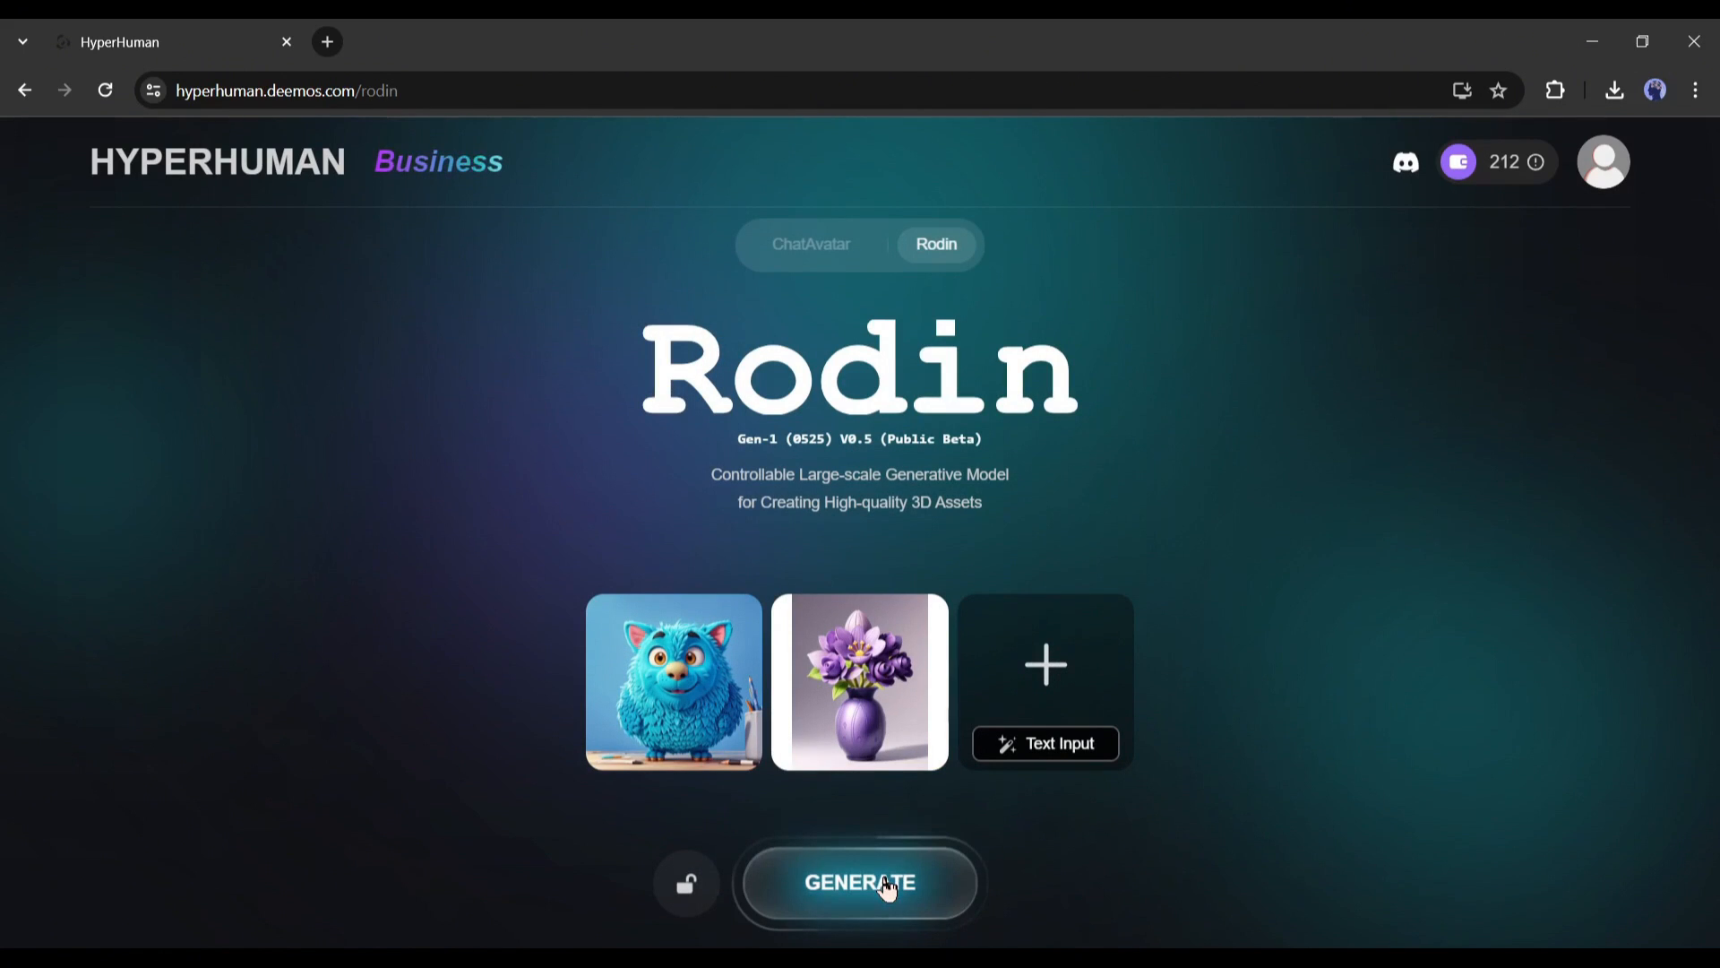
{"action": "left_click", "coordinate": [859, 881]}
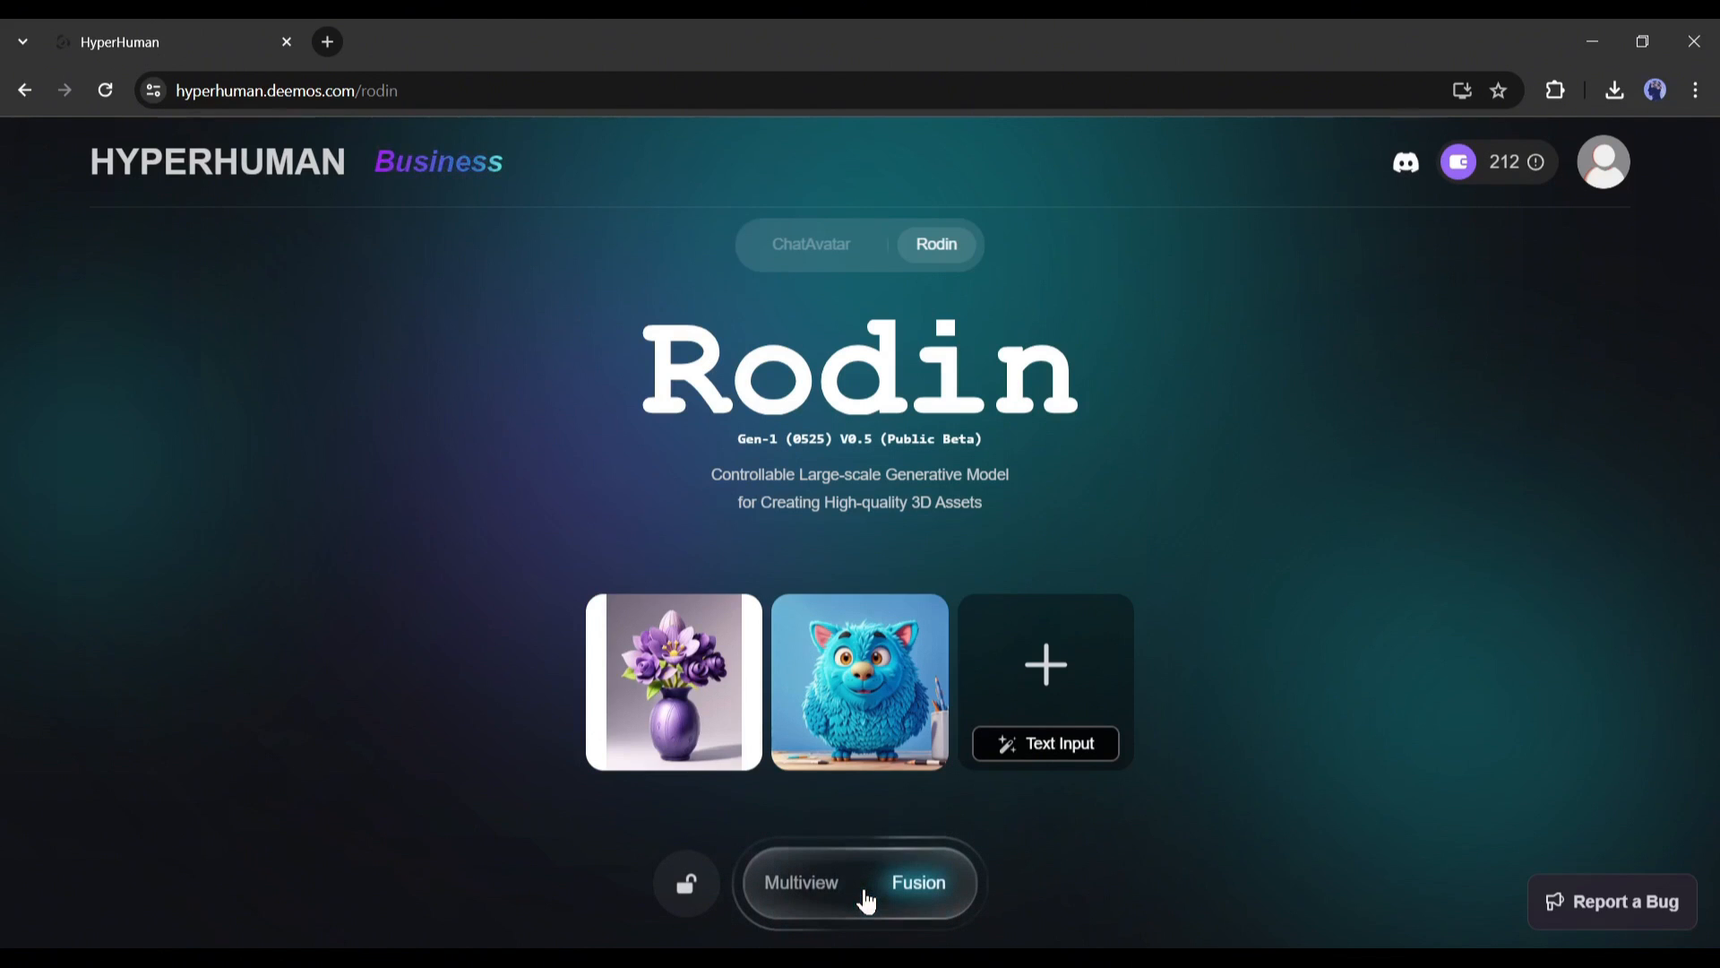
{"action": "mouse_move", "coordinate": [807, 898]}
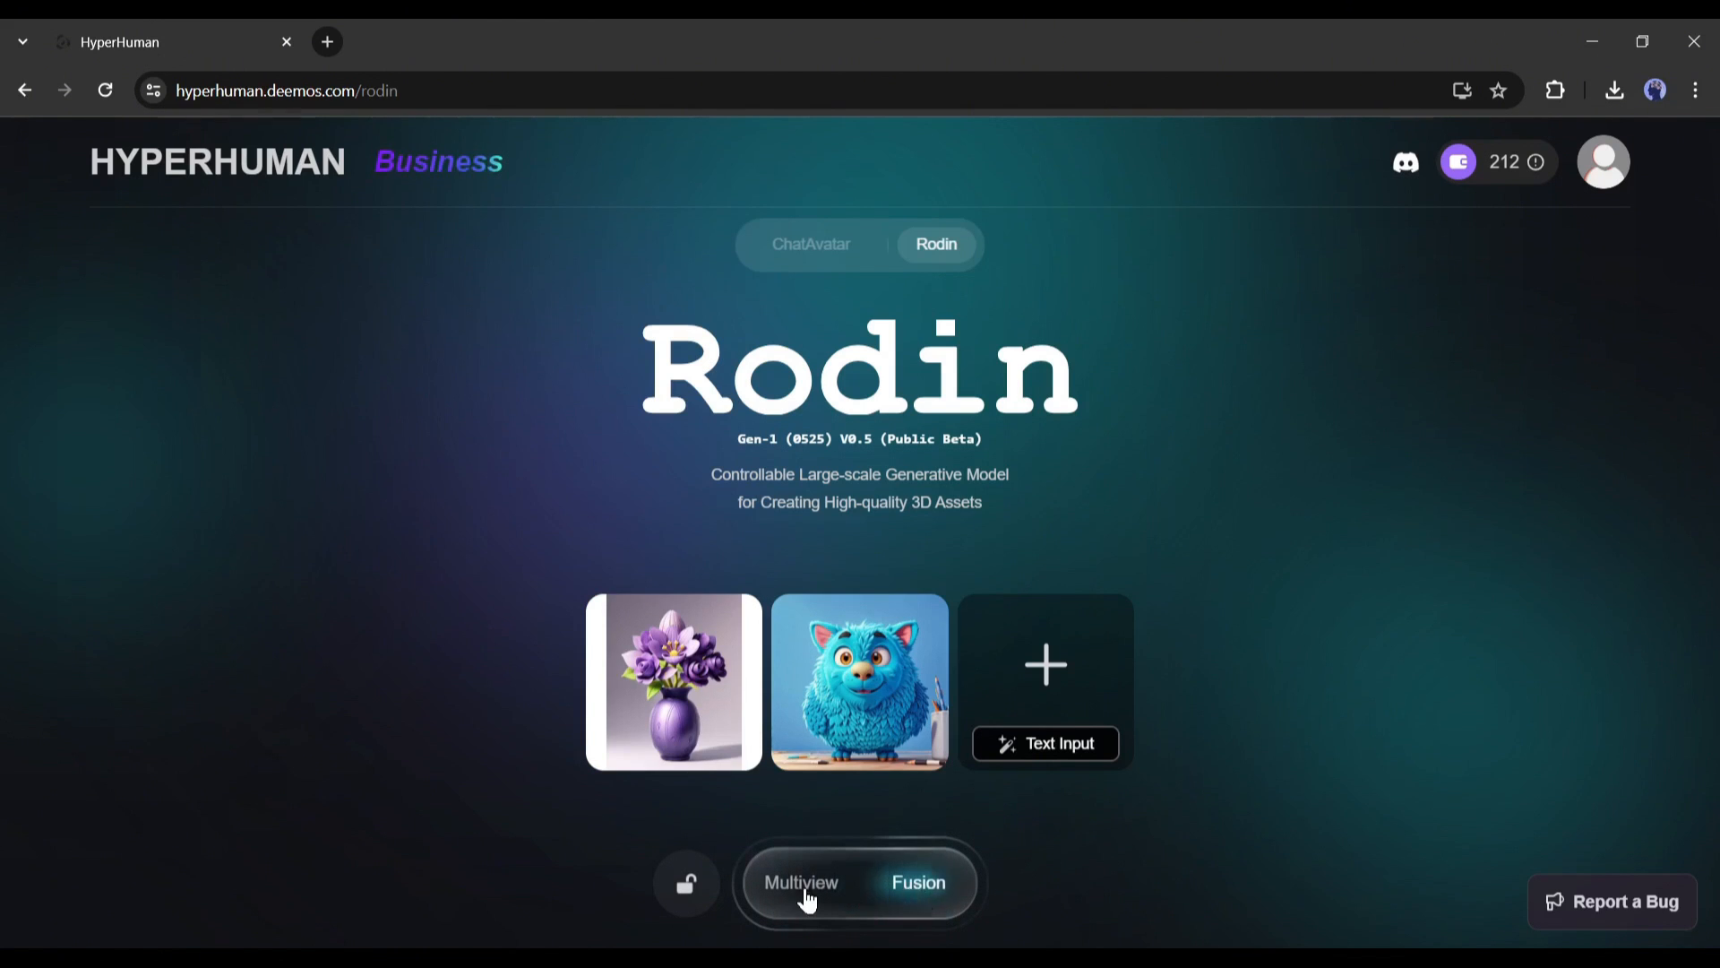
{"action": "left_click", "coordinate": [672, 680]}
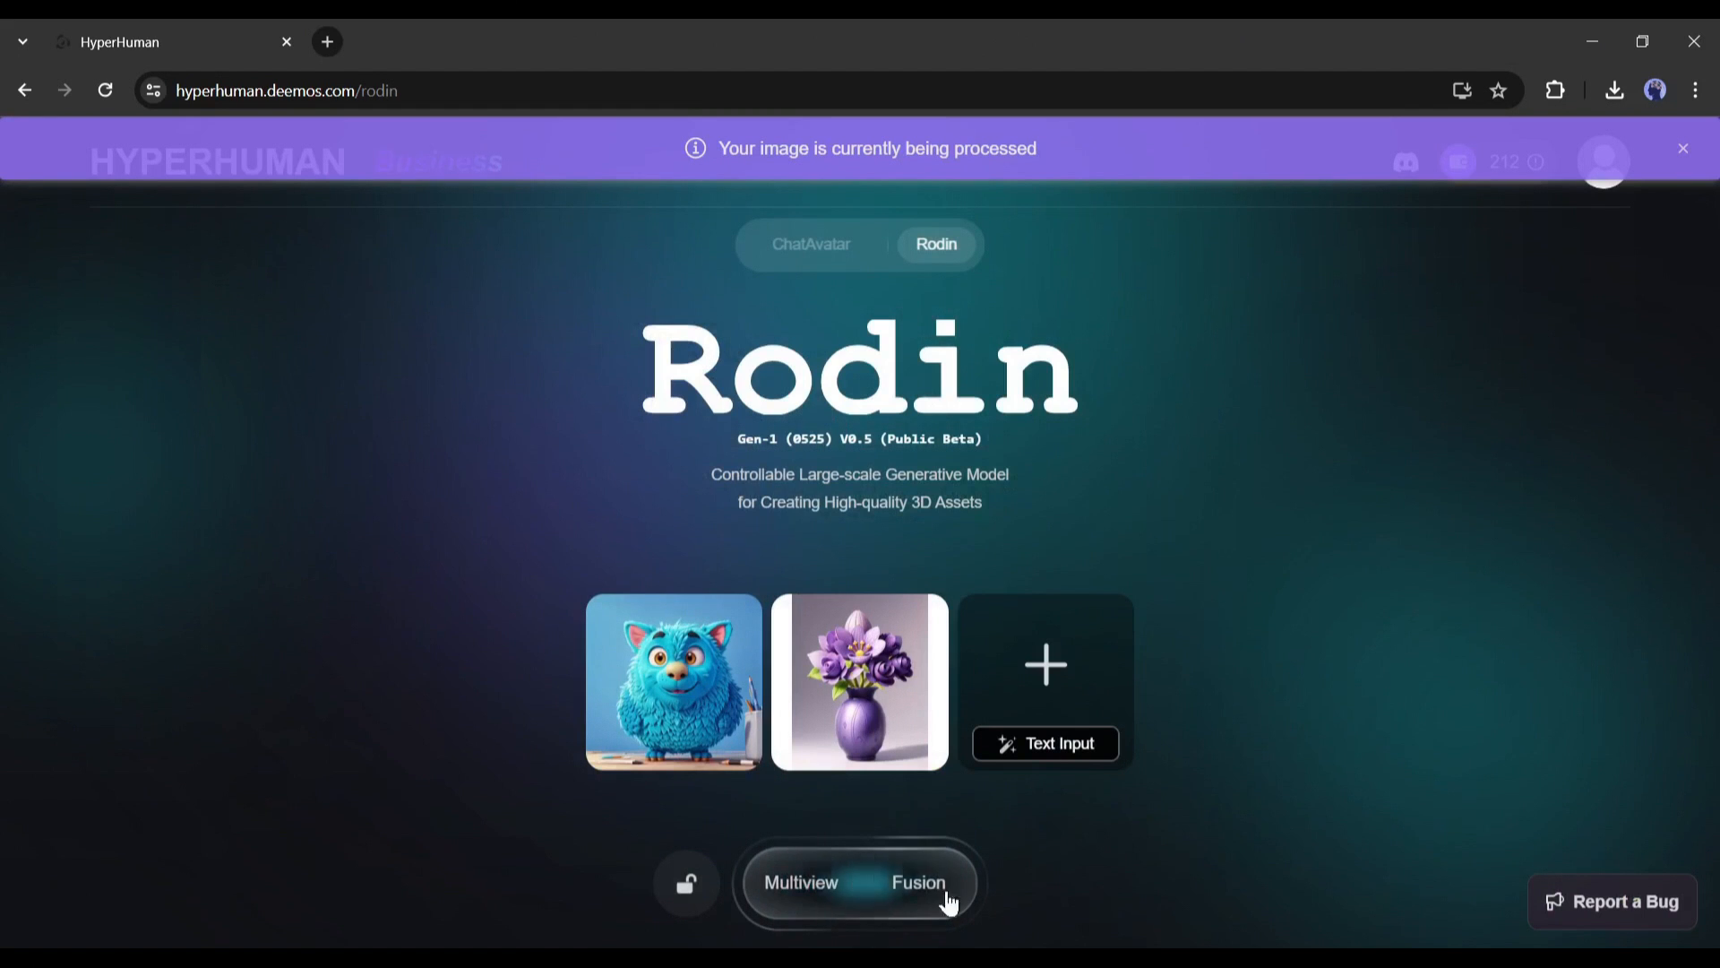
{"action": "left_click", "coordinate": [859, 881]}
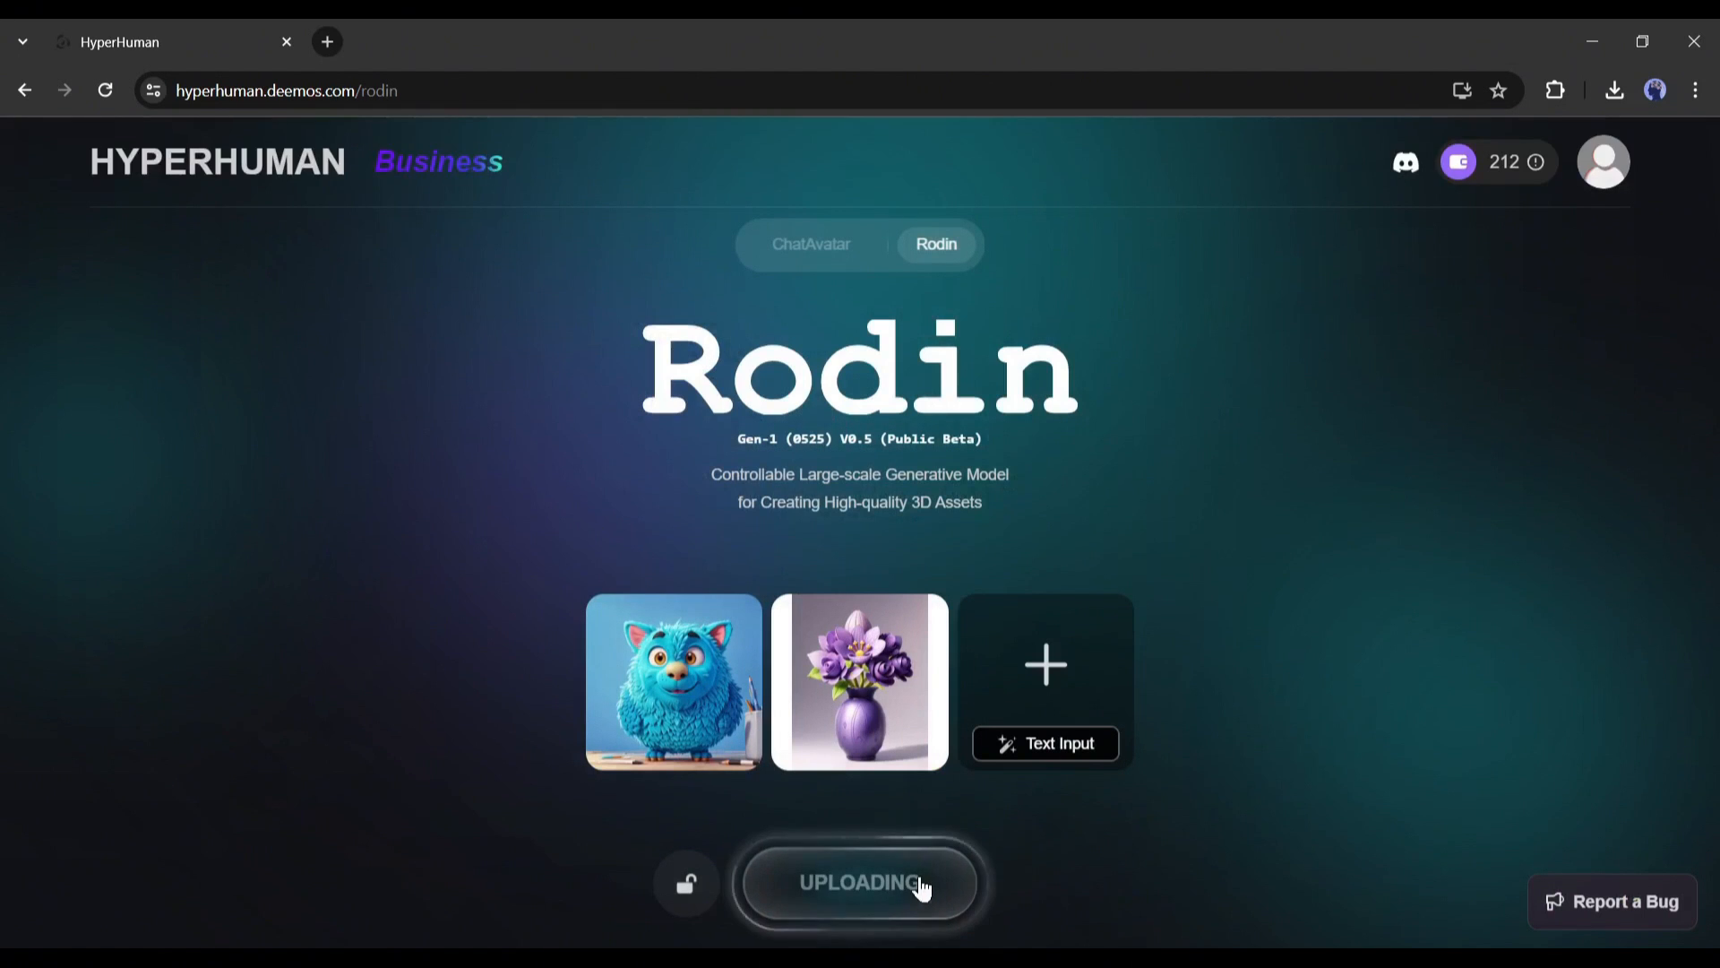
{"action": "mouse_move", "coordinate": [1109, 841]}
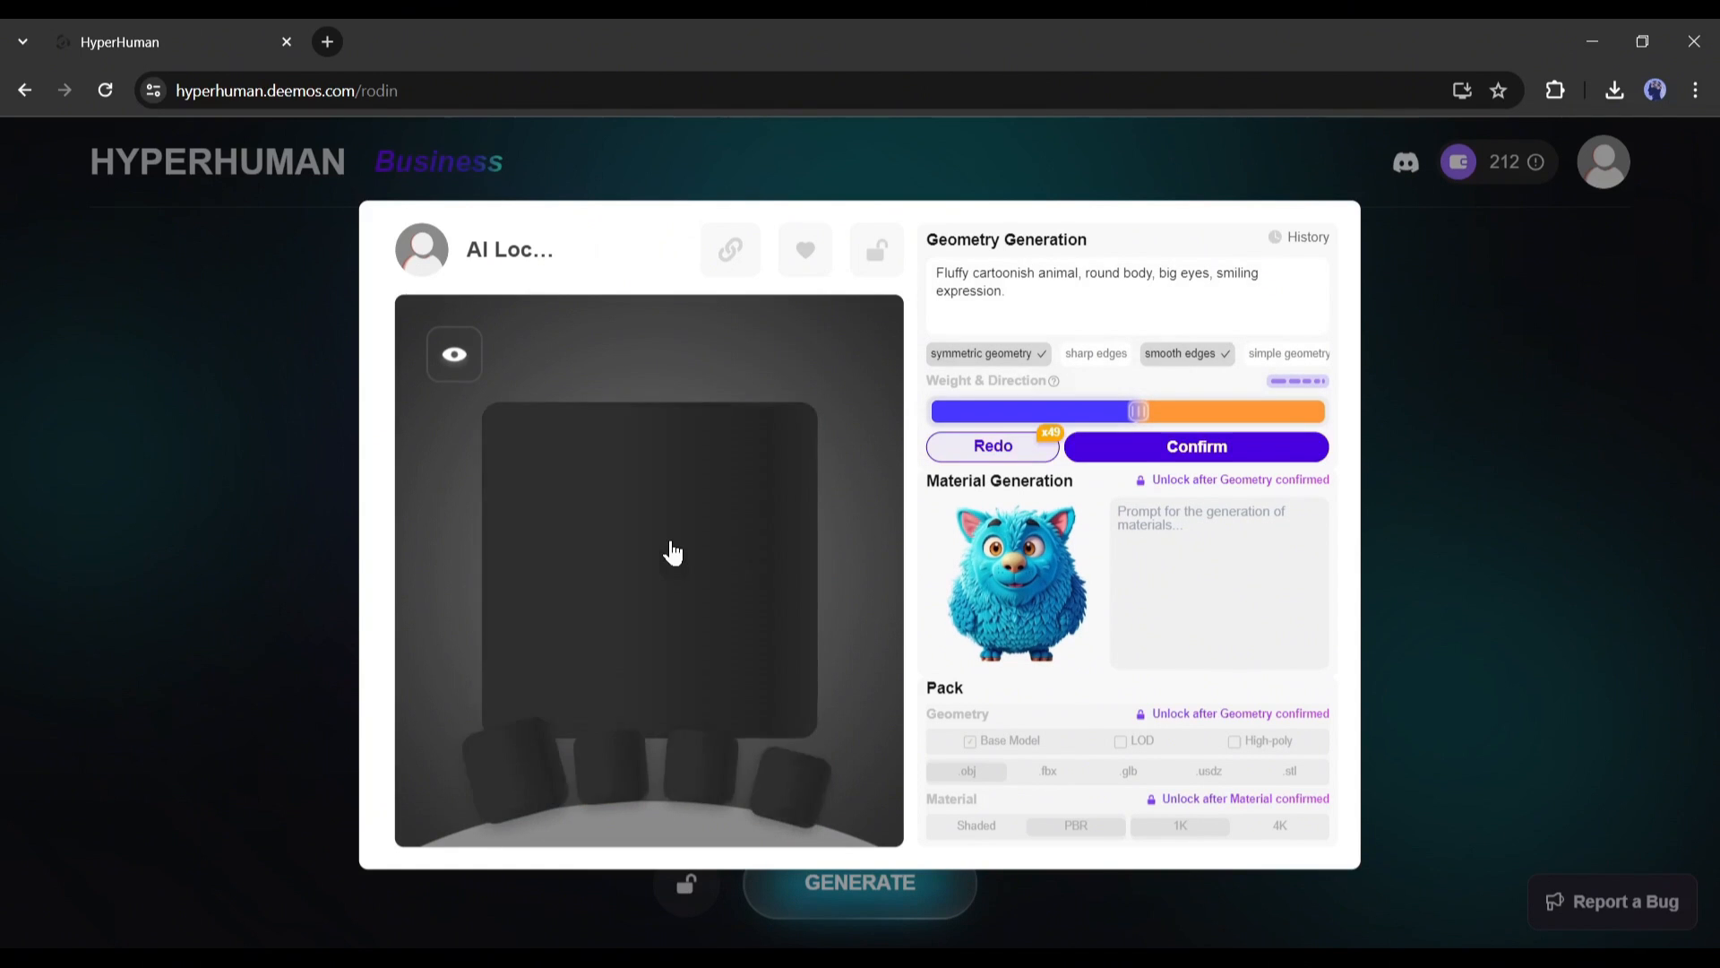
Confirm the fused creature-and-vase geometry and request 1-credit material generation
{"action": "left_click", "coordinate": [1196, 445]}
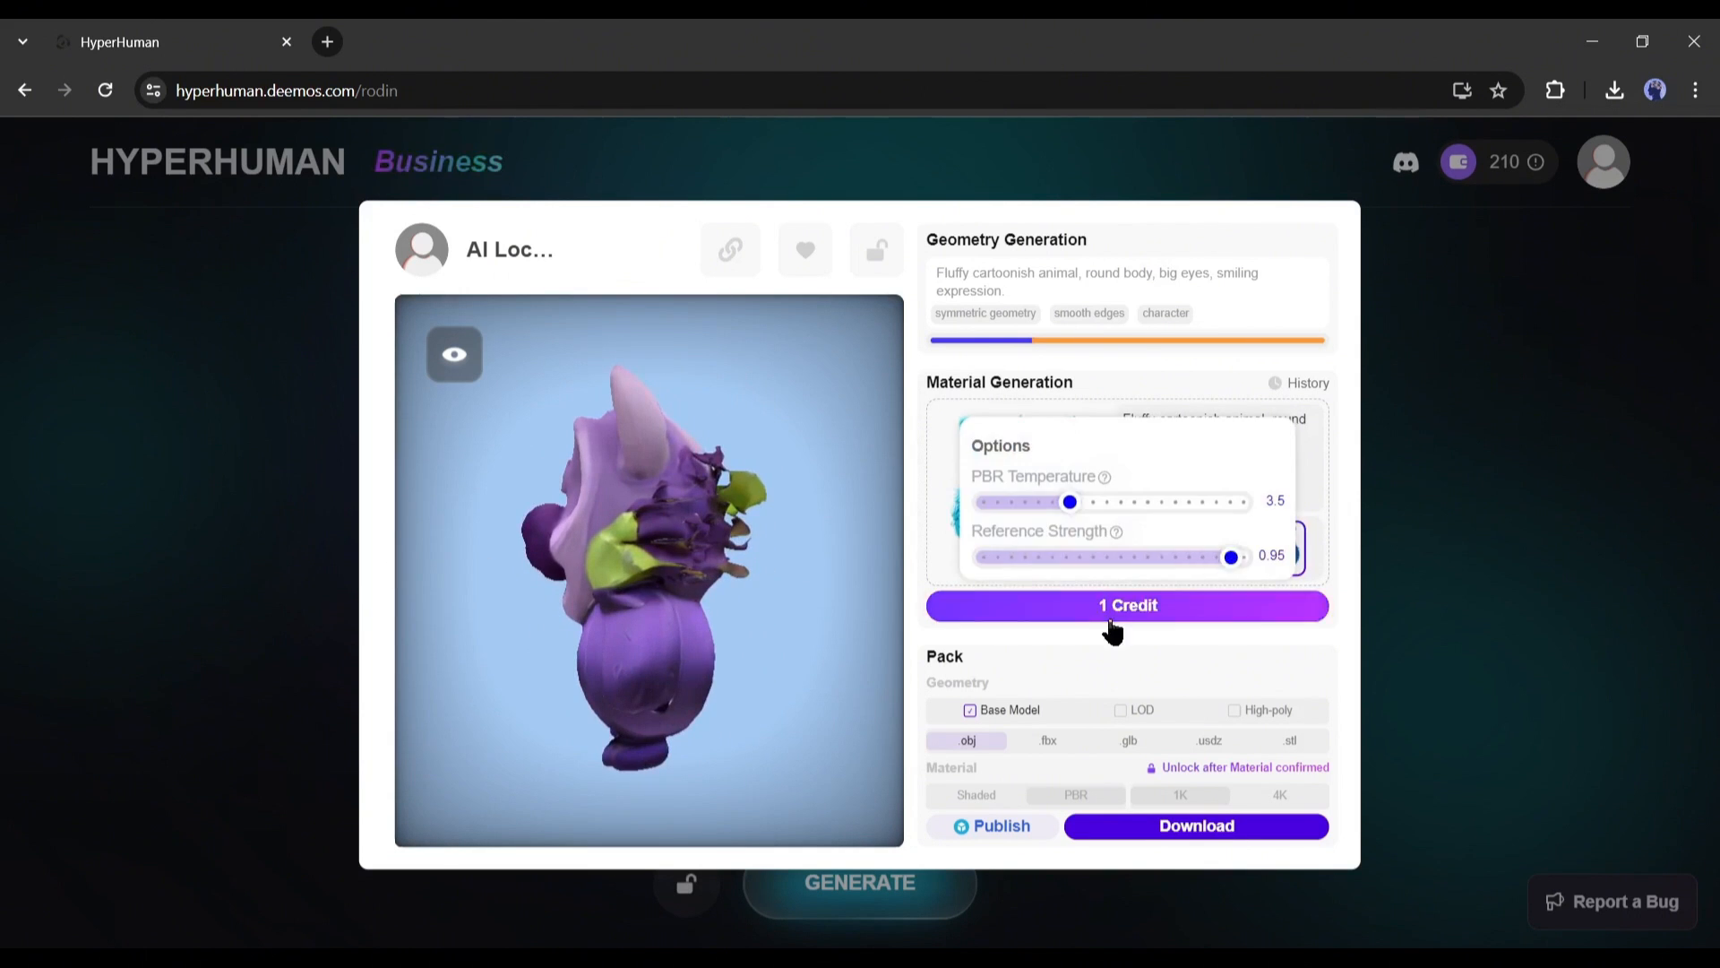
{"action": "left_click", "coordinate": [1127, 604]}
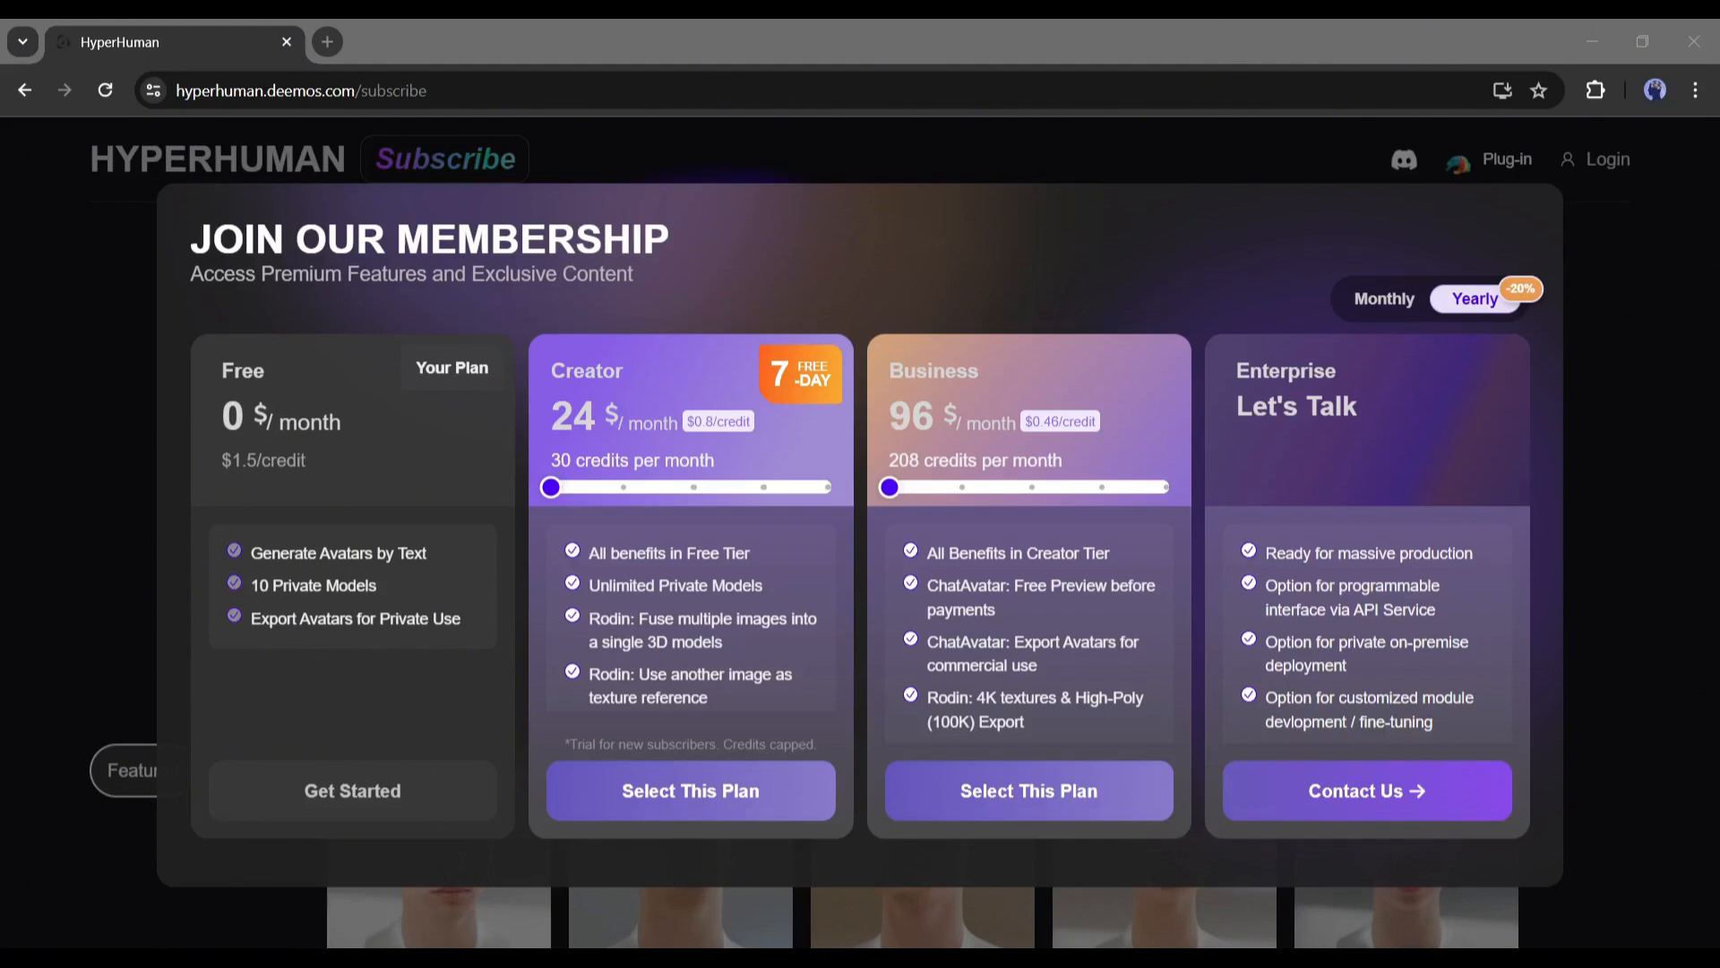
{"action": "mouse_move", "coordinate": [573, 439]}
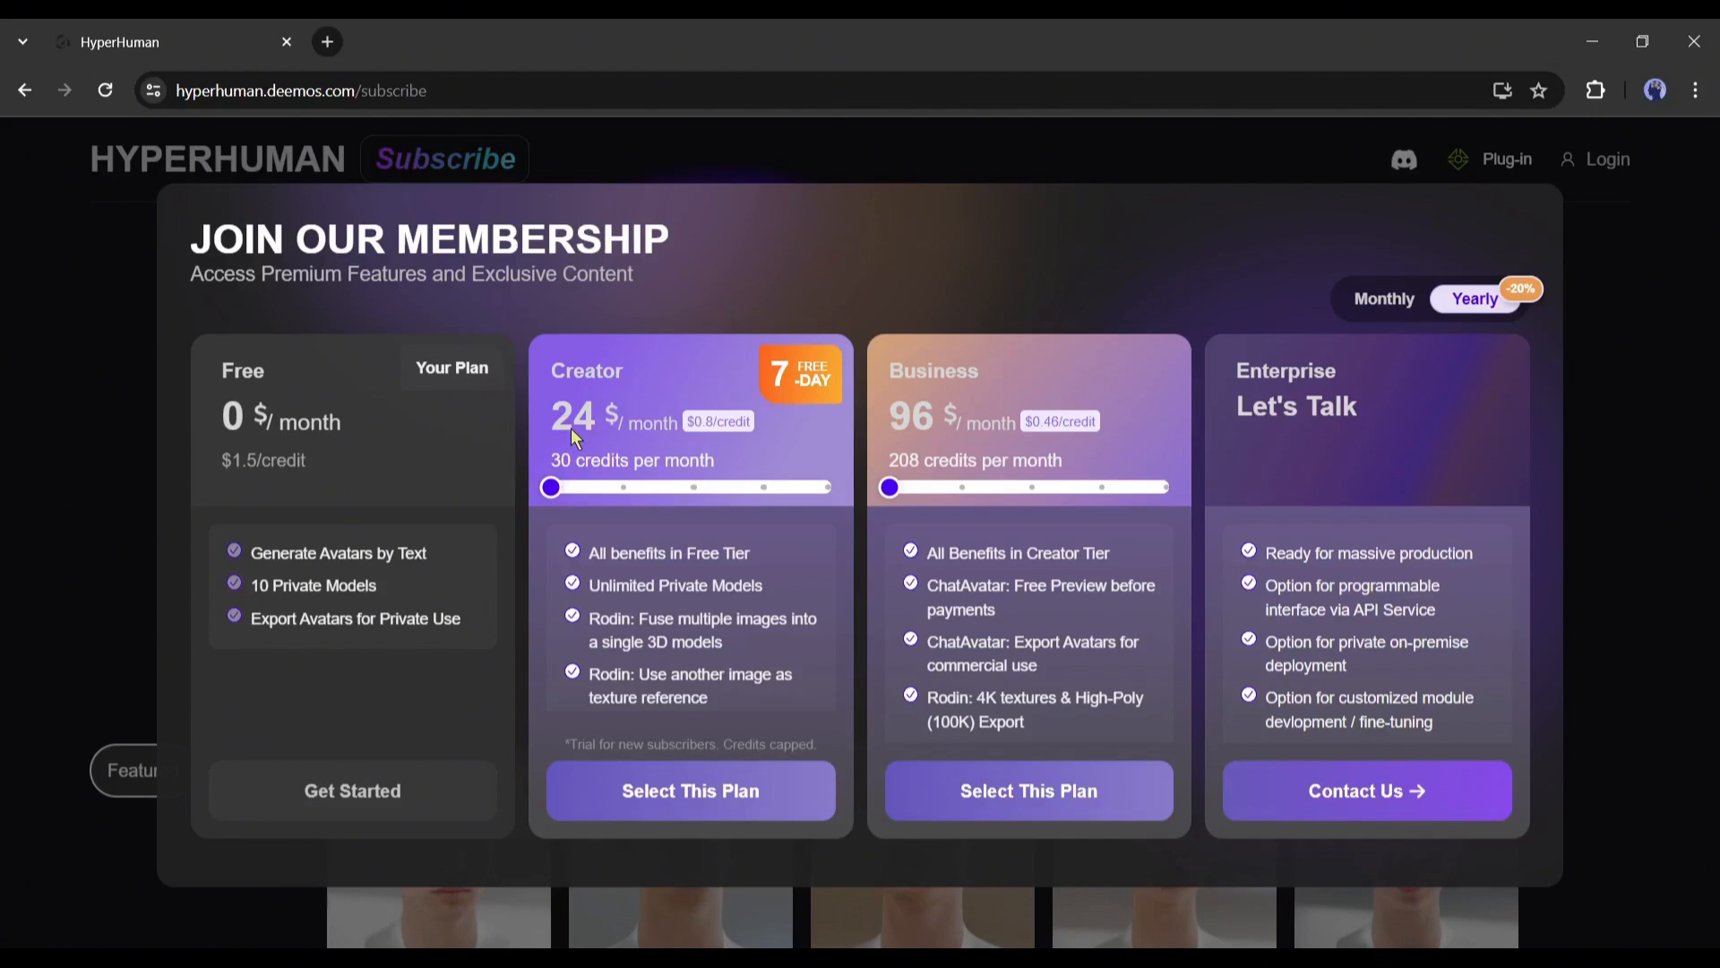